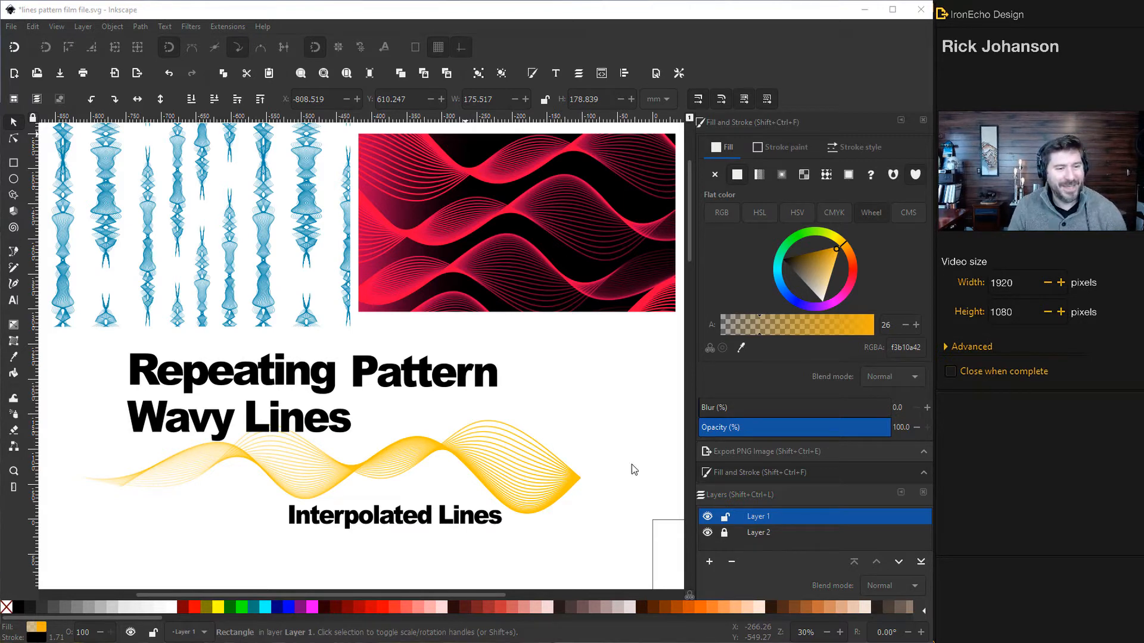
{"action": "mouse_move", "coordinate": [290, 442]}
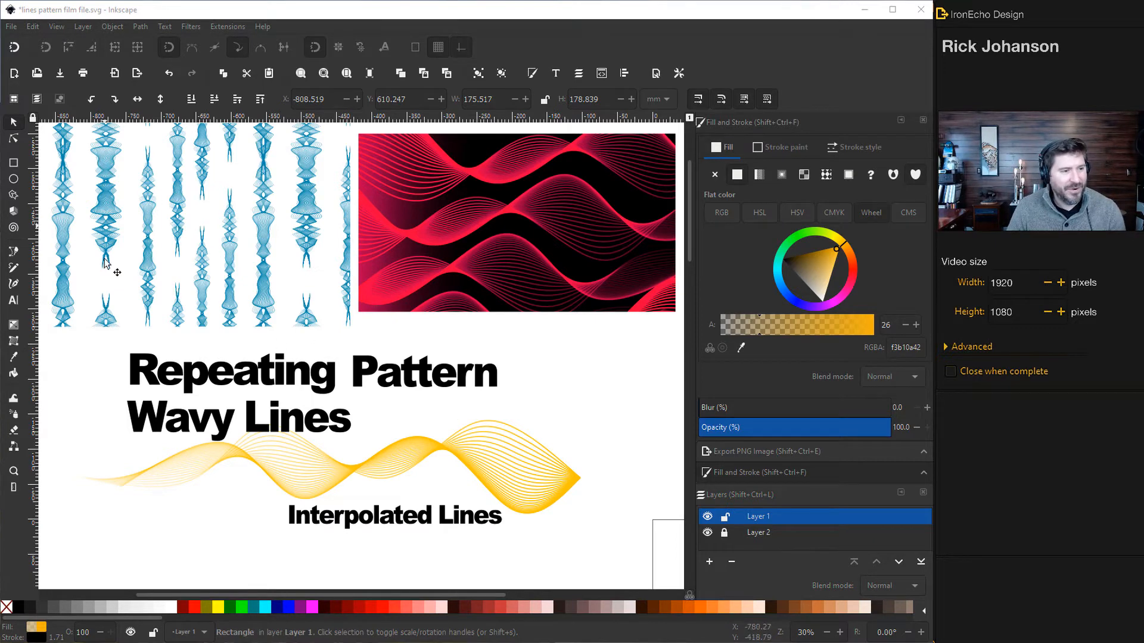
{"action": "mouse_move", "coordinate": [529, 230]}
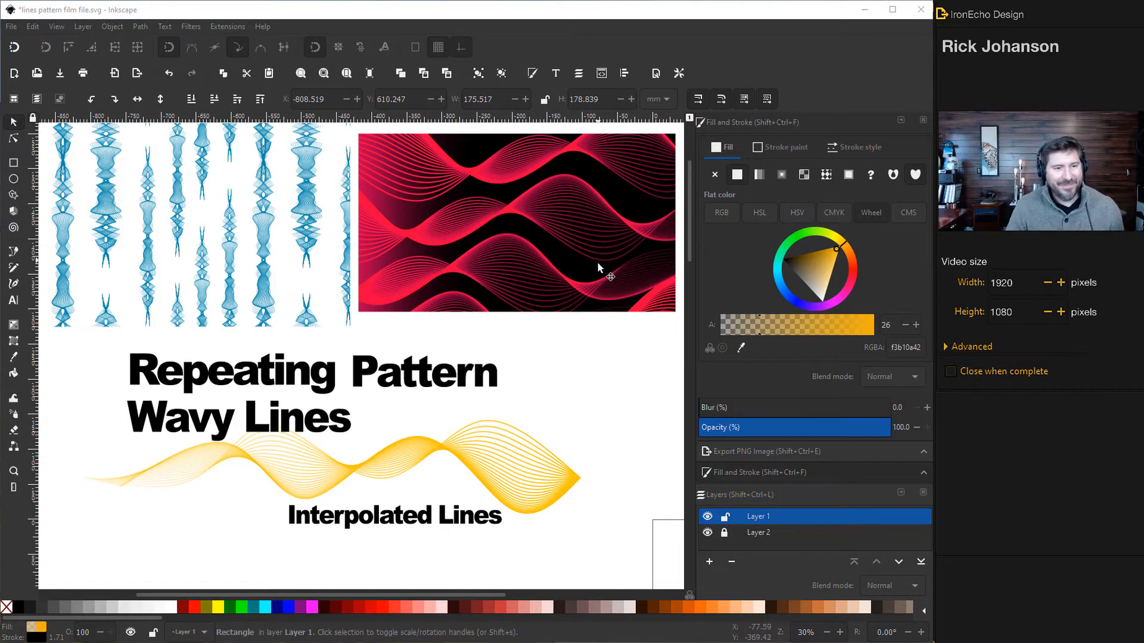
- Scroll down past the finished wave examples to the pillow mockup with the blue pattern
{"action": "scroll", "scroll_direction": "down", "scroll_amount": 3}
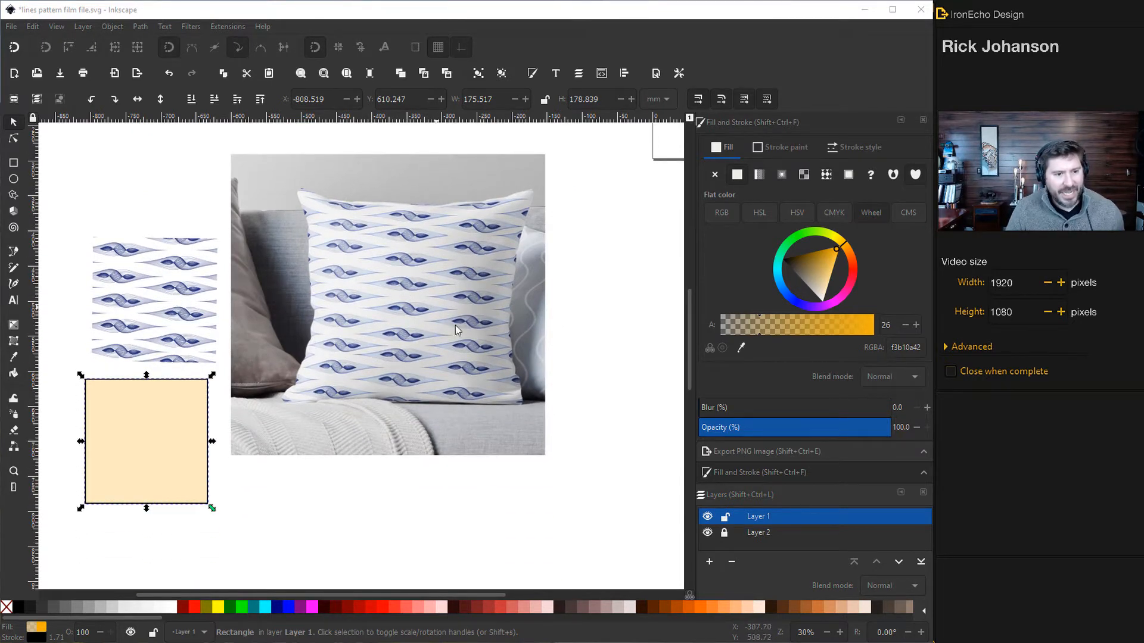
{"action": "mouse_move", "coordinate": [494, 315]}
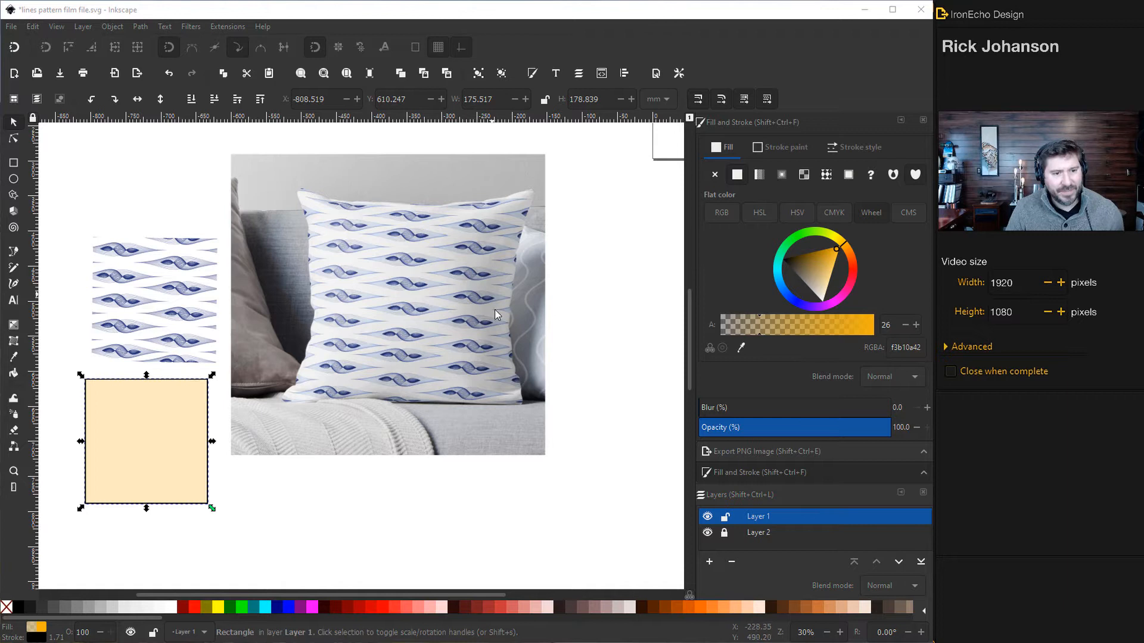
{"action": "mouse_move", "coordinate": [188, 304]}
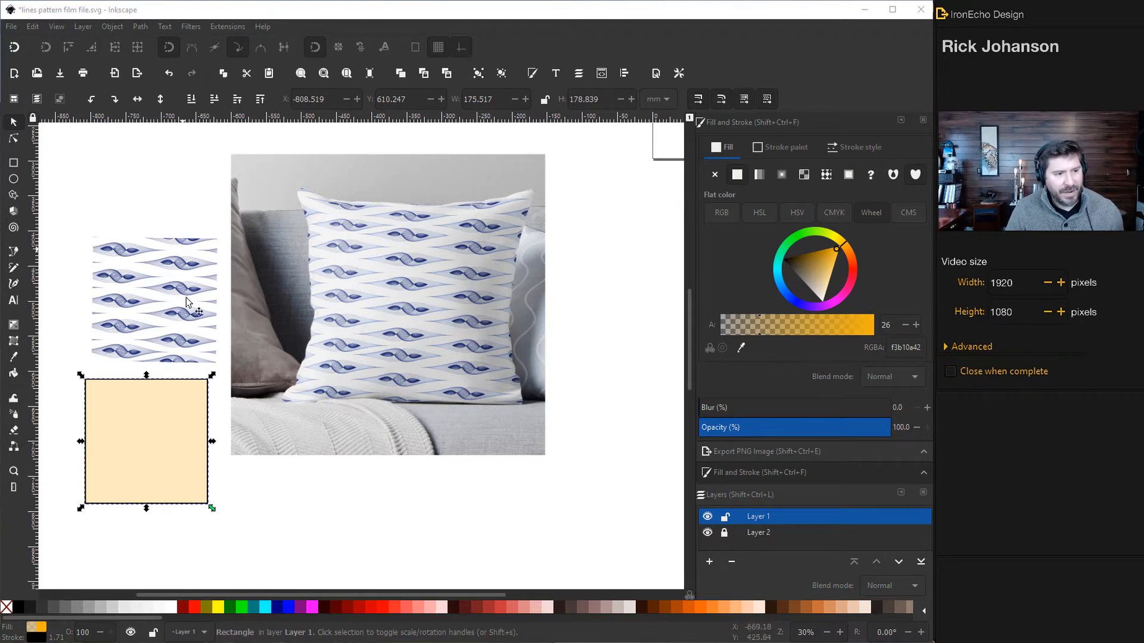
- Move the peach square over the pattern swatch and pillow, then drag it back aside
{"action": "left_click_drag", "start_coordinate": [146, 438], "coordinate": [277, 380]}
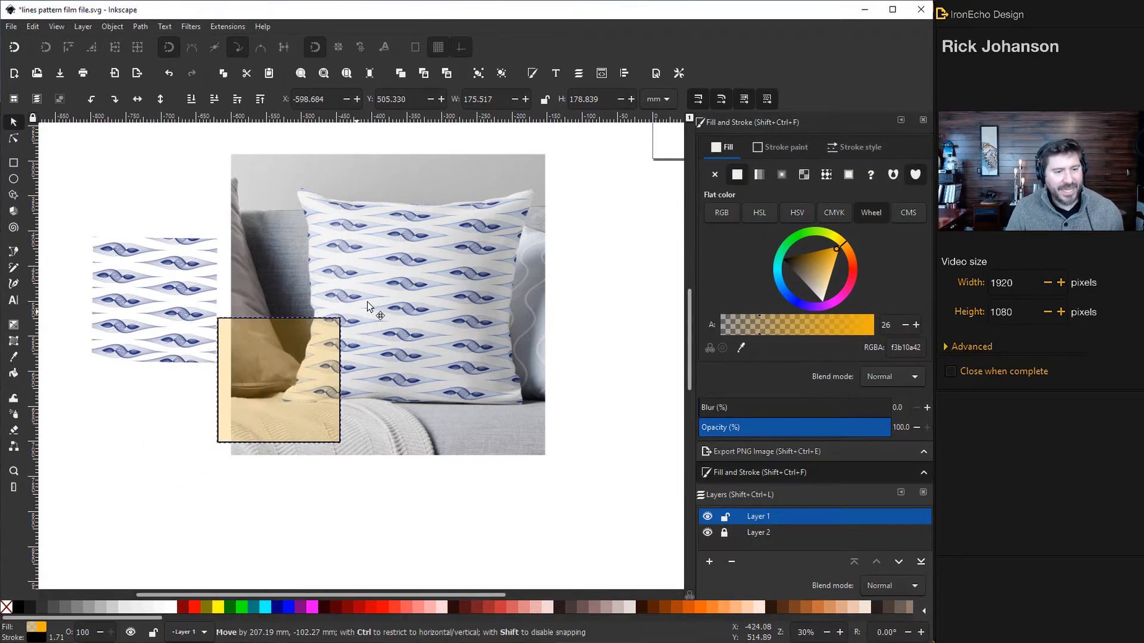
{"action": "left_click_drag", "start_coordinate": [277, 380], "coordinate": [379, 303]}
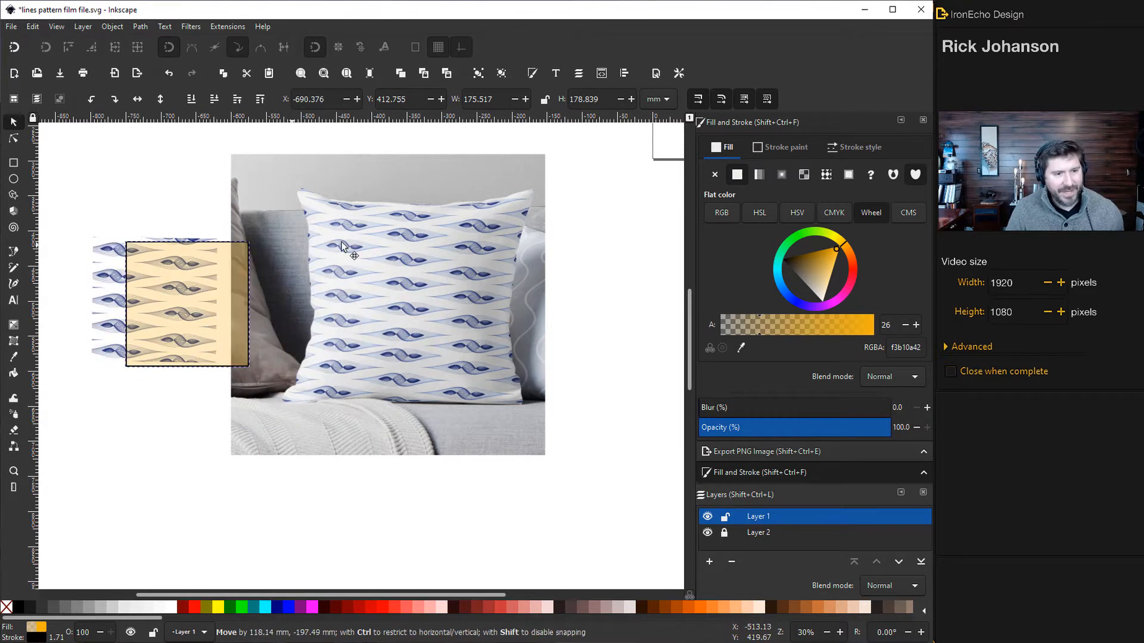
{"action": "left_click_drag", "start_coordinate": [186, 302], "coordinate": [386, 299]}
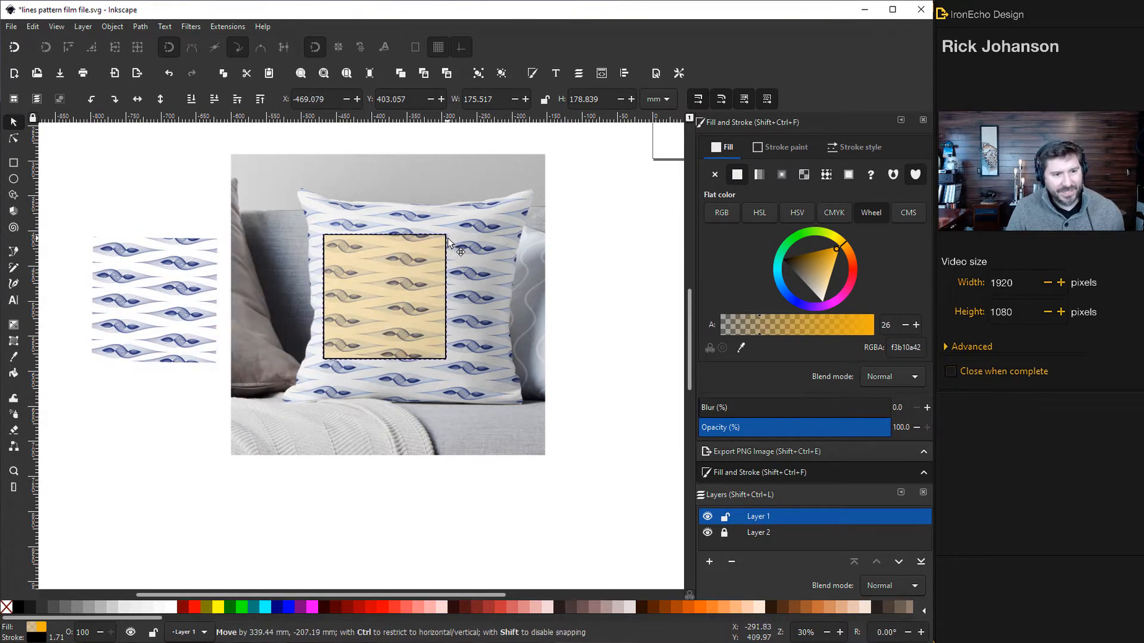
{"action": "left_click_drag", "start_coordinate": [384, 298], "coordinate": [139, 445]}
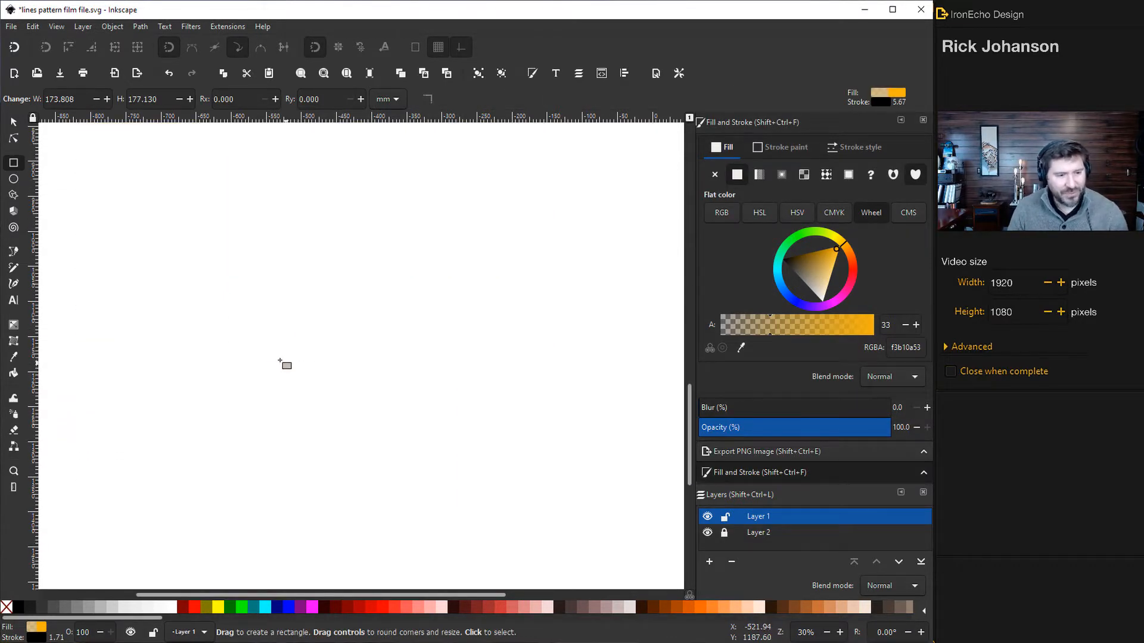
- Draw a square sized 1000 × 1000 px with a fully opaque orange fill
{"action": "left_click_drag", "start_coordinate": [285, 364], "coordinate": [317, 374]}
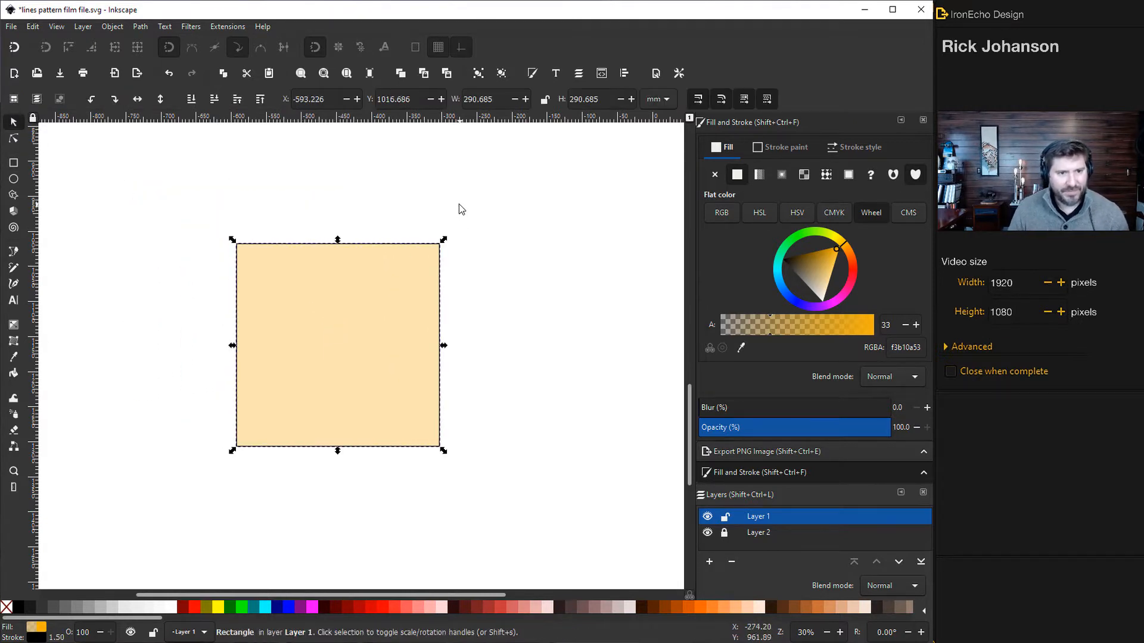
{"action": "mouse_move", "coordinate": [49, 169]}
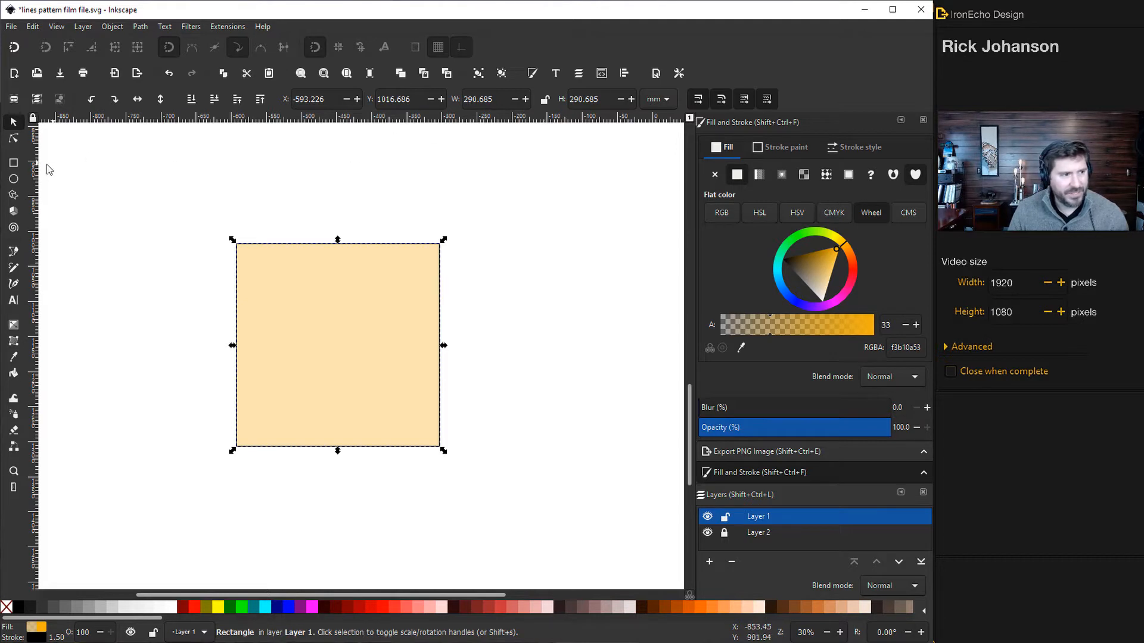
{"action": "mouse_move", "coordinate": [461, 171]}
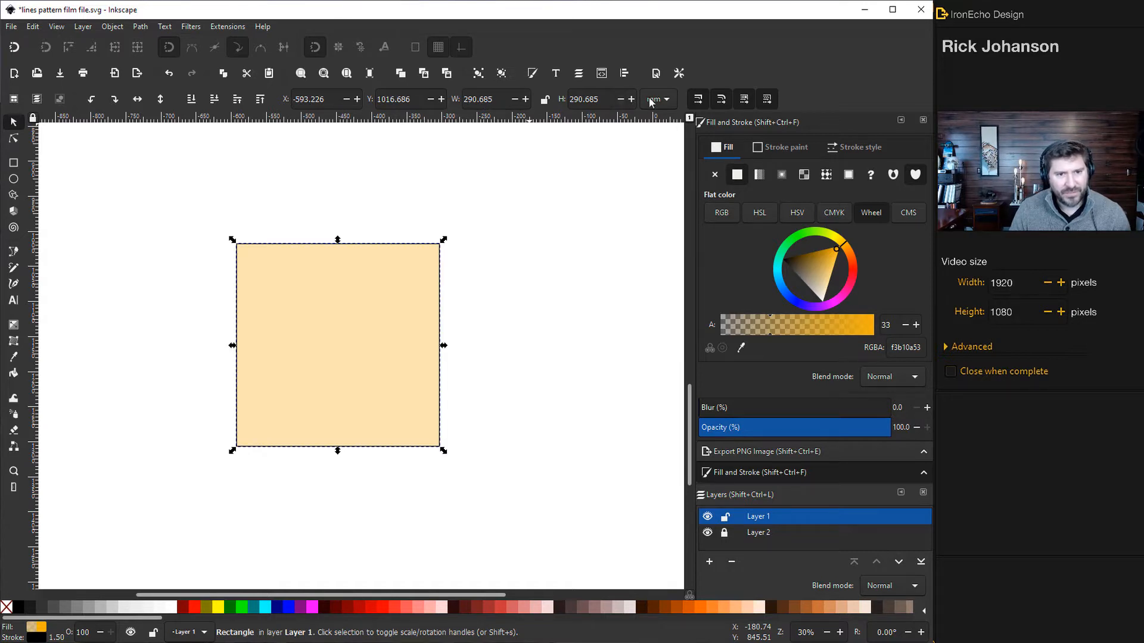
{"action": "left_click", "coordinate": [655, 99]}
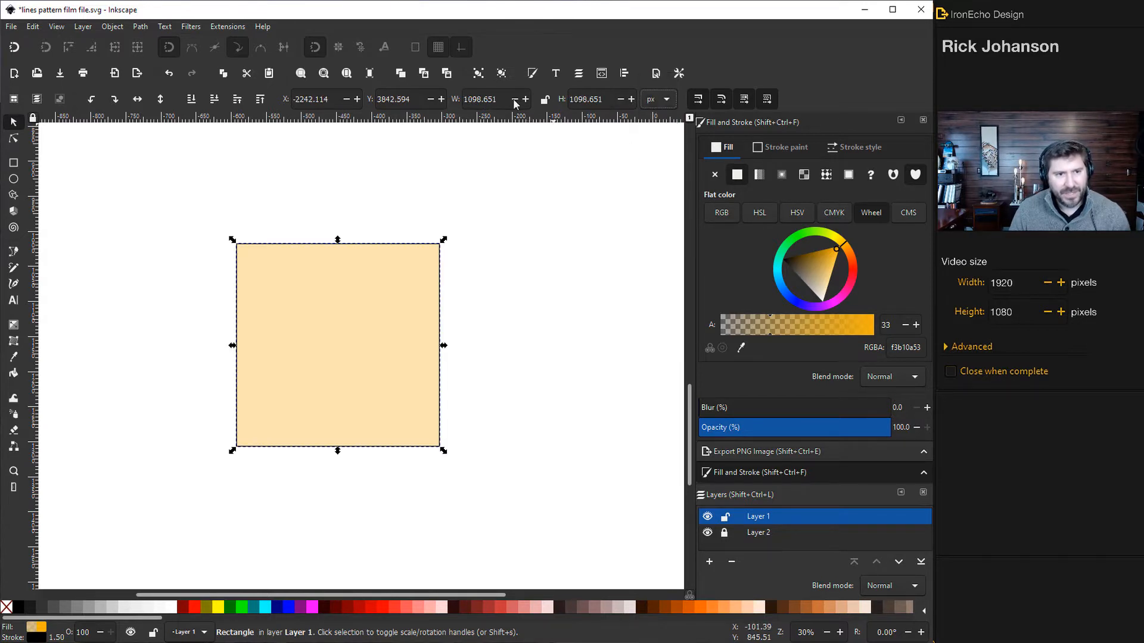
{"action": "type", "text": "1000.000"}
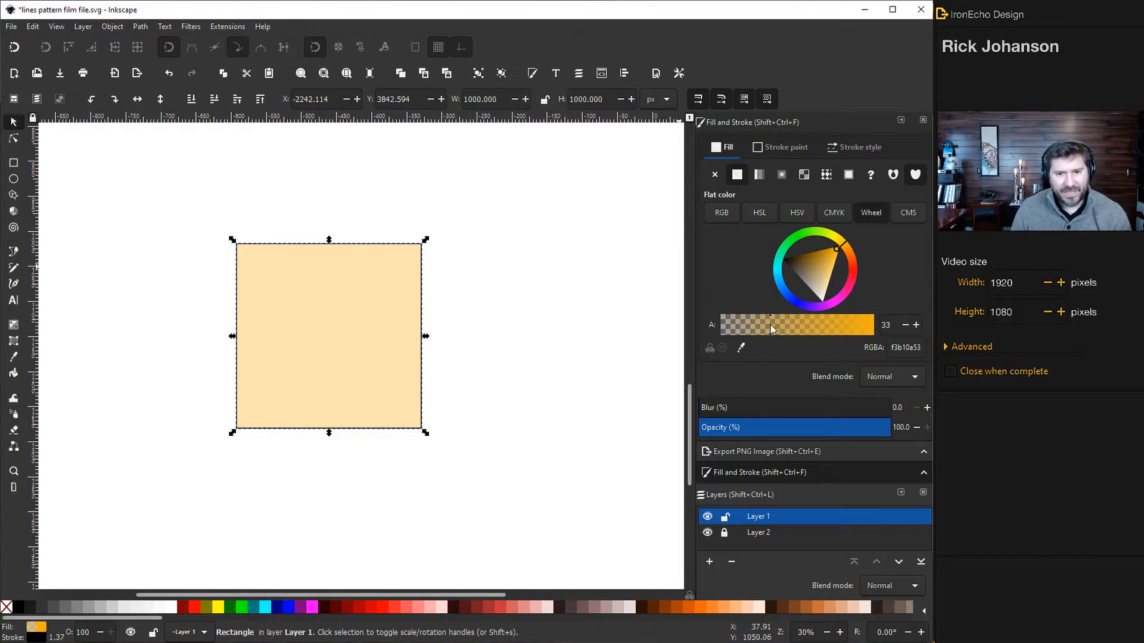
{"action": "left_click_drag", "start_coordinate": [770, 324], "coordinate": [864, 324]}
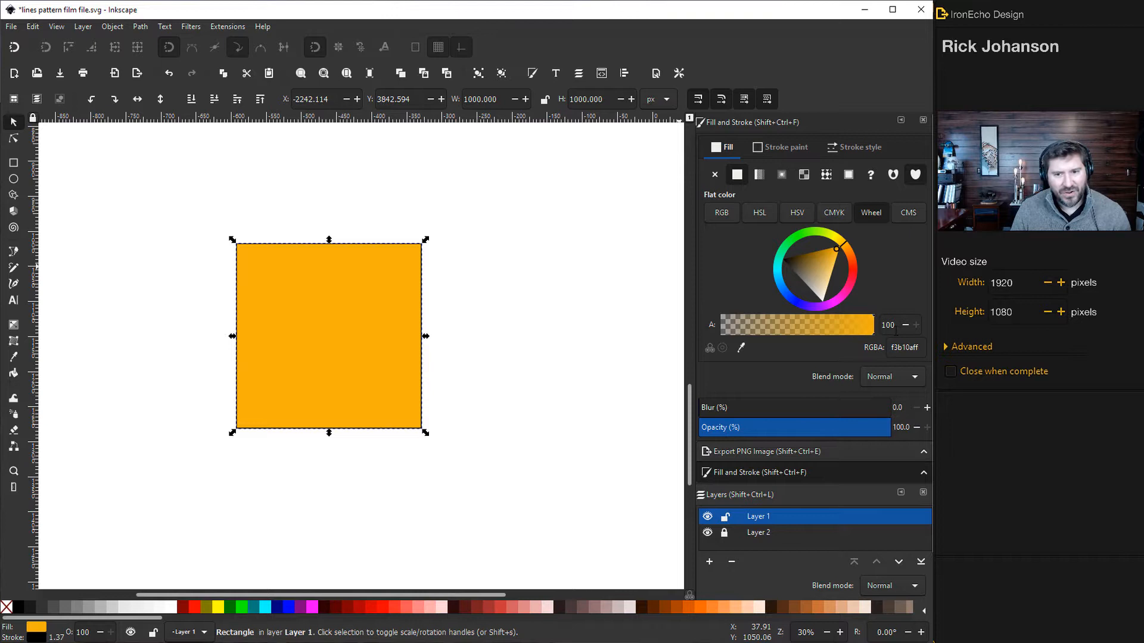
{"action": "mouse_move", "coordinate": [830, 315]}
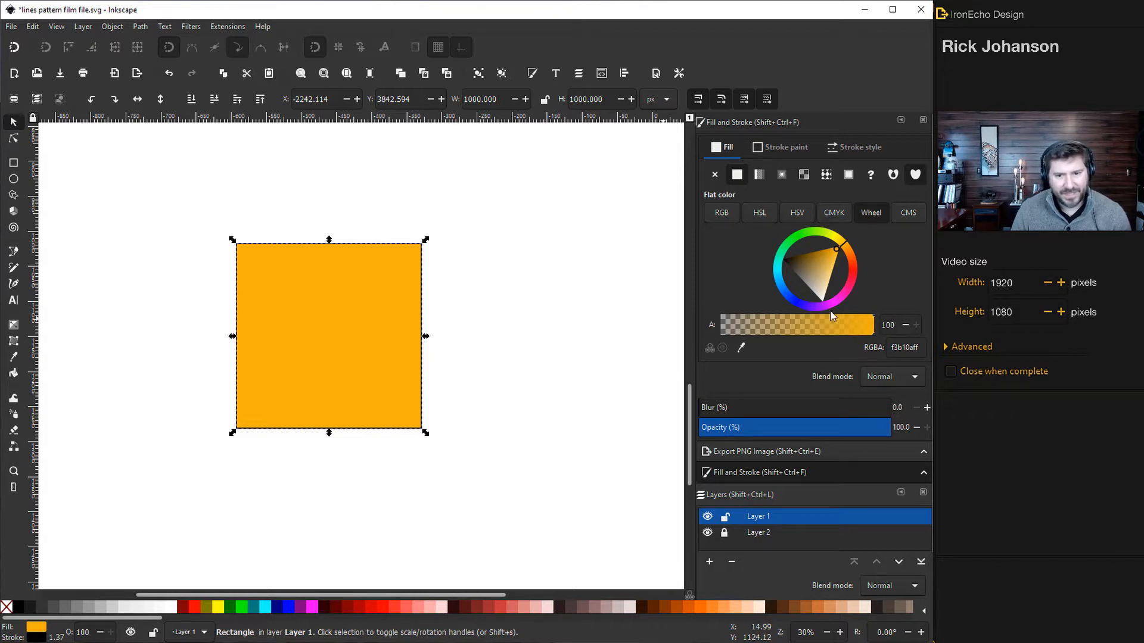
{"action": "mouse_move", "coordinate": [715, 253]}
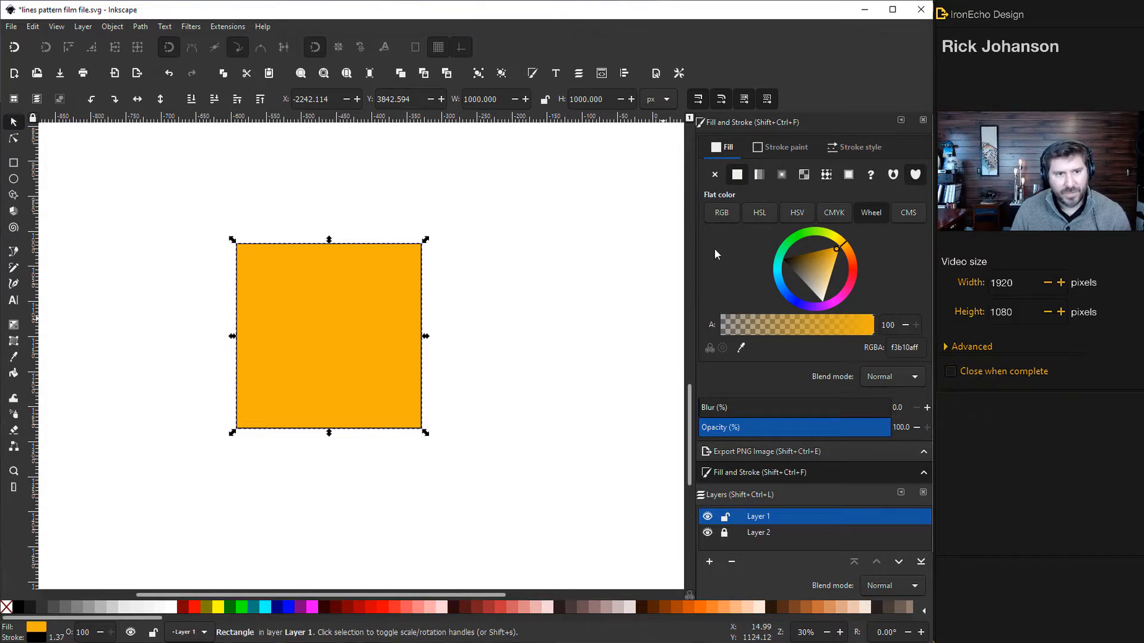
{"action": "mouse_move", "coordinate": [609, 212]}
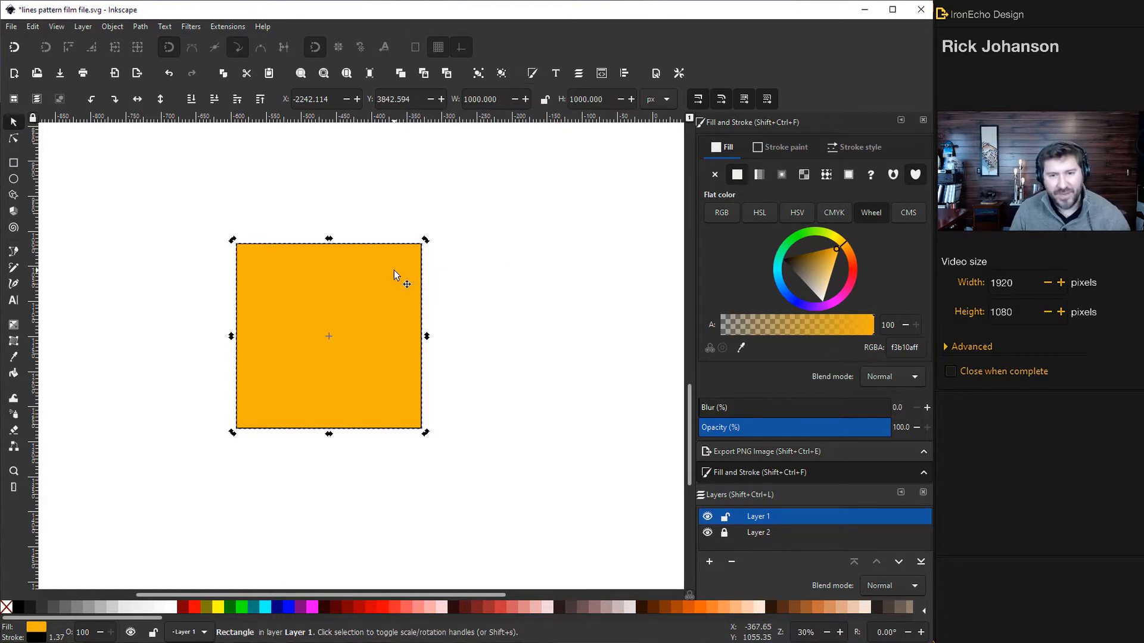
{"action": "mouse_move", "coordinate": [407, 280]}
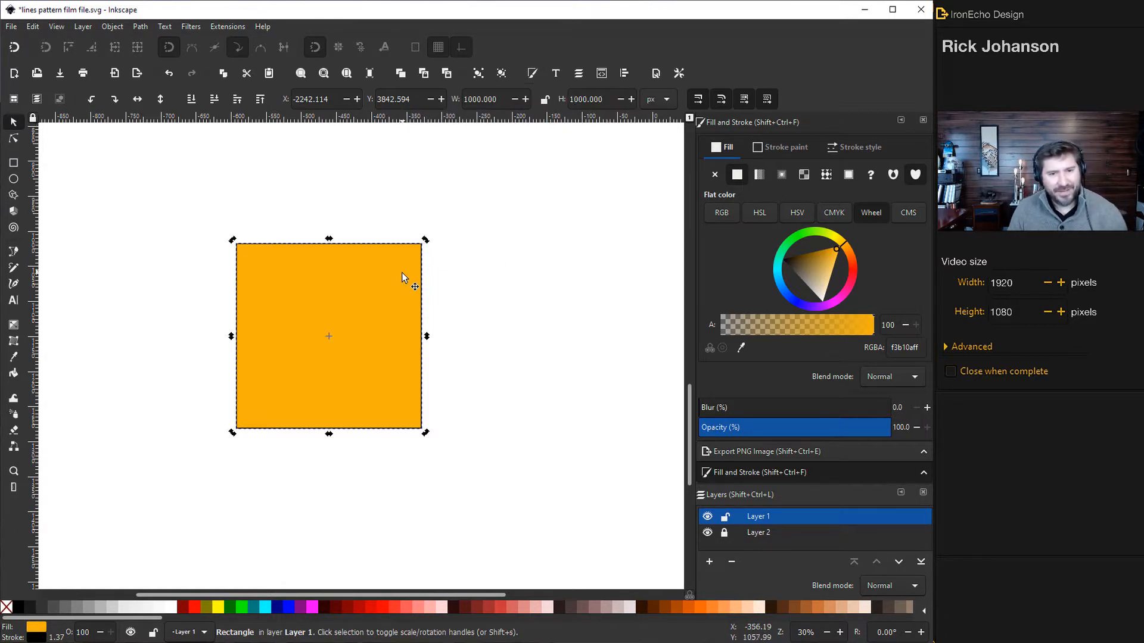
{"action": "mouse_move", "coordinate": [501, 299]}
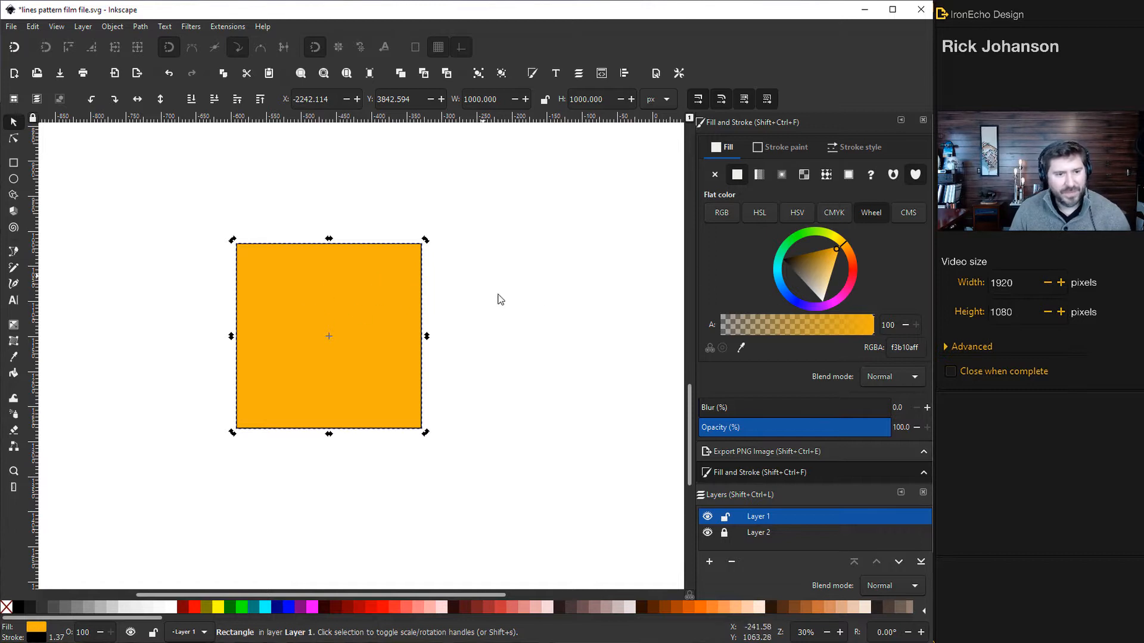
- Fill the square pale yellow with no stroke, keep W at 1000 px, and reposition it
{"action": "left_click", "coordinate": [828, 286]}
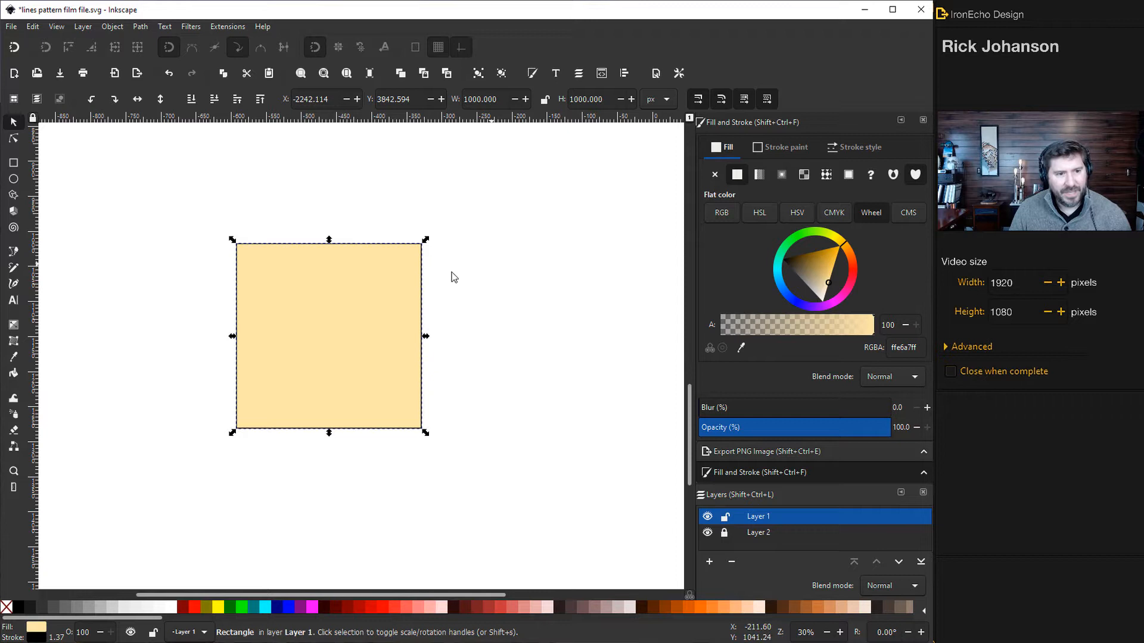
{"action": "left_click", "coordinate": [859, 146]}
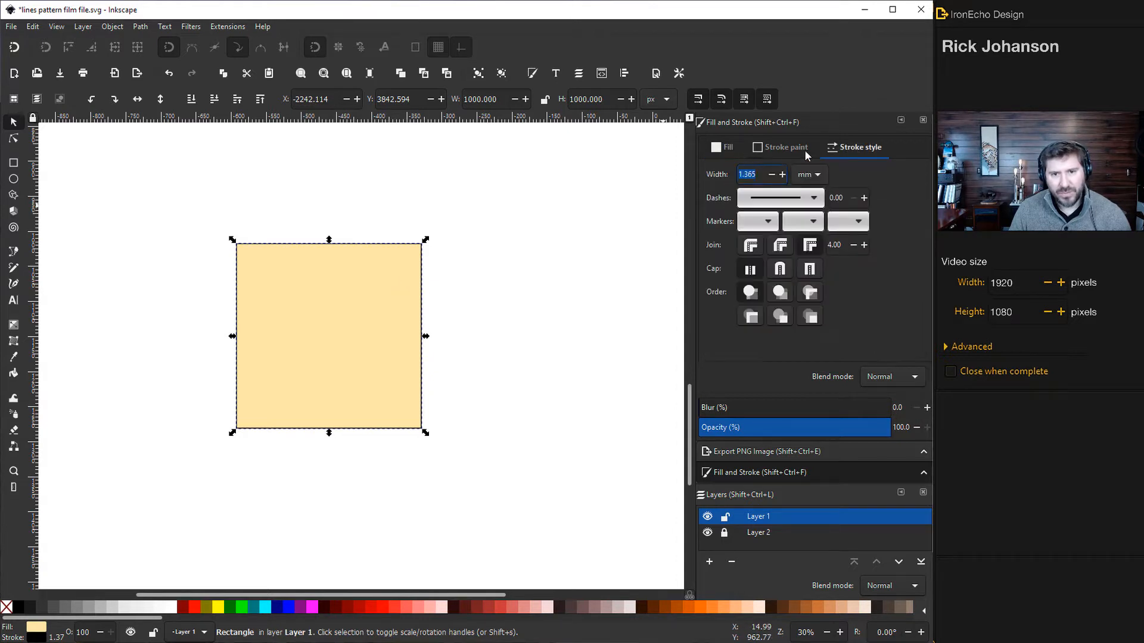
{"action": "left_click", "coordinate": [785, 147]}
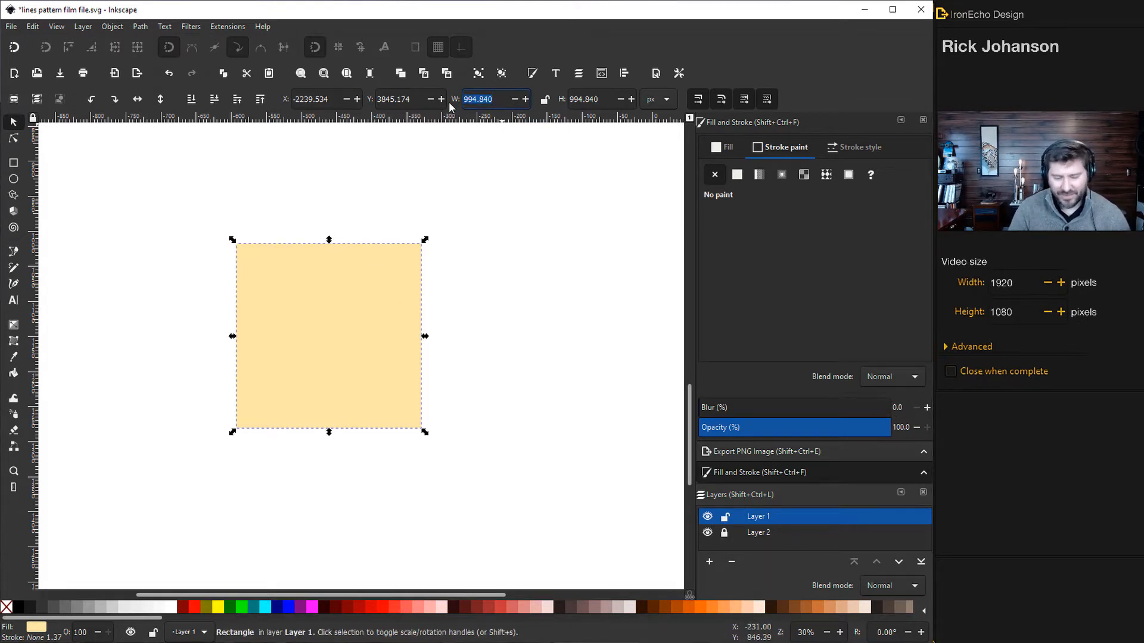
{"action": "type", "text": "1000.000"}
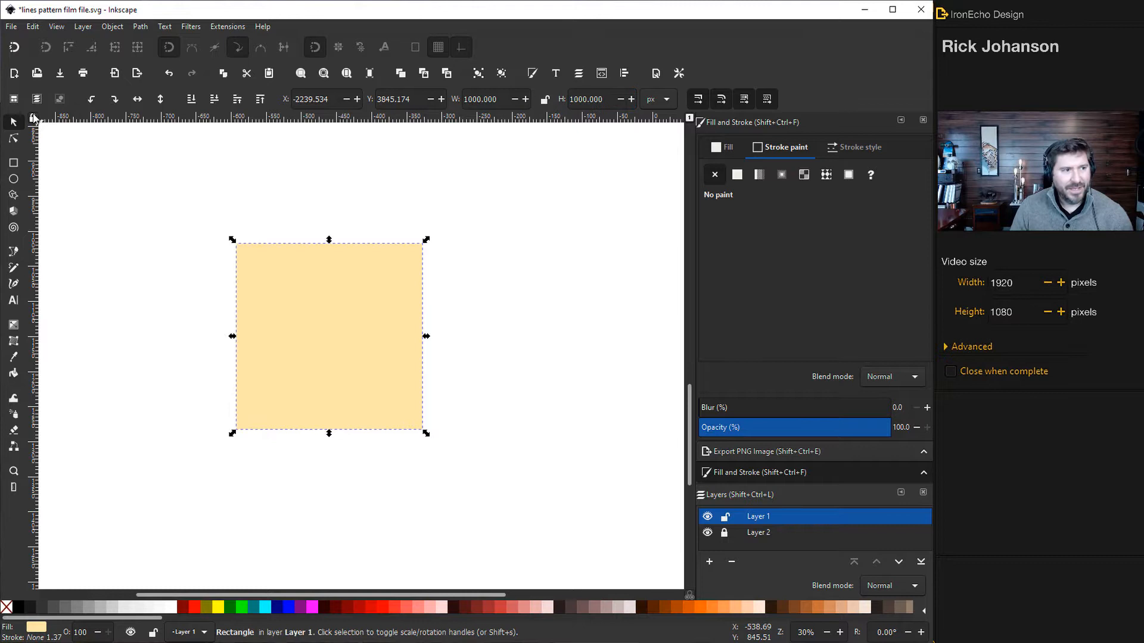
{"action": "left_click_drag", "start_coordinate": [328, 336], "coordinate": [370, 357]}
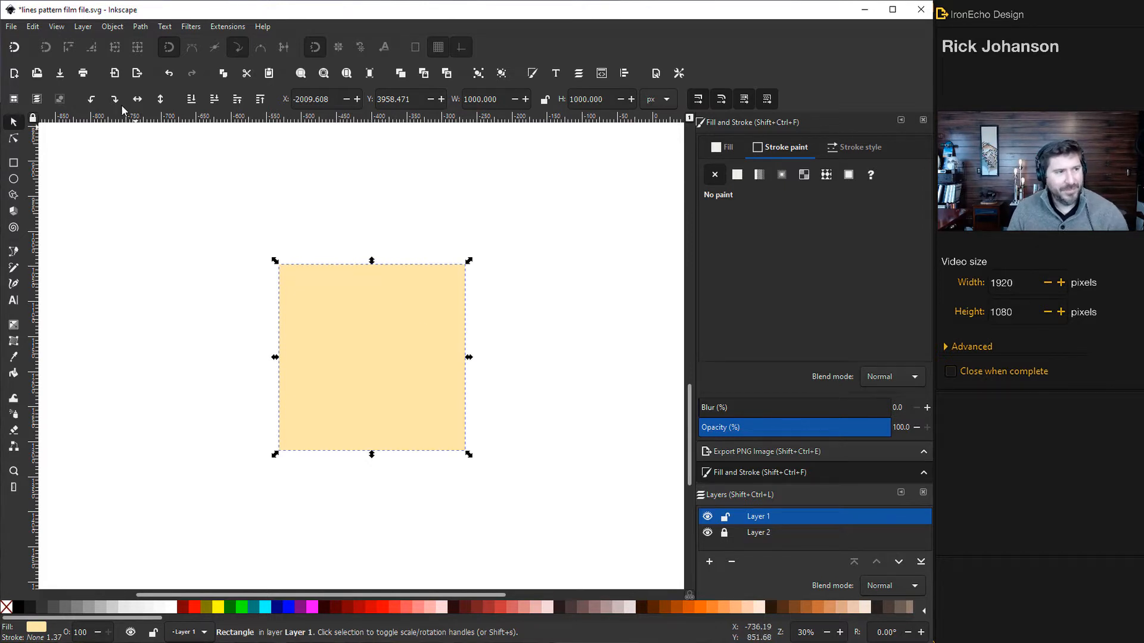
- In Preferences > Behavior > Steps, set arrow keys to move by 1000 px
{"action": "left_click", "coordinate": [32, 27]}
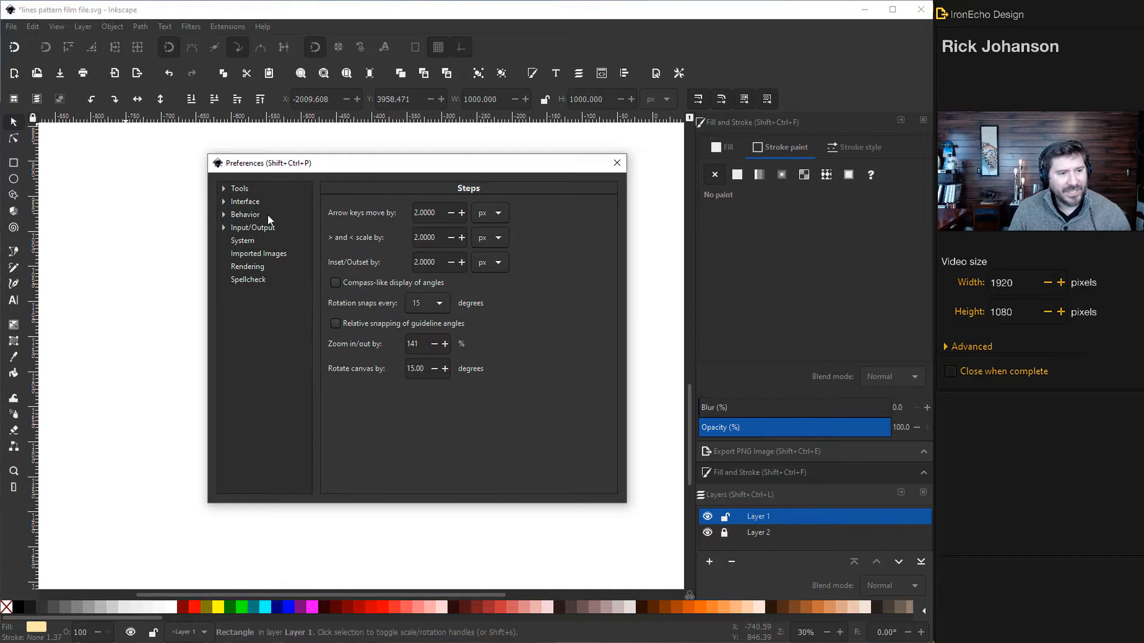
{"action": "left_click", "coordinate": [245, 214]}
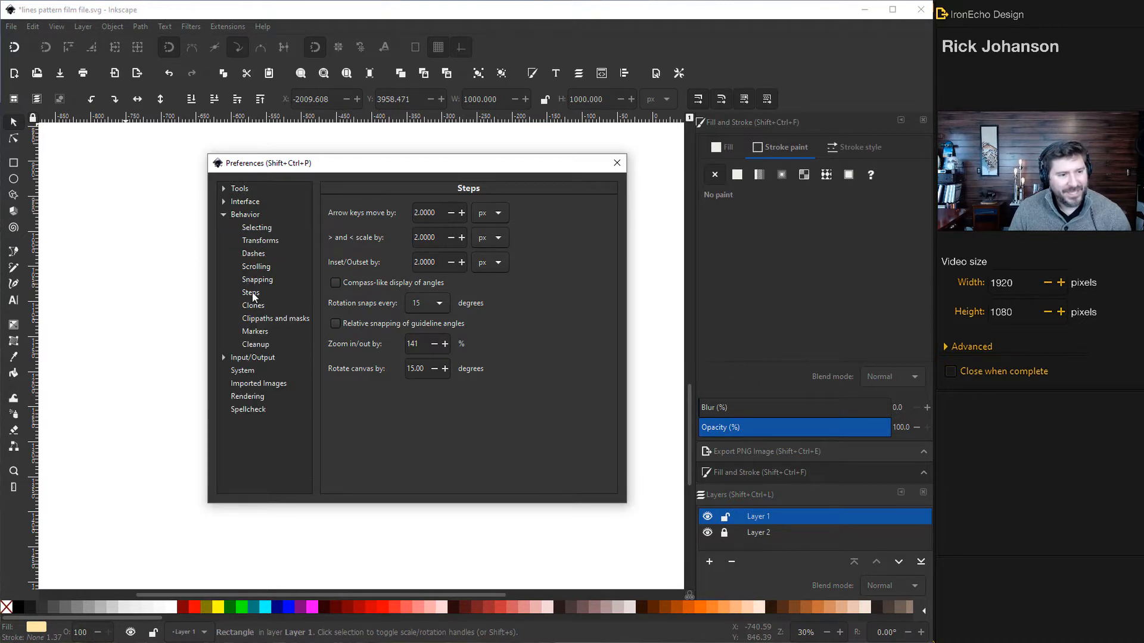
{"action": "left_click", "coordinate": [251, 293]}
{"action": "type", "text": "1000.0000"}
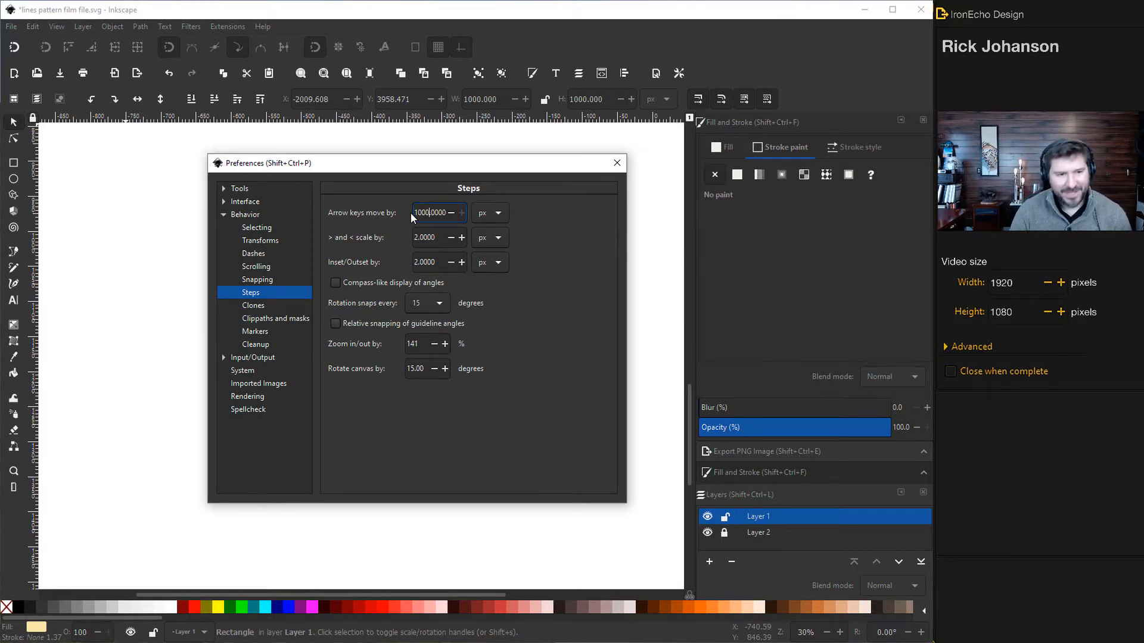
{"action": "left_click", "coordinate": [617, 163]}
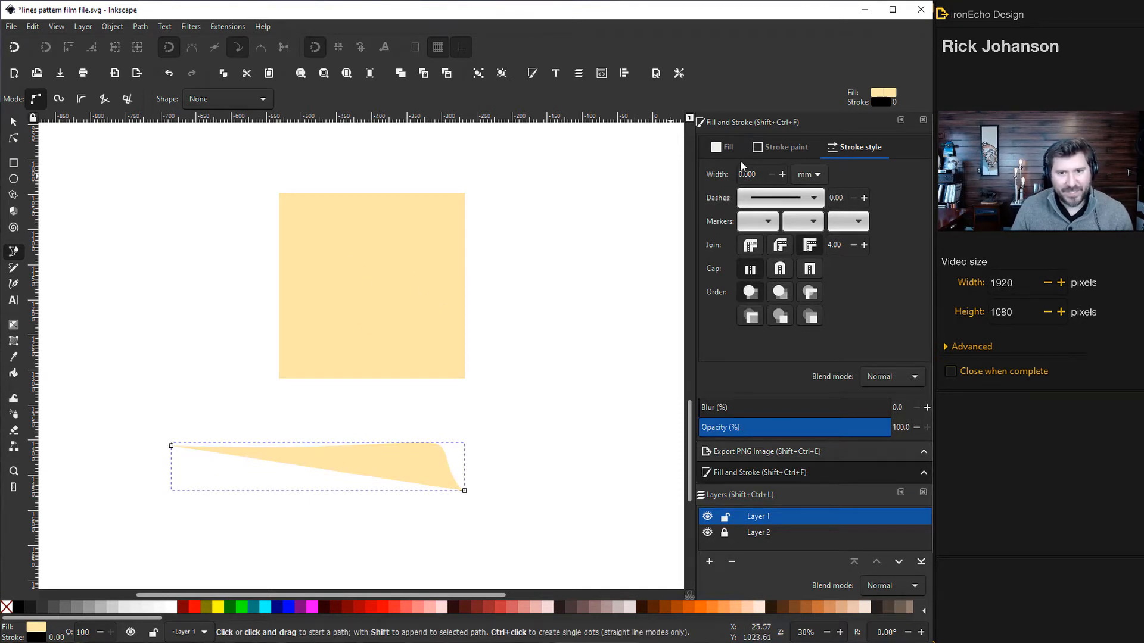
{"action": "left_click", "coordinate": [751, 173]}
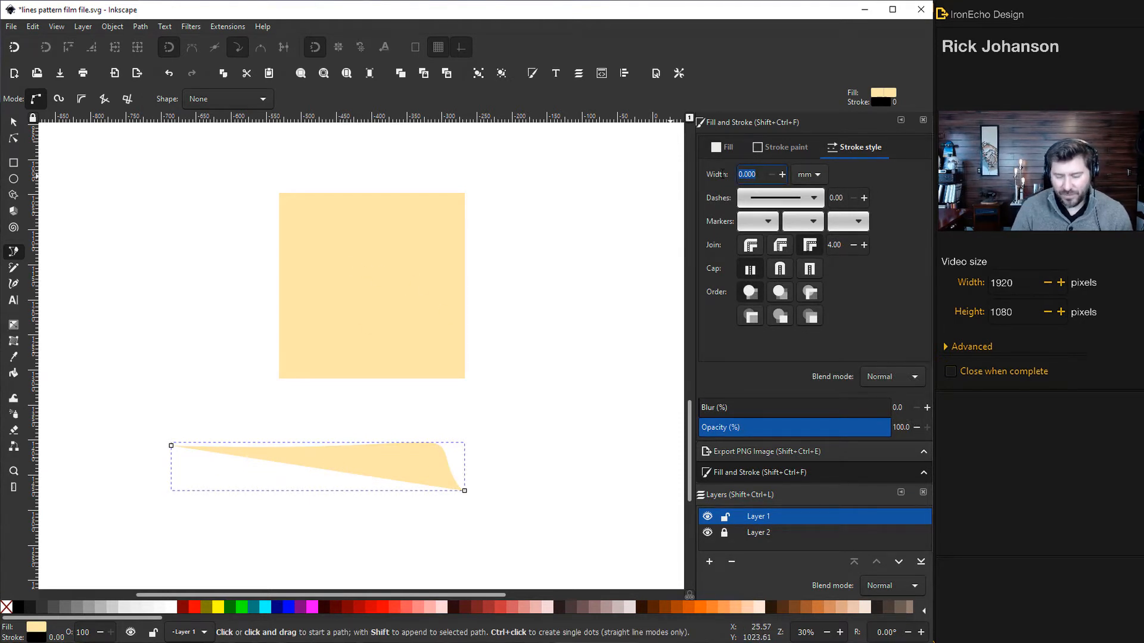
{"action": "type", "text": "1.500"}
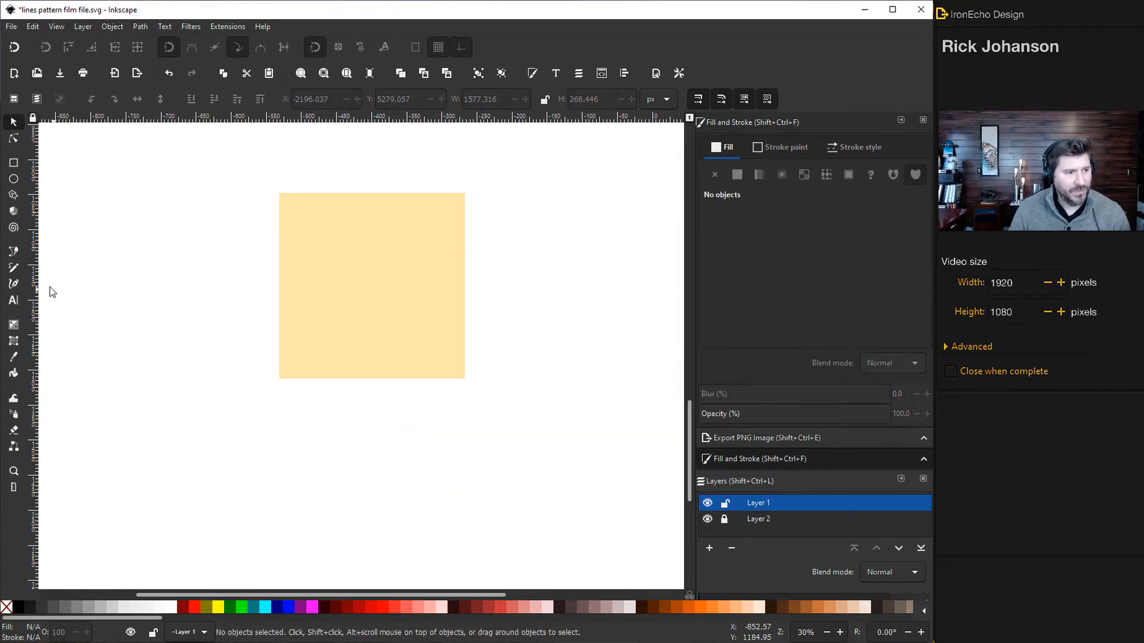
- Pen-draw a black wavy line below the square, then refine its left end and crest
{"action": "left_click", "coordinate": [13, 252]}
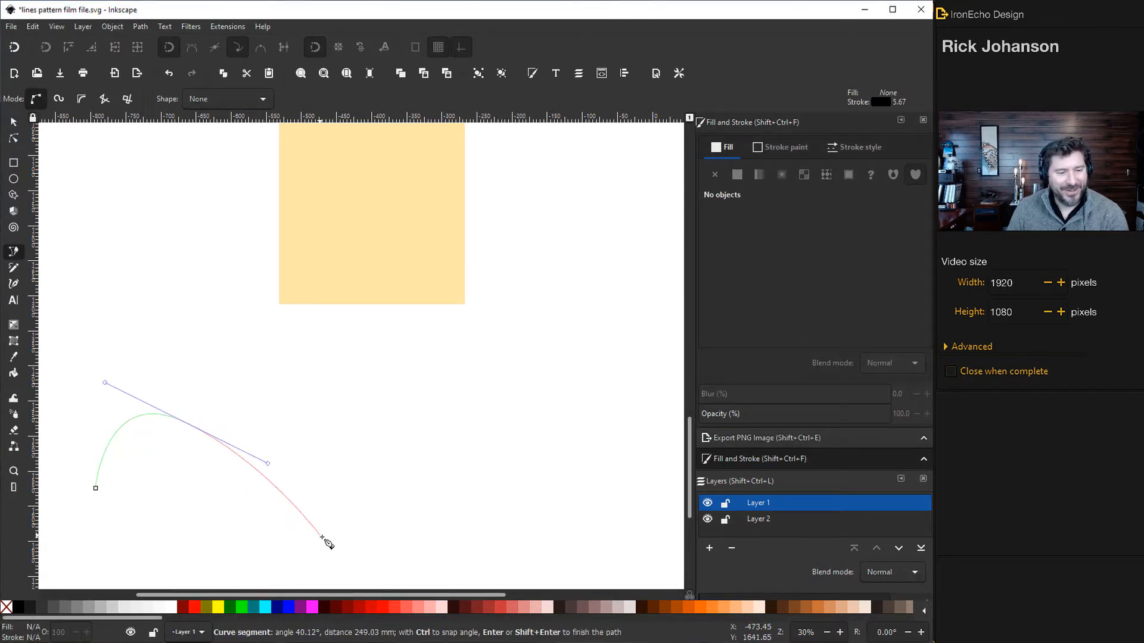
{"action": "left_click_drag", "start_coordinate": [327, 542], "coordinate": [524, 451]}
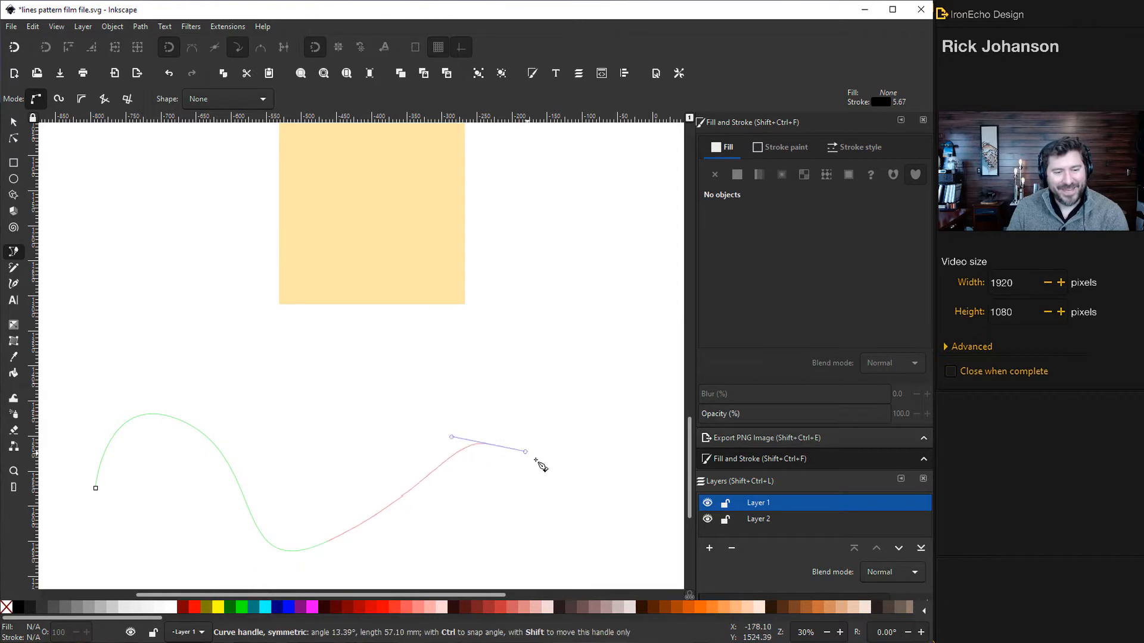
{"action": "left_click_drag", "start_coordinate": [525, 451], "coordinate": [633, 535]}
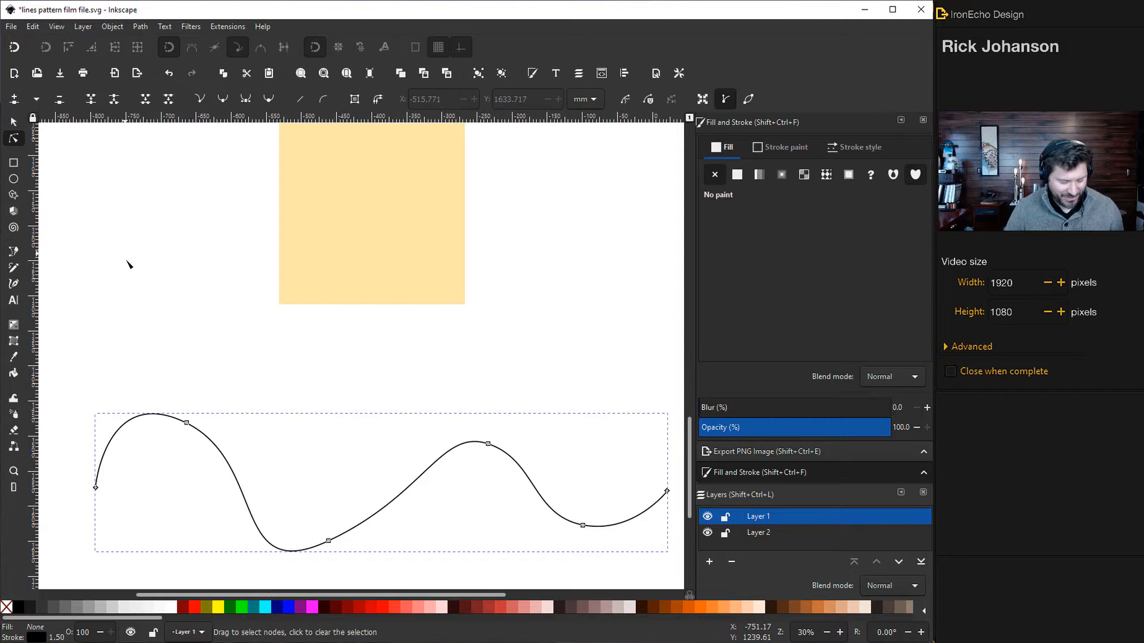
{"action": "left_click_drag", "start_coordinate": [95, 488], "coordinate": [84, 488]}
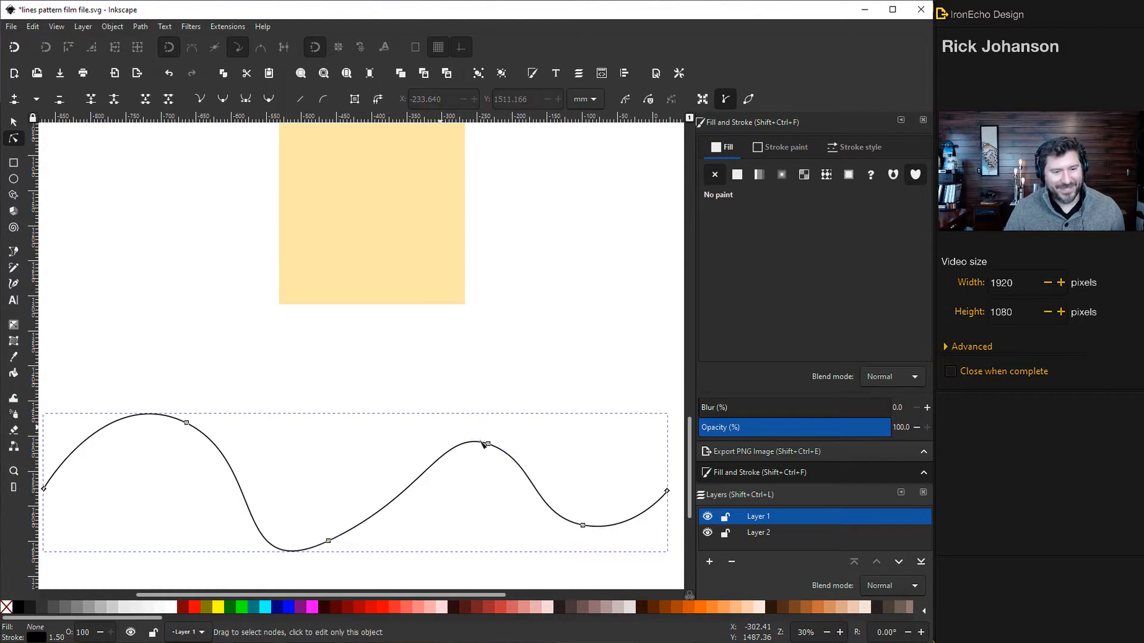
{"action": "left_click_drag", "start_coordinate": [484, 443], "coordinate": [422, 439]}
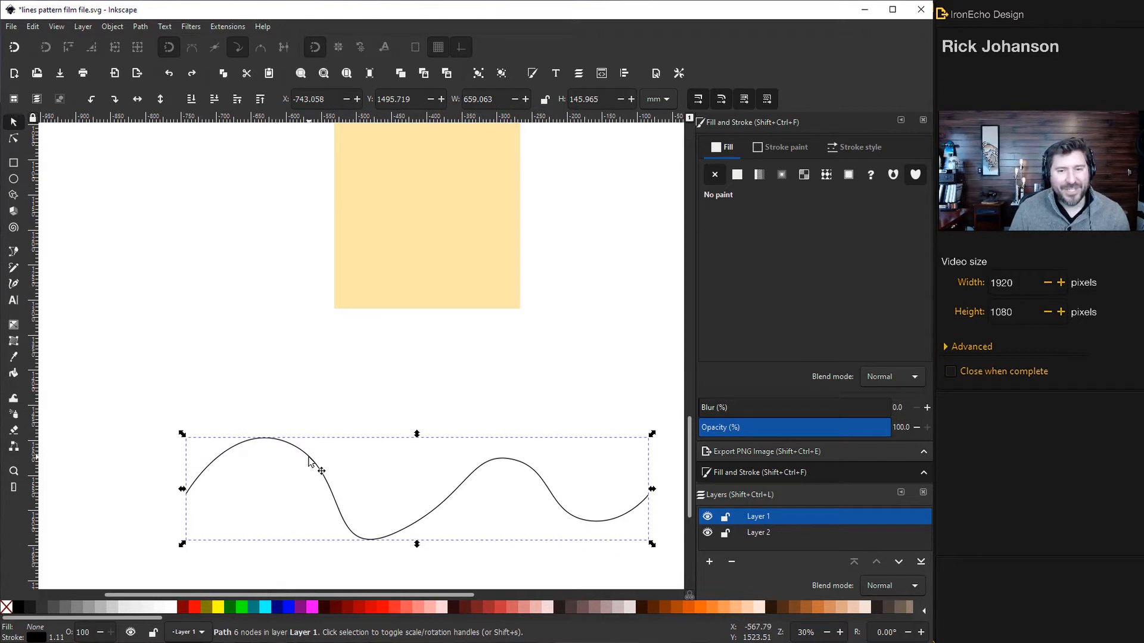
{"action": "mouse_move", "coordinate": [348, 422]}
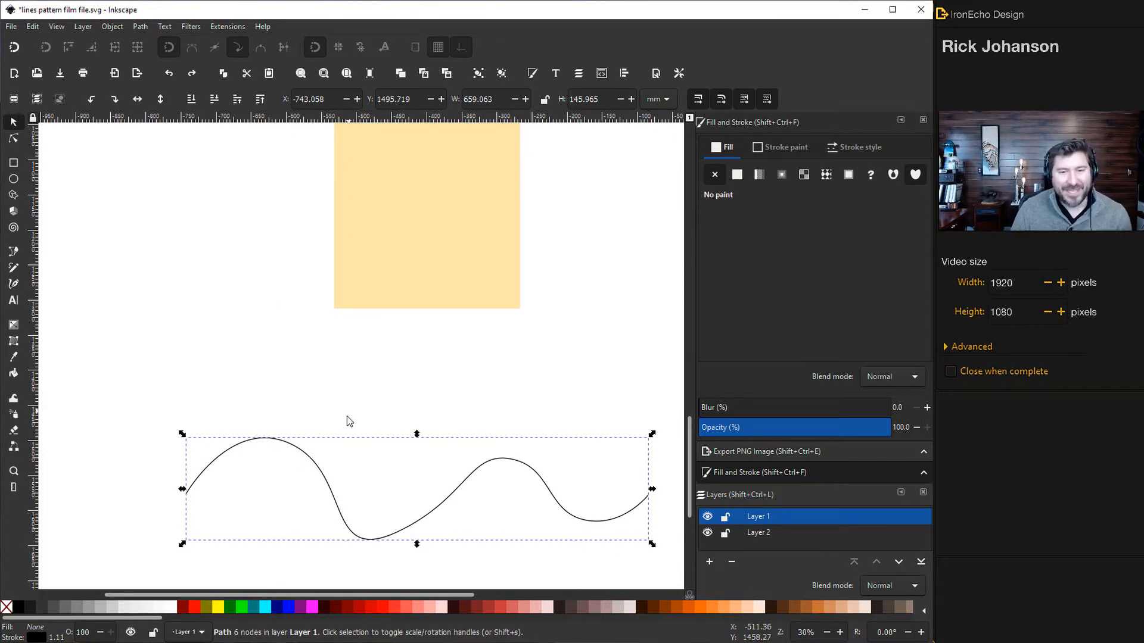
{"action": "mouse_move", "coordinate": [428, 482]}
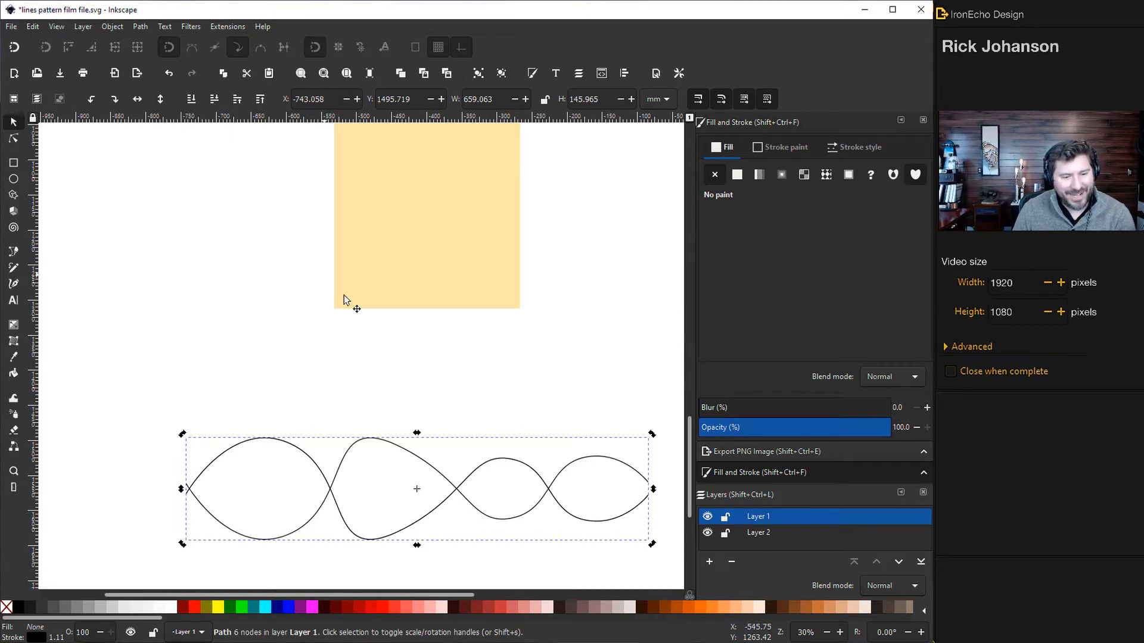
{"action": "mouse_move", "coordinate": [584, 501]}
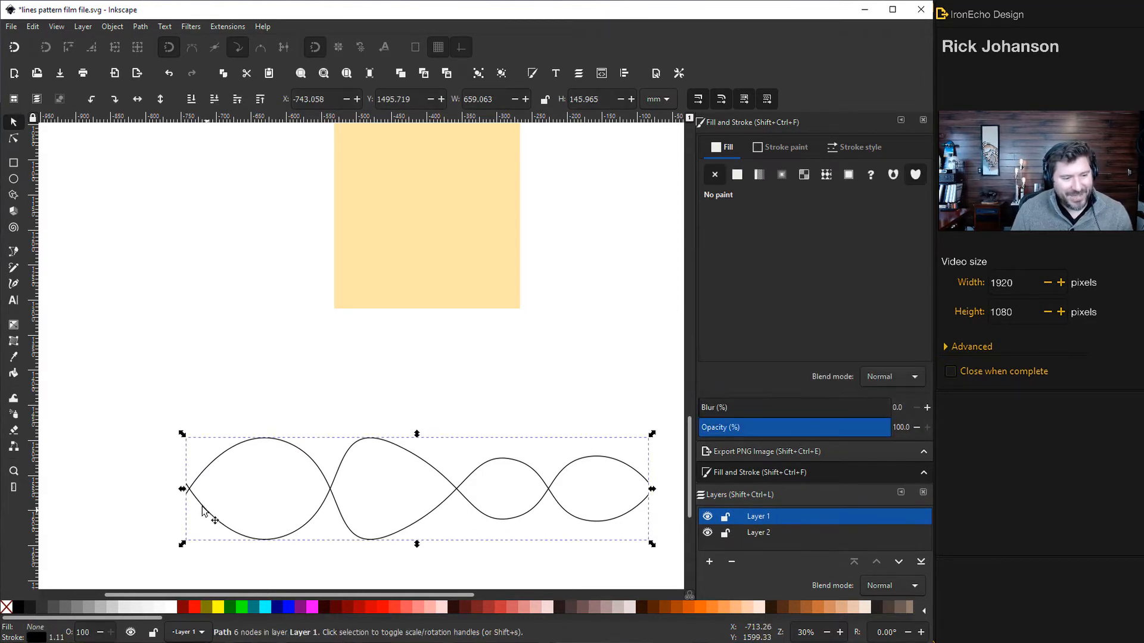
- Pull the left and right endpoints of the two wavy lines apart so they differ
{"action": "left_click", "coordinate": [12, 139]}
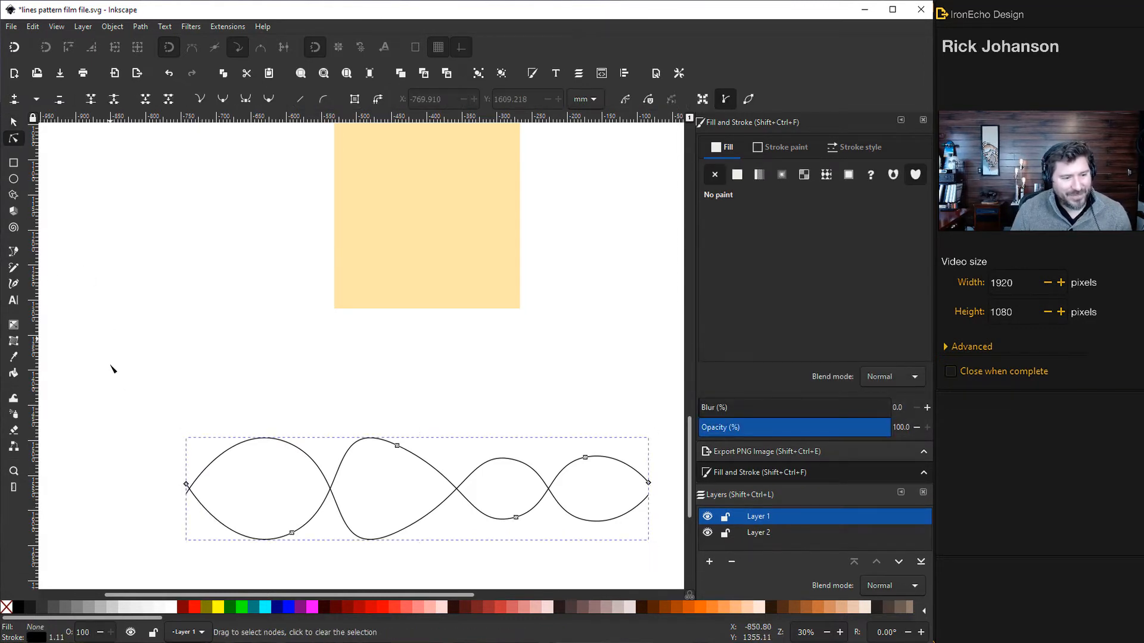
{"action": "left_click_drag", "start_coordinate": [185, 486], "coordinate": [130, 488]}
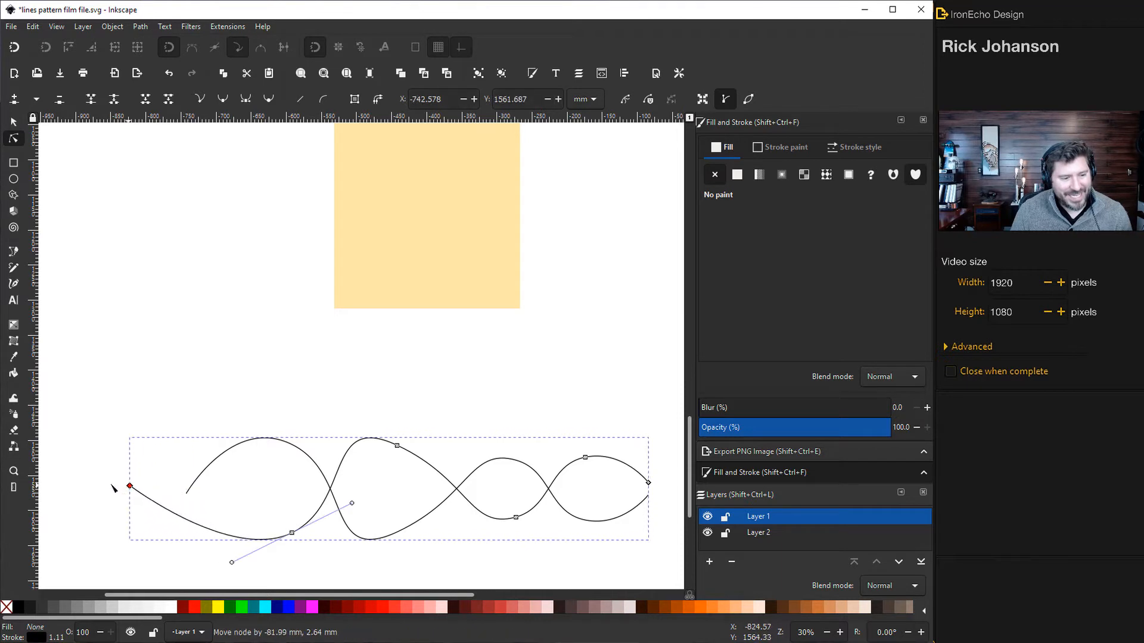
{"action": "left_click_drag", "start_coordinate": [130, 488], "coordinate": [79, 481]}
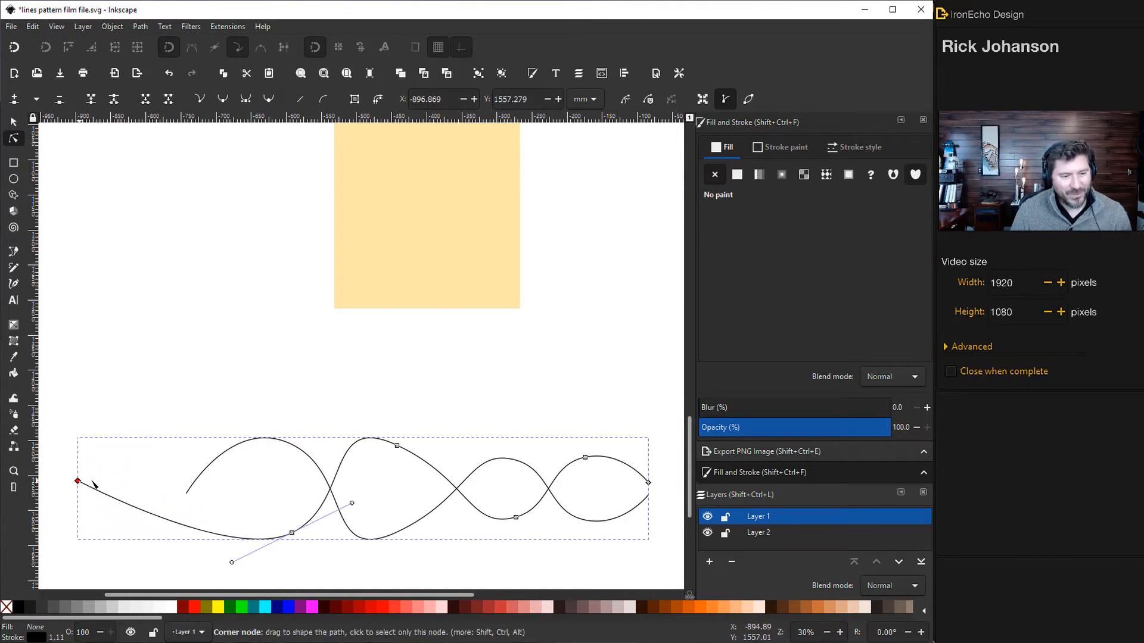
{"action": "left_click_drag", "start_coordinate": [78, 481], "coordinate": [186, 493]}
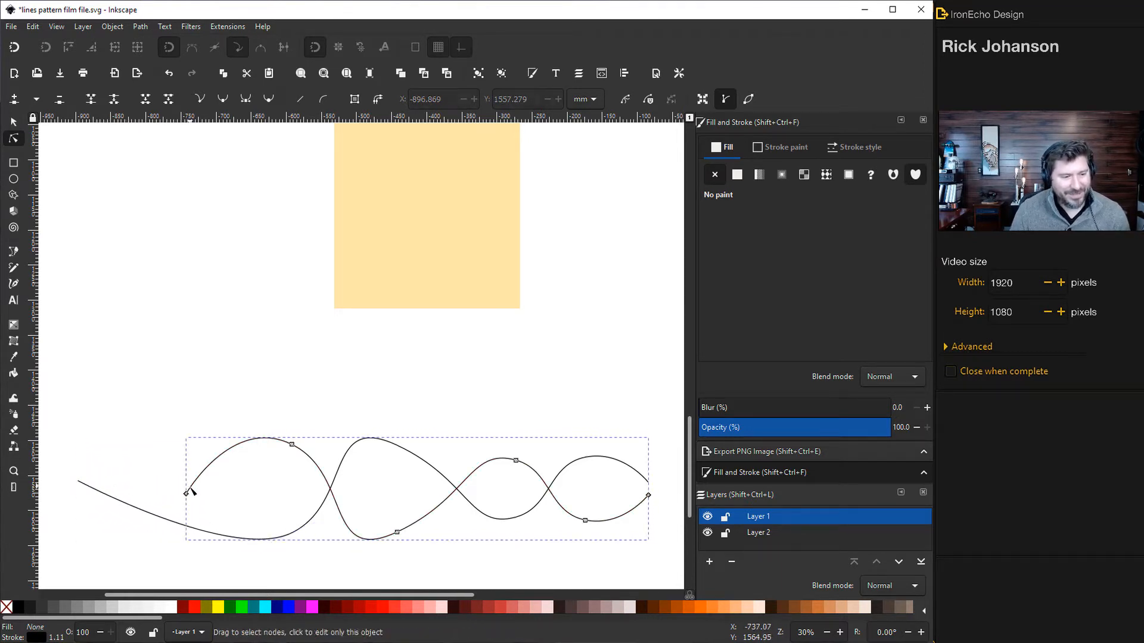
{"action": "left_click_drag", "start_coordinate": [191, 493], "coordinate": [166, 518]}
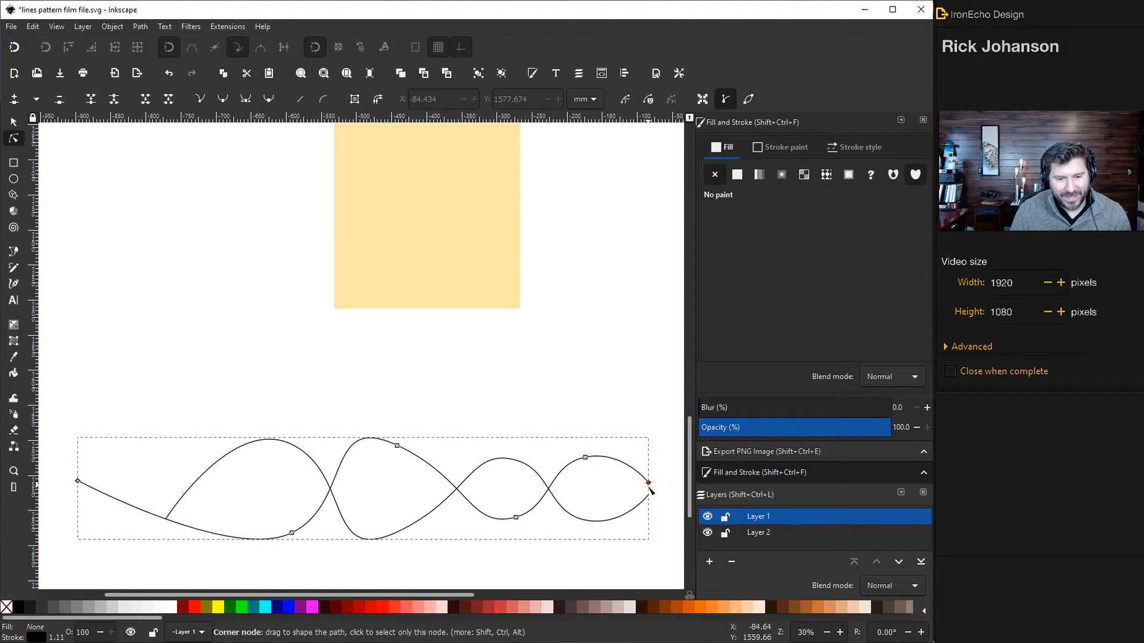
{"action": "left_click_drag", "start_coordinate": [649, 495], "coordinate": [620, 450]}
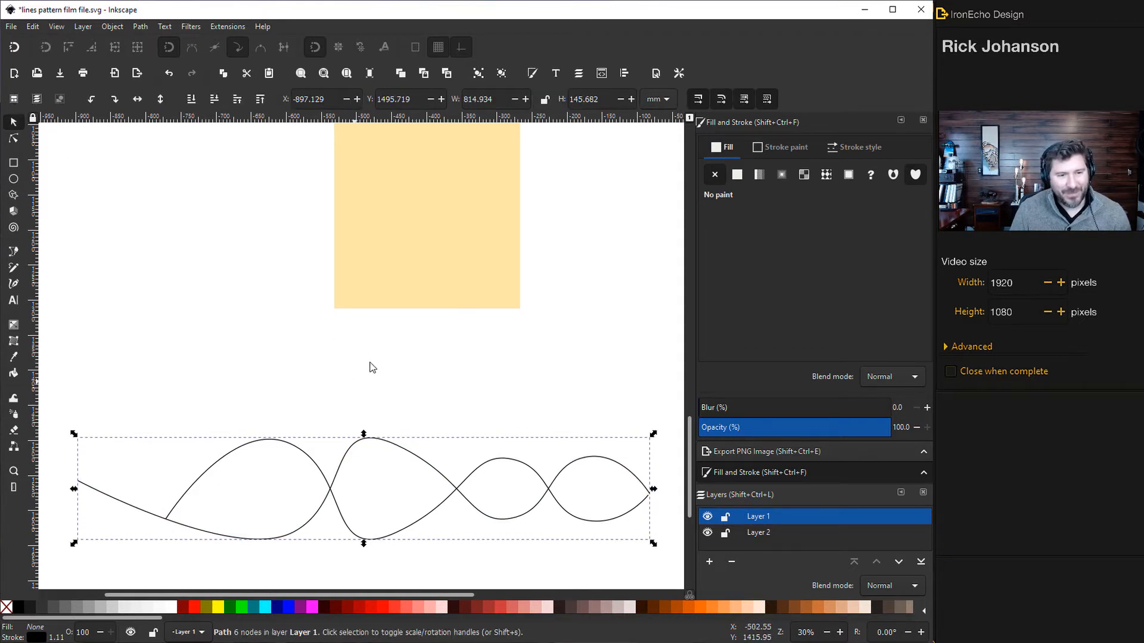
{"action": "mouse_move", "coordinate": [237, 526]}
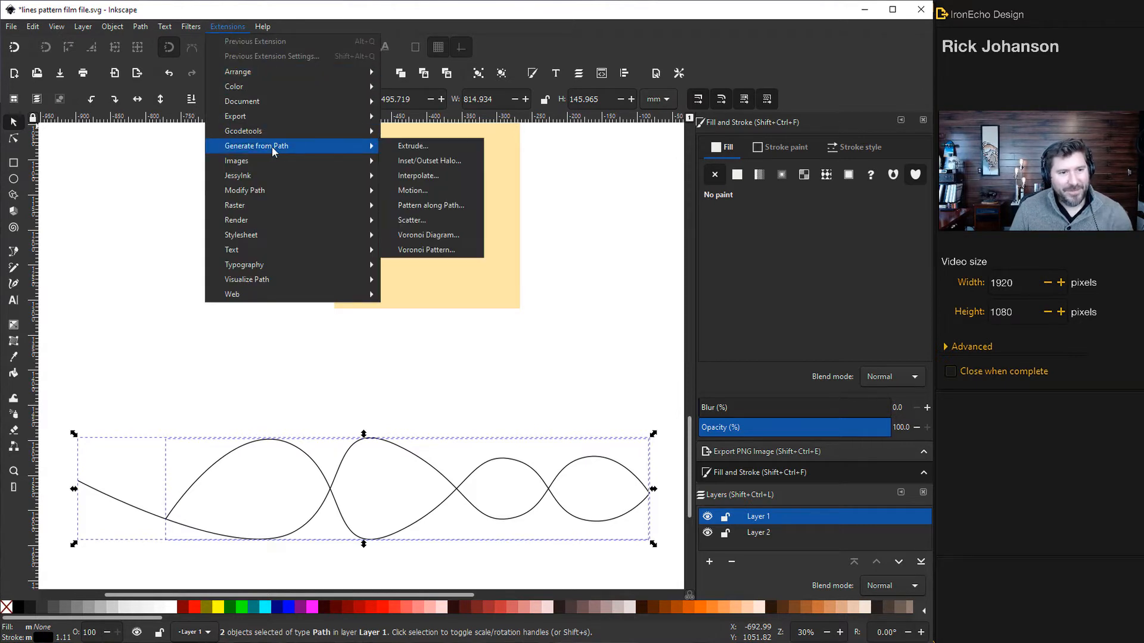
- Interpolate the two wavy lines with 25 steps and exponent 0.0, previewing before applying
{"action": "left_click", "coordinate": [418, 175]}
{"action": "type", "text": "25"}
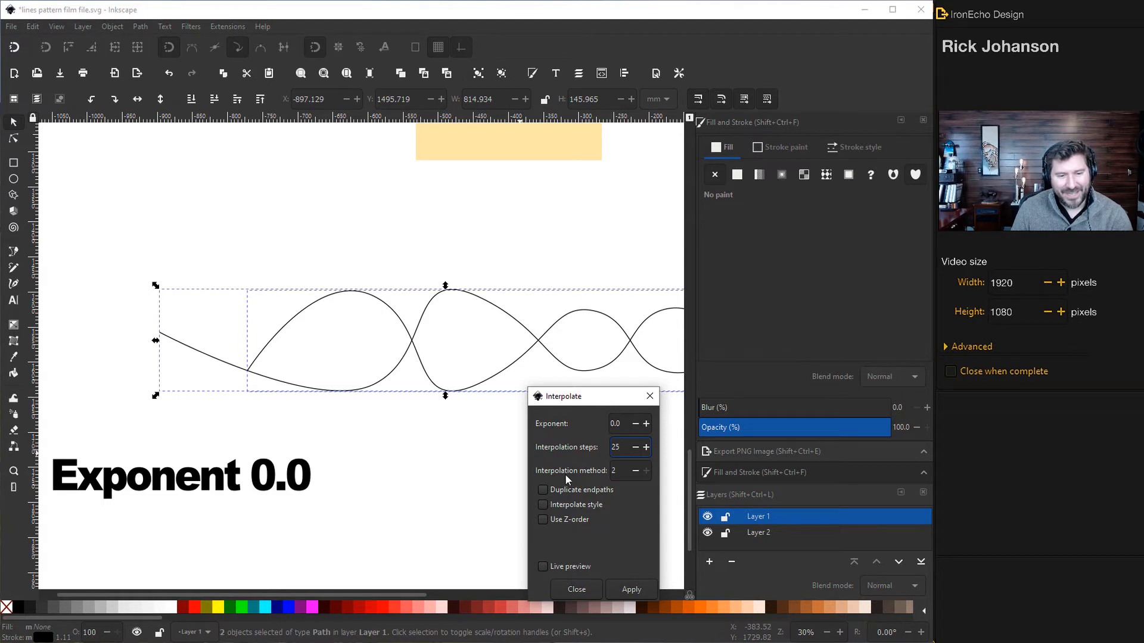
{"action": "left_click", "coordinate": [619, 447]}
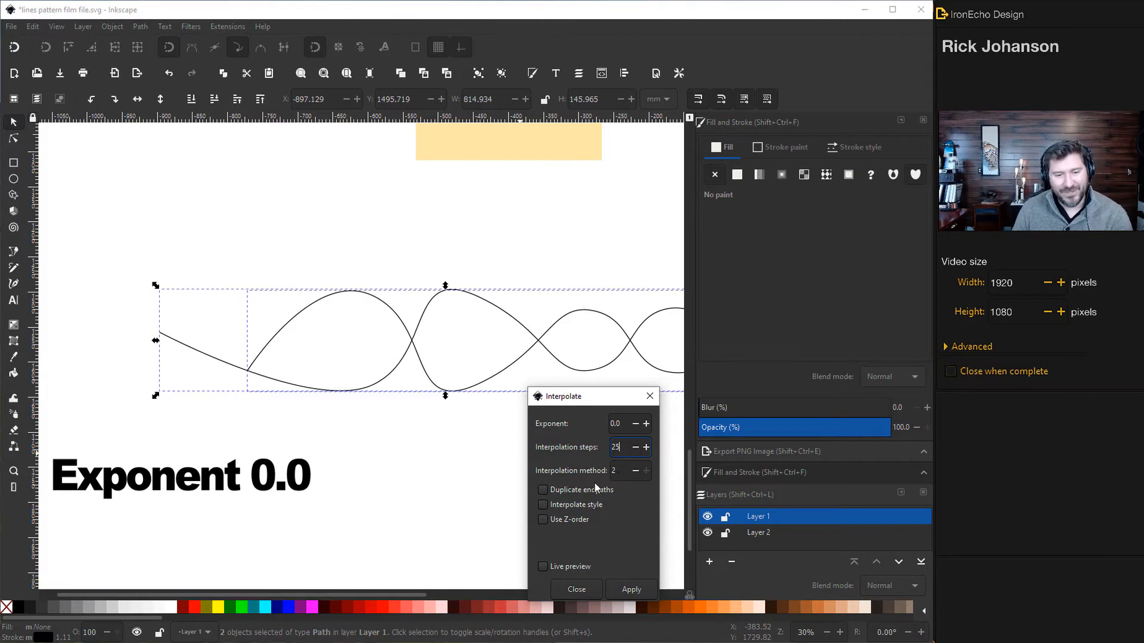
{"action": "mouse_move", "coordinate": [545, 503]}
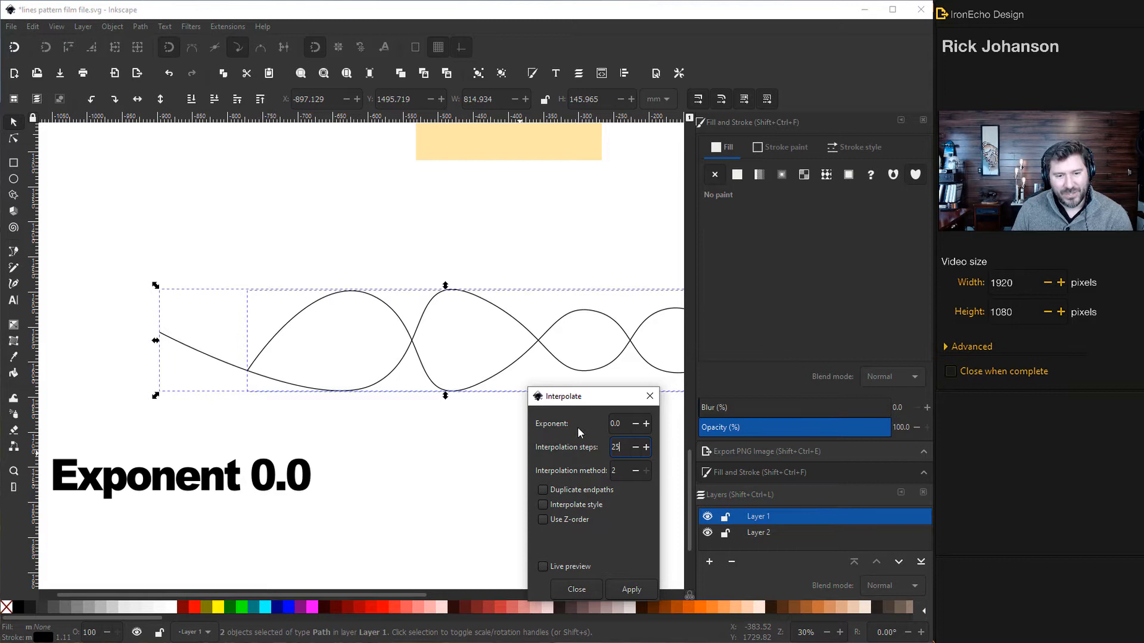
{"action": "left_click", "coordinate": [543, 567]}
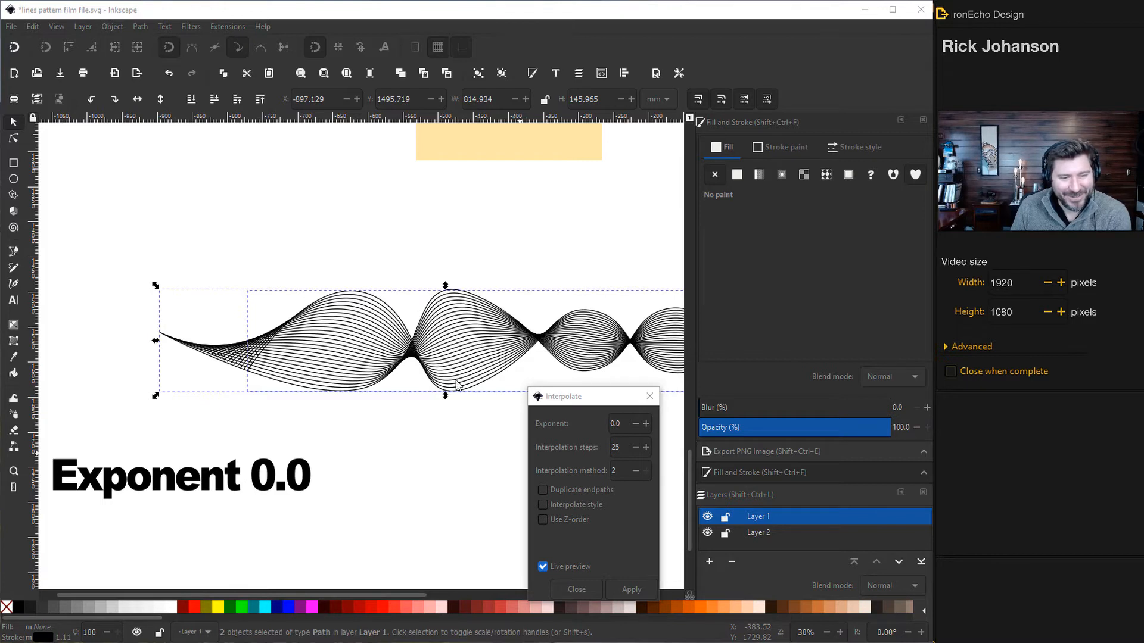
{"action": "left_click", "coordinate": [543, 566]}
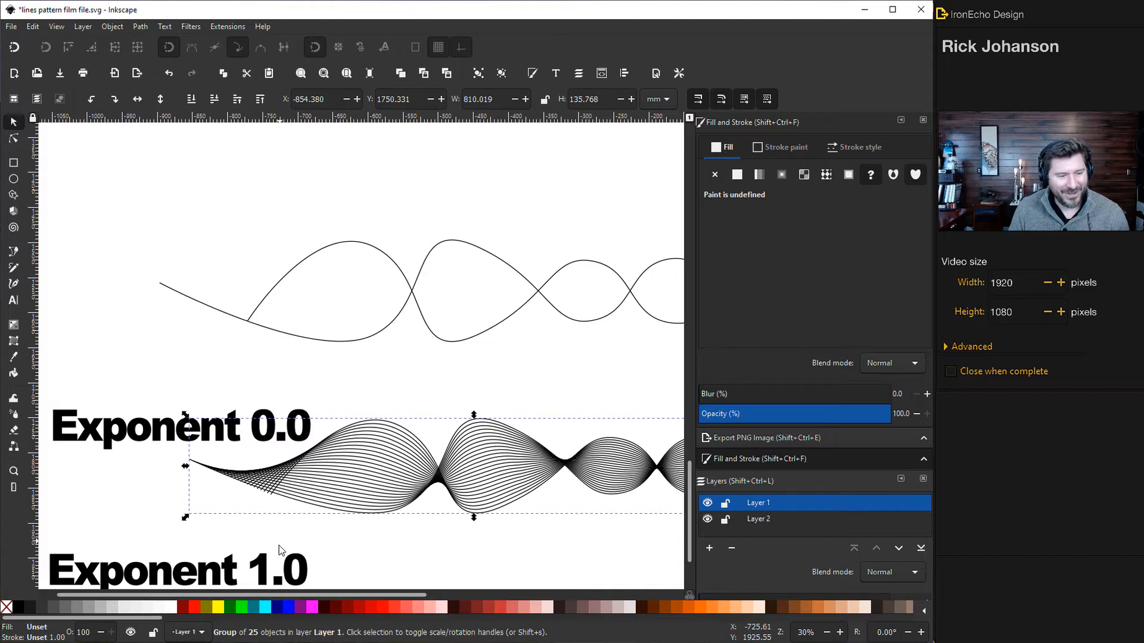
{"action": "scroll", "scroll_direction": "down", "scroll_amount": 3}
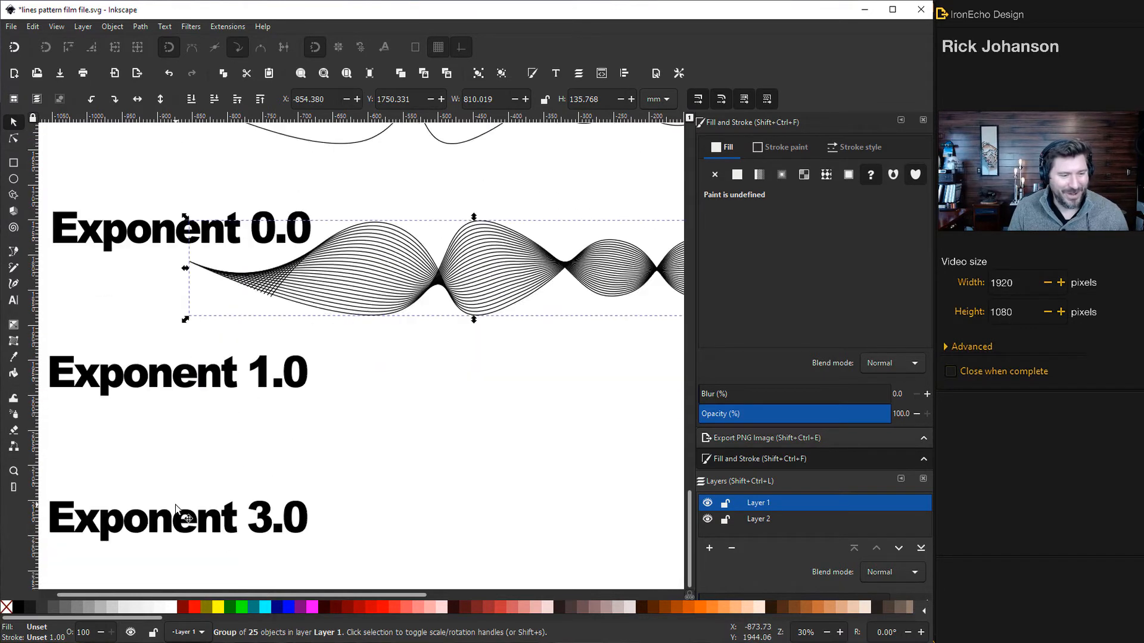
{"action": "scroll", "scroll_direction": "down", "scroll_amount": 3}
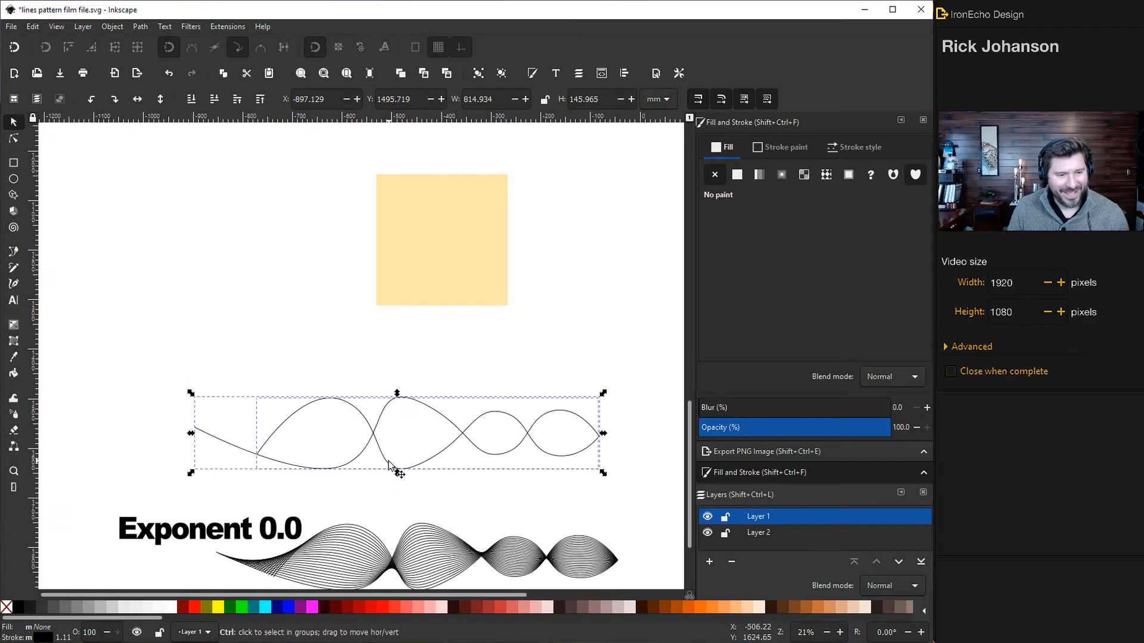
- Rerun Interpolate on the wavy lines with exponent 1.0 and 25 steps, previewed and applied
{"action": "left_click", "coordinate": [227, 27]}
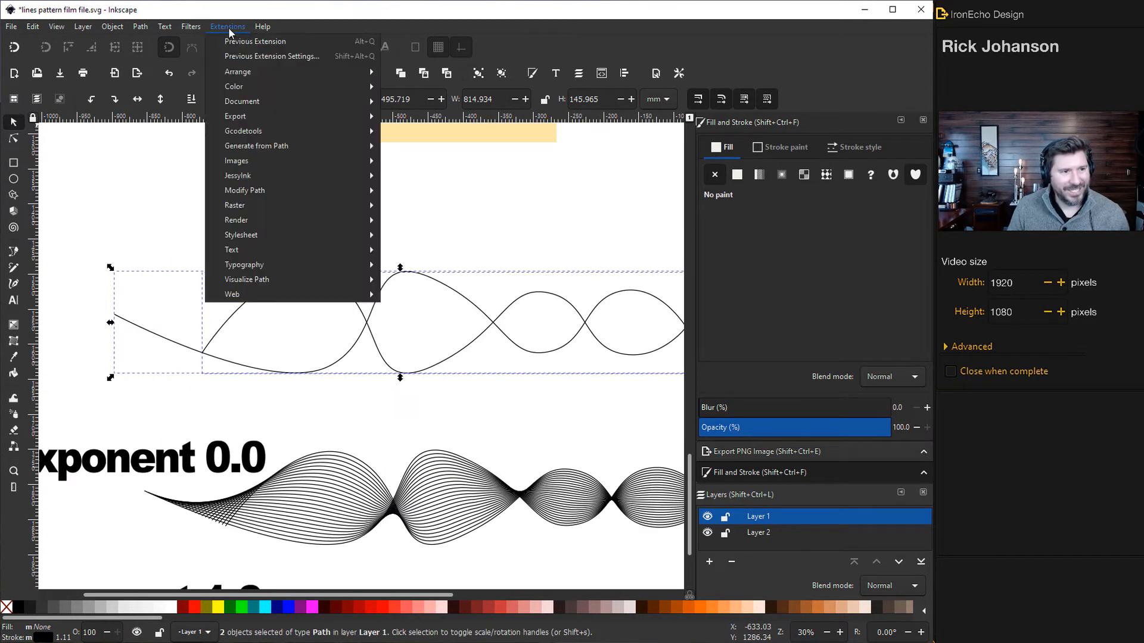
{"action": "mouse_move", "coordinate": [256, 146]}
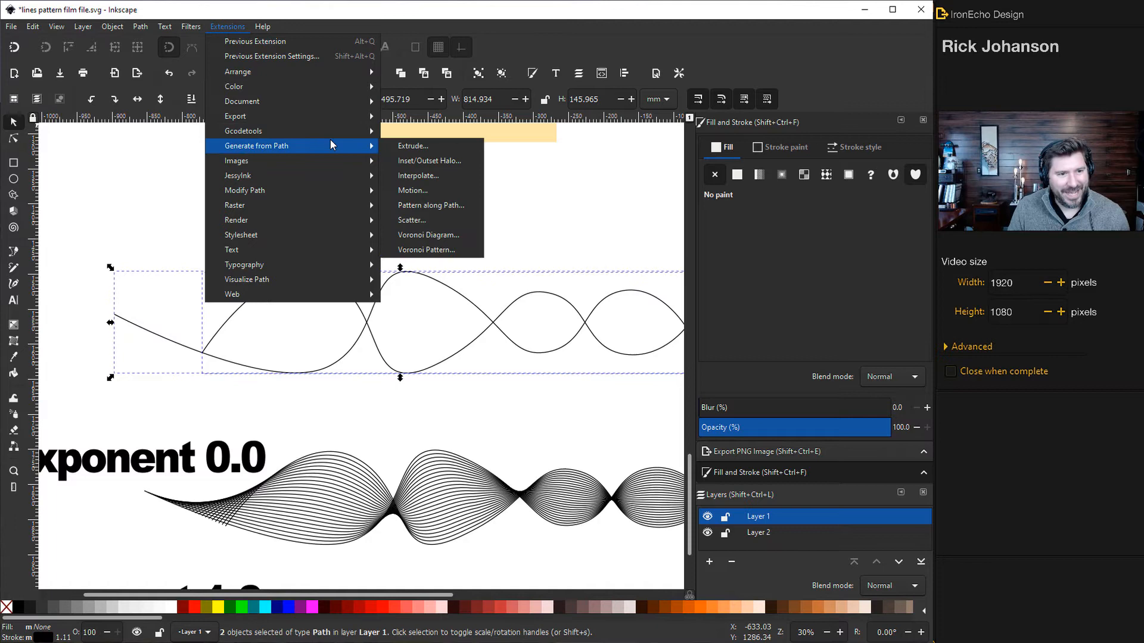
{"action": "left_click", "coordinate": [419, 175]}
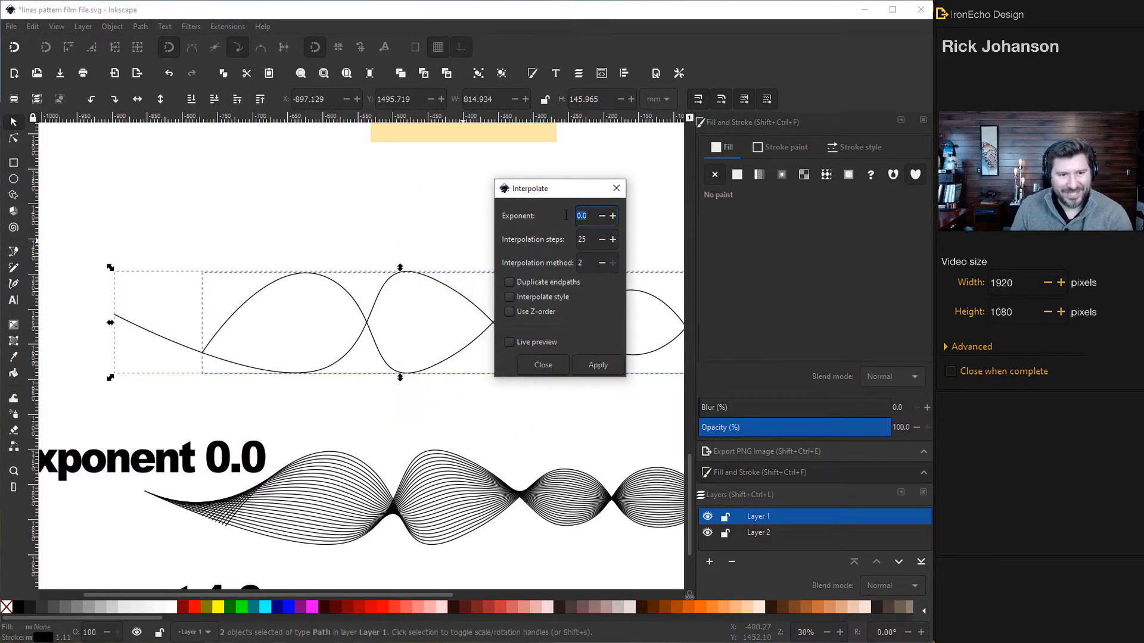
{"action": "type", "text": "1.0"}
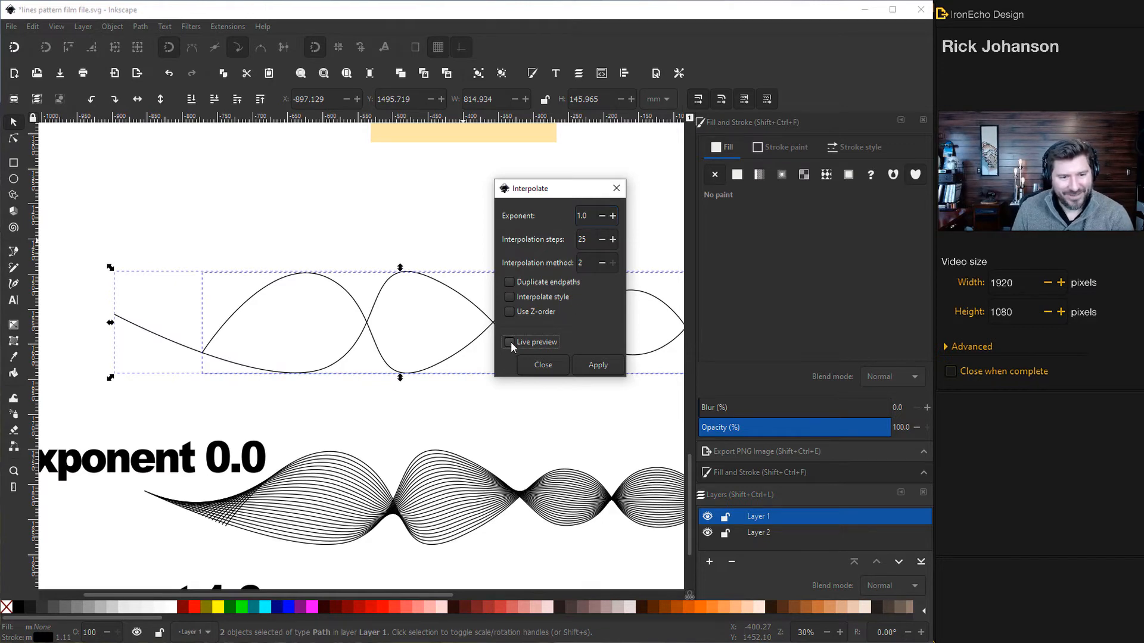
{"action": "left_click", "coordinate": [510, 342]}
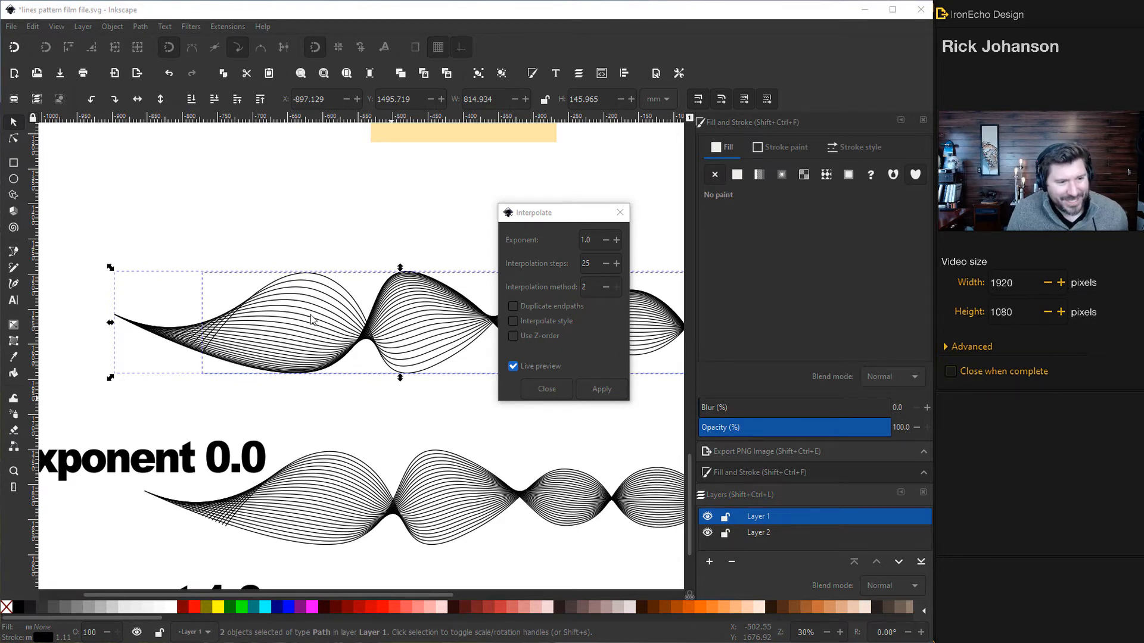
{"action": "mouse_move", "coordinate": [306, 296]}
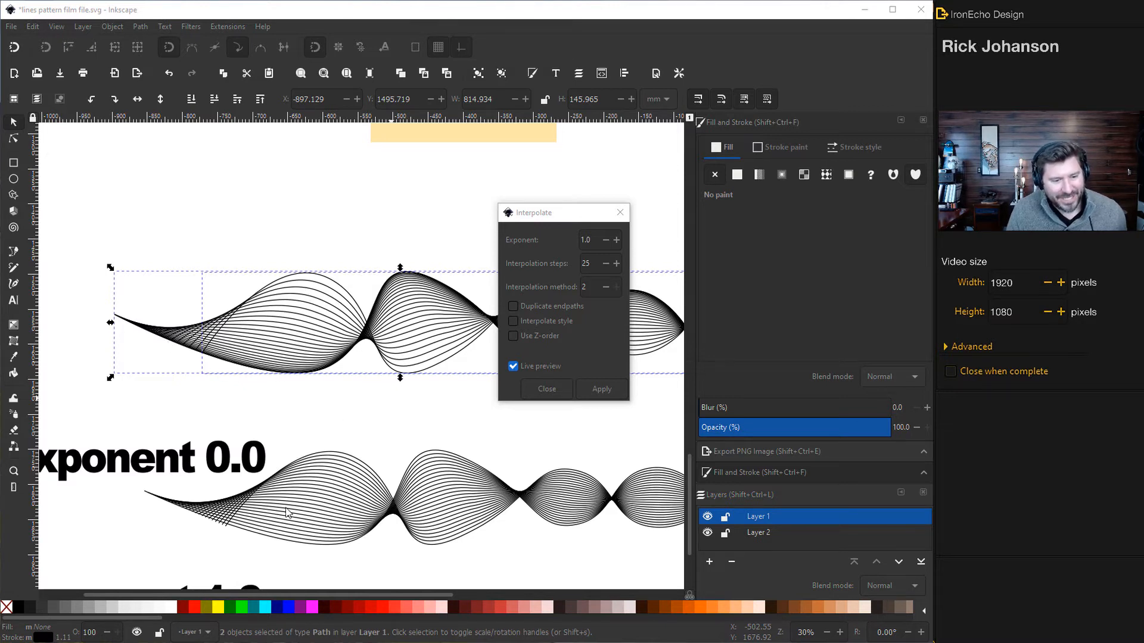
{"action": "mouse_move", "coordinate": [315, 370]}
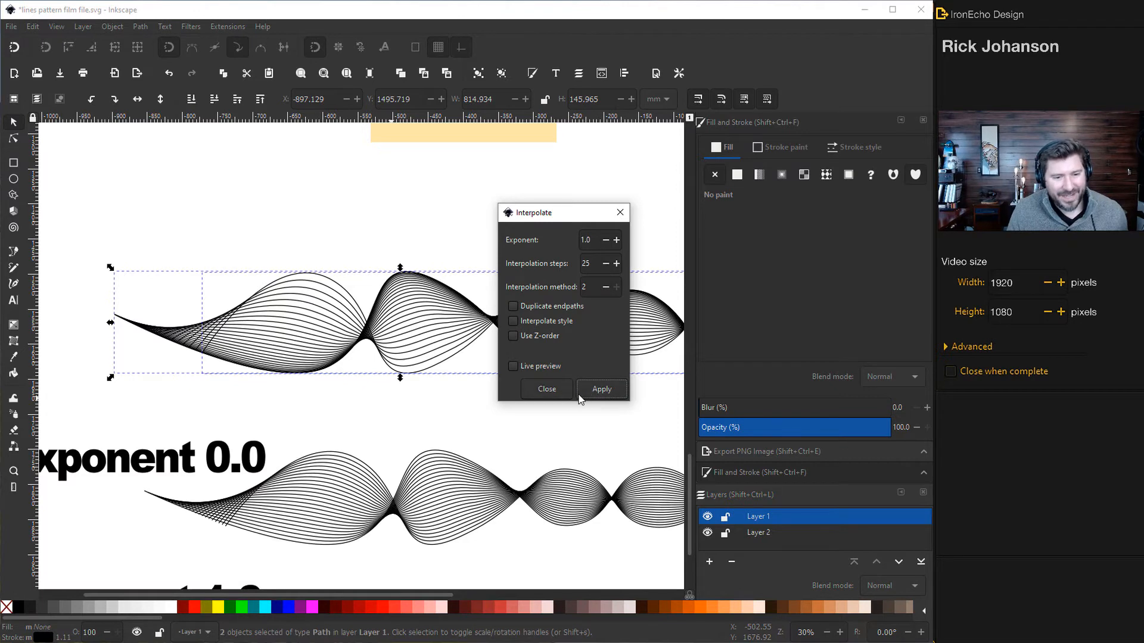
{"action": "left_click", "coordinate": [545, 389]}
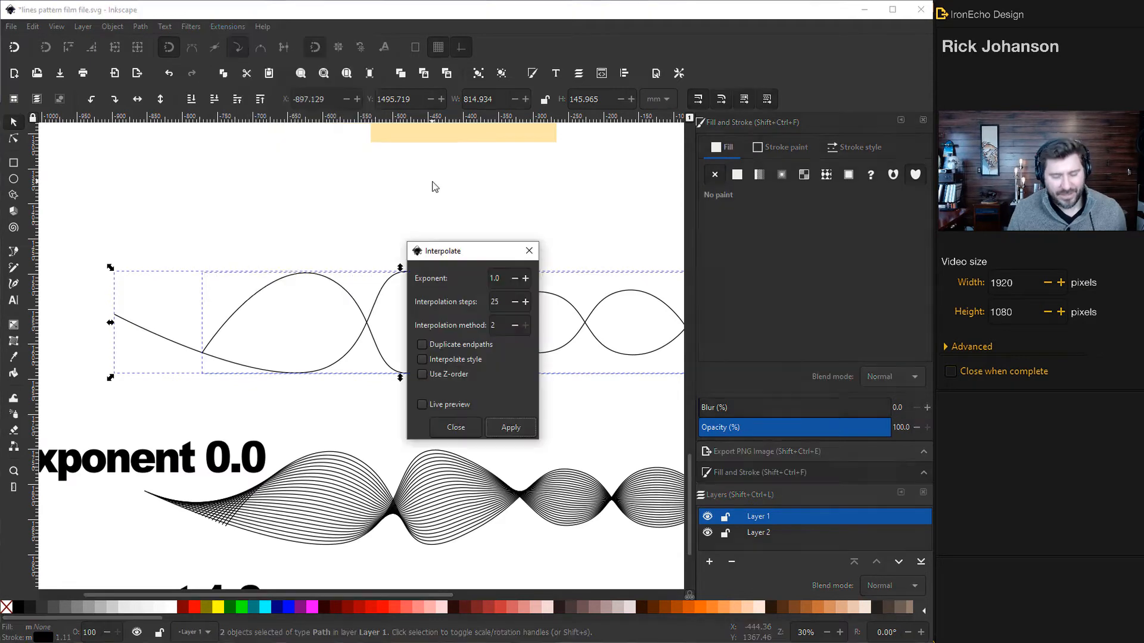
- Apply Interpolate with exponent 3.0 for a third 25-line blend, then scroll down
{"action": "left_click", "coordinate": [496, 278]}
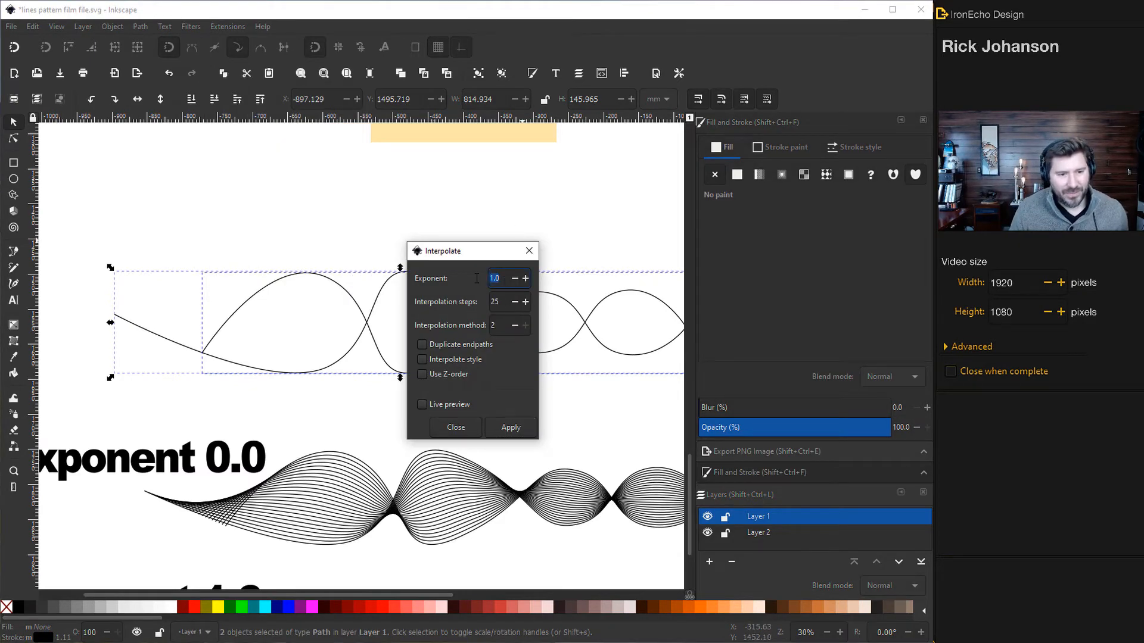
{"action": "type", "text": "3.0"}
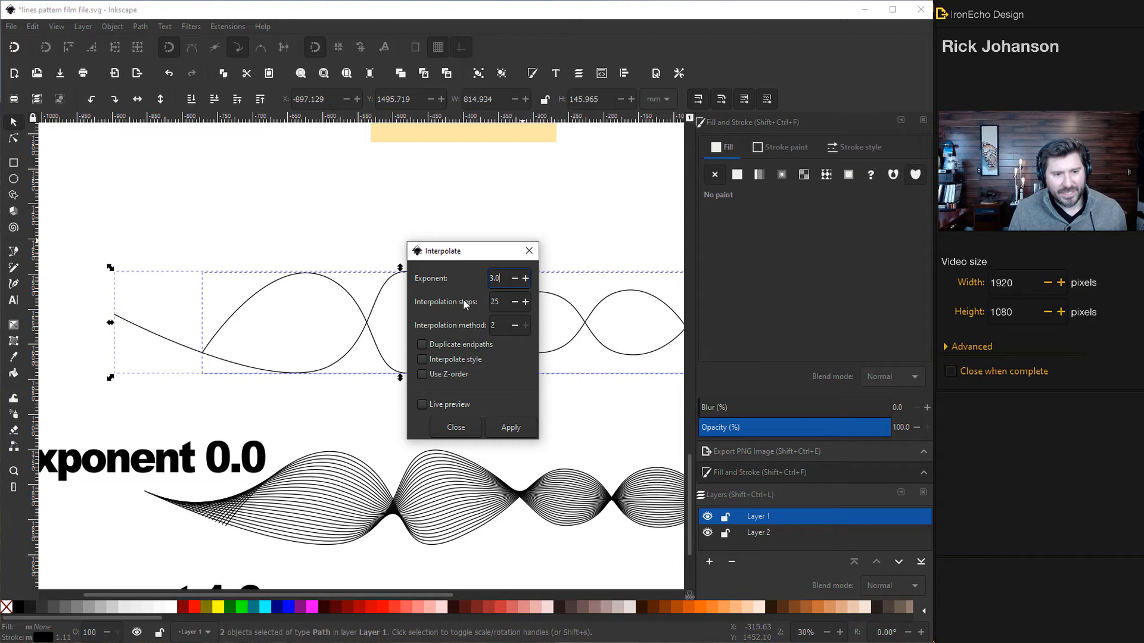
{"action": "mouse_move", "coordinate": [450, 411]}
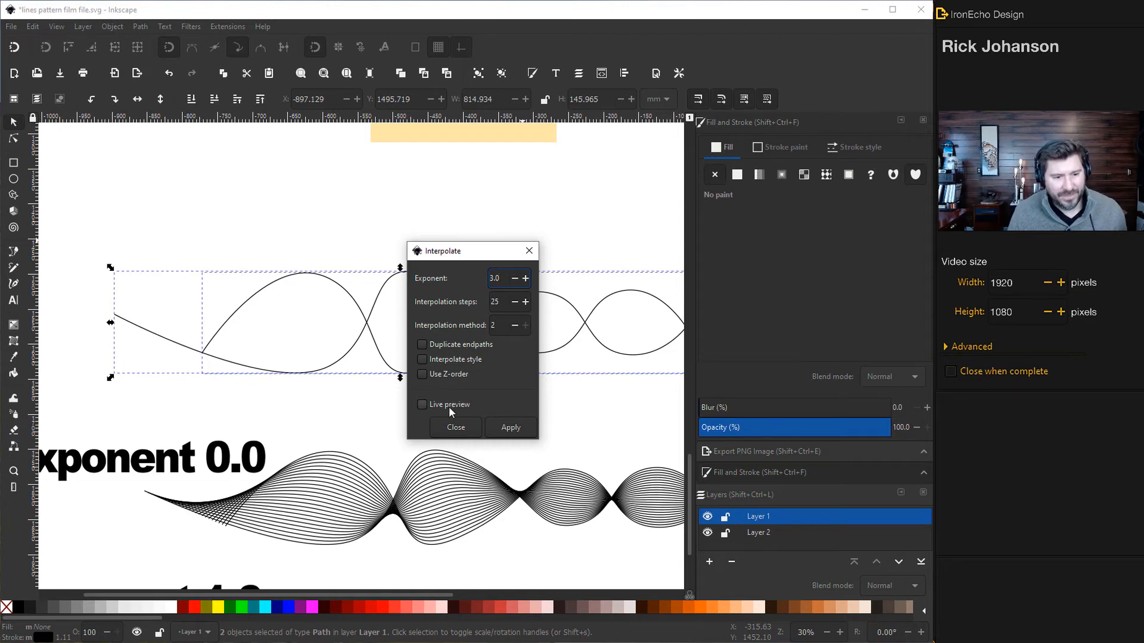
{"action": "left_click", "coordinate": [422, 405]}
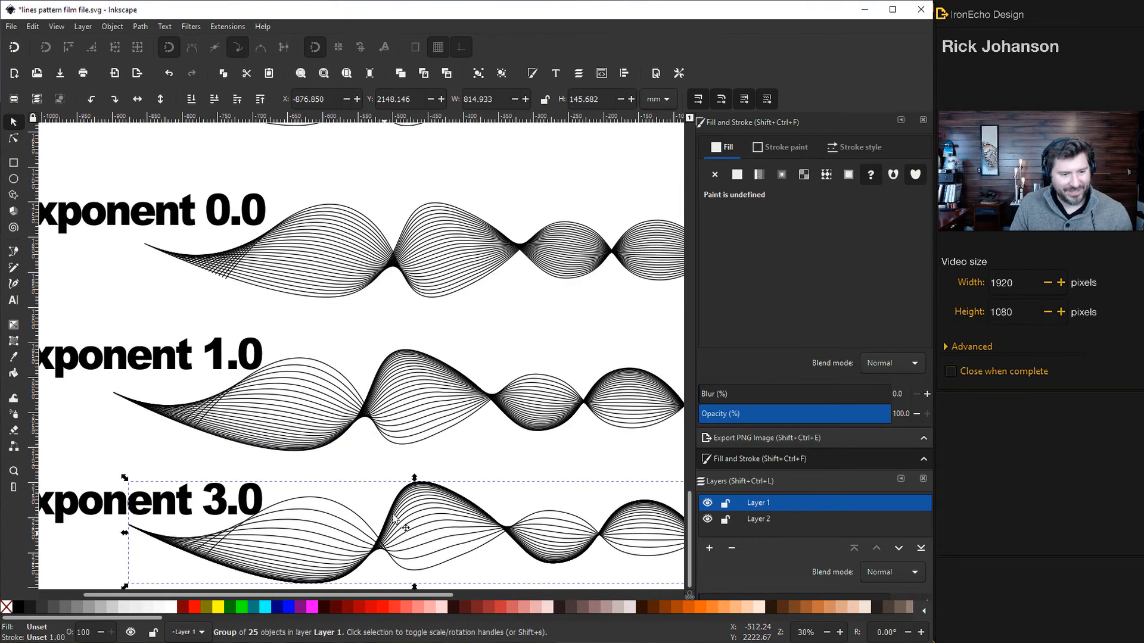
{"action": "scroll", "scroll_direction": "down", "scroll_amount": 3}
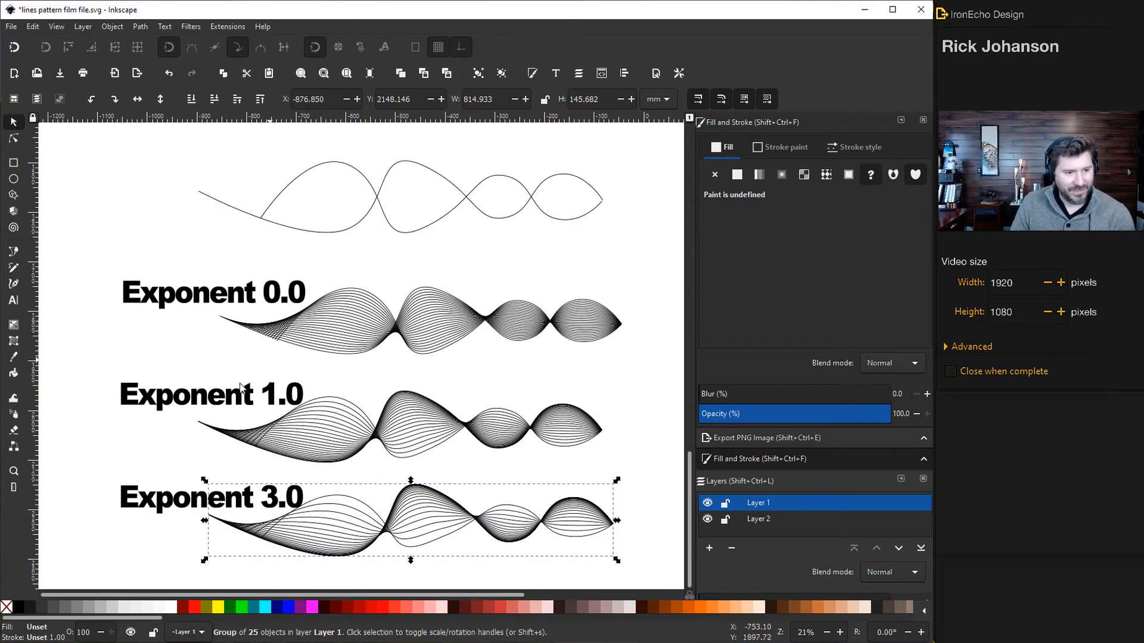
{"action": "mouse_move", "coordinate": [458, 448]}
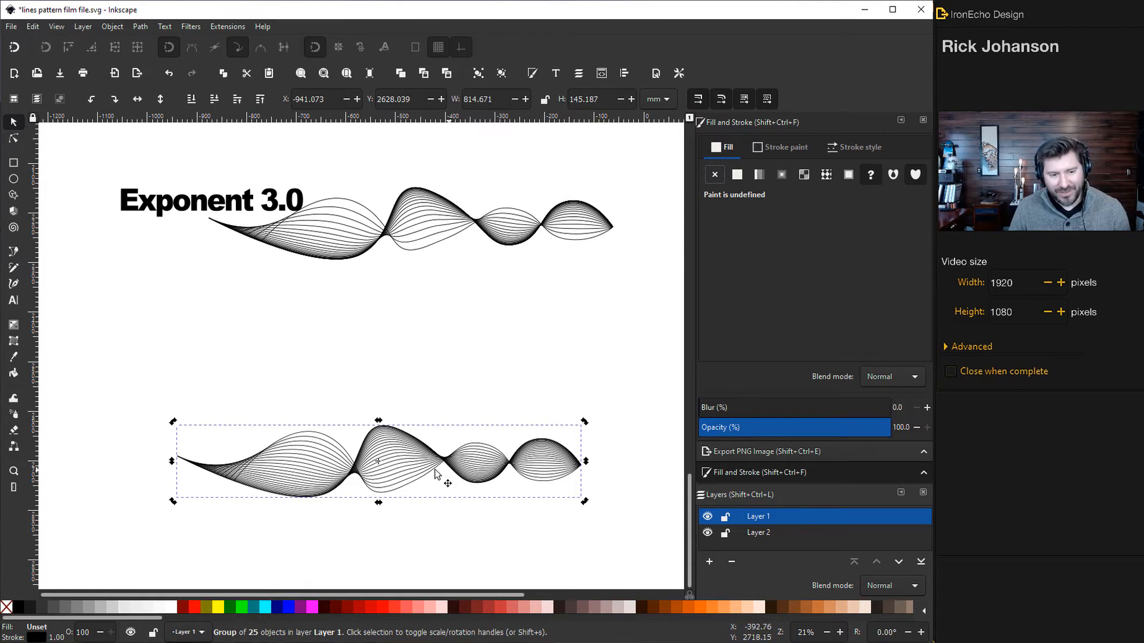
{"action": "mouse_move", "coordinate": [508, 348]}
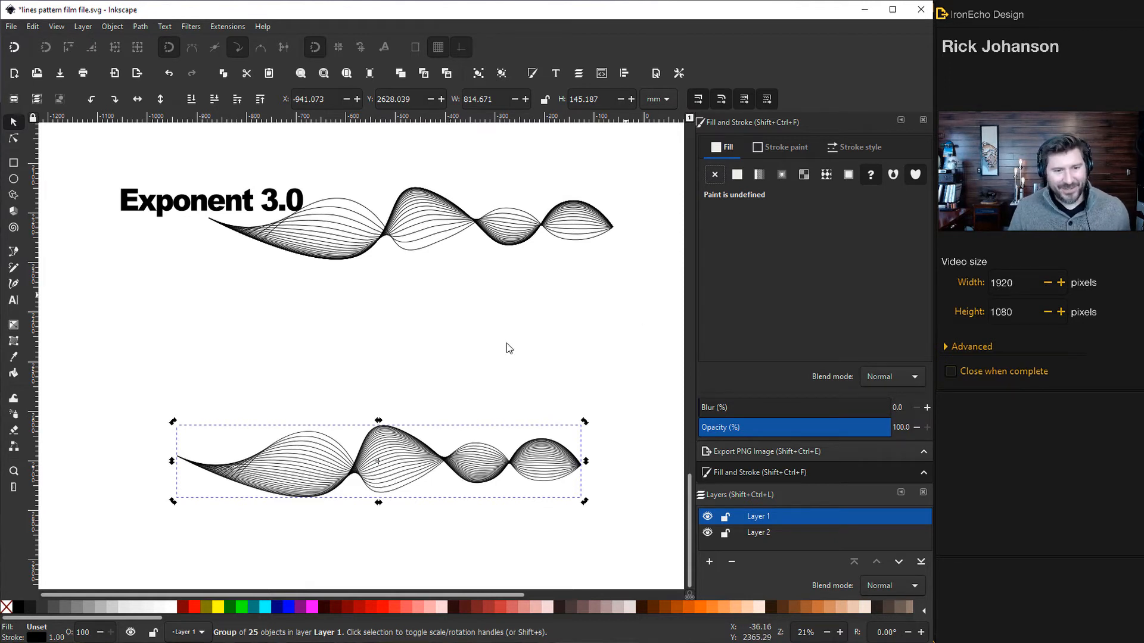
- Give the blend a reversed pink linear-gradient stroke, then shift it left on the page
{"action": "left_click", "coordinate": [784, 146]}
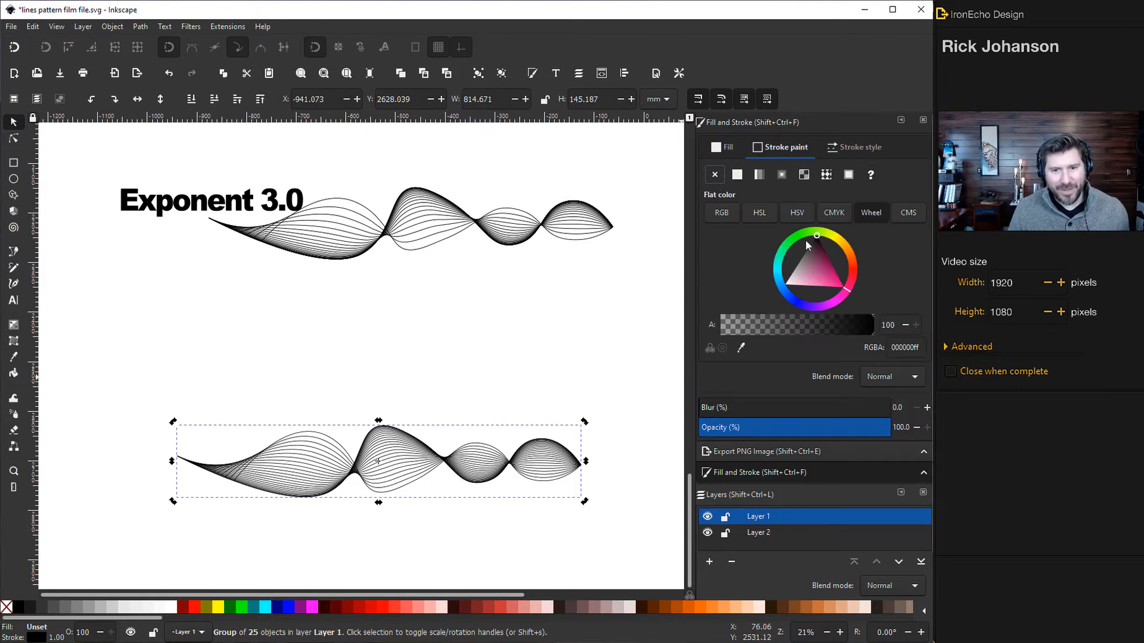
{"action": "left_click", "coordinate": [838, 280]}
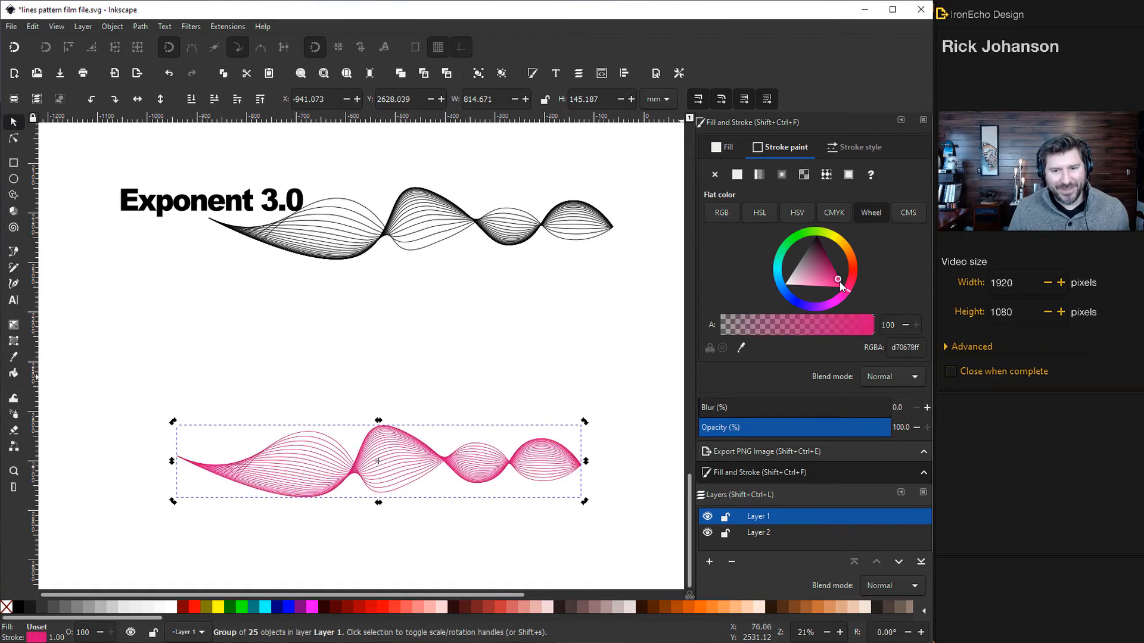
{"action": "left_click", "coordinate": [845, 285]}
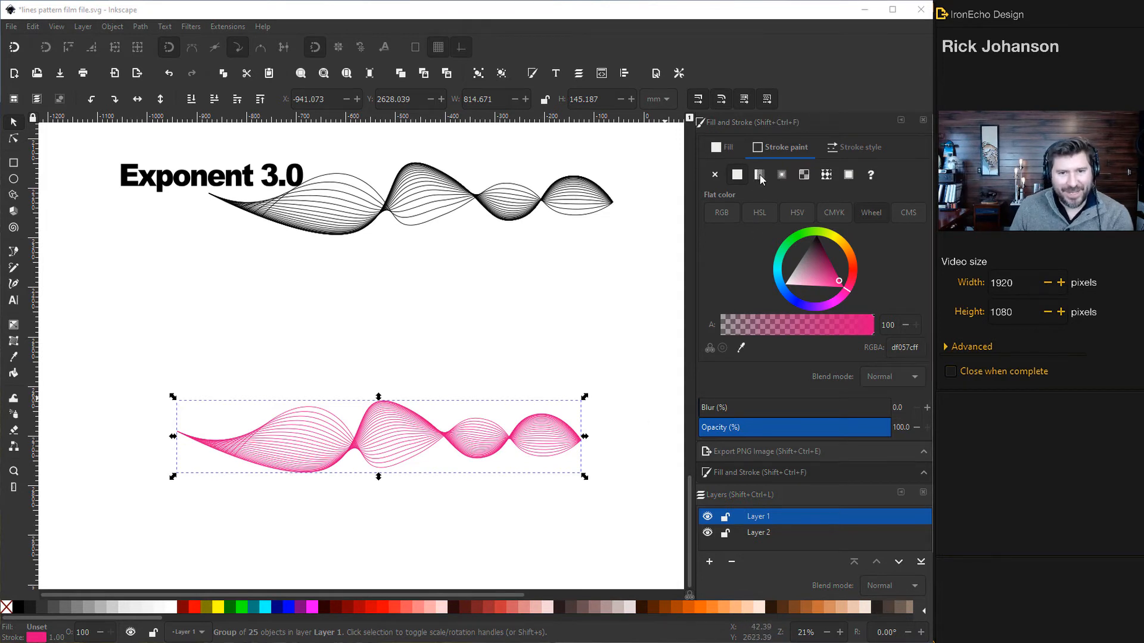
{"action": "left_click", "coordinate": [759, 174]}
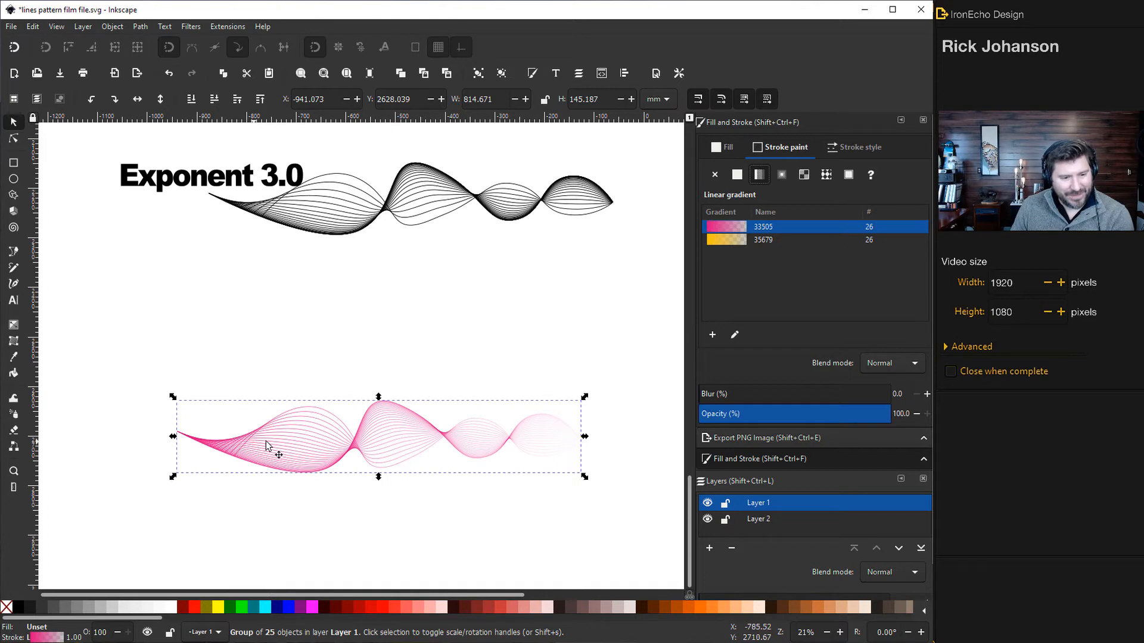
{"action": "mouse_move", "coordinate": [488, 453]}
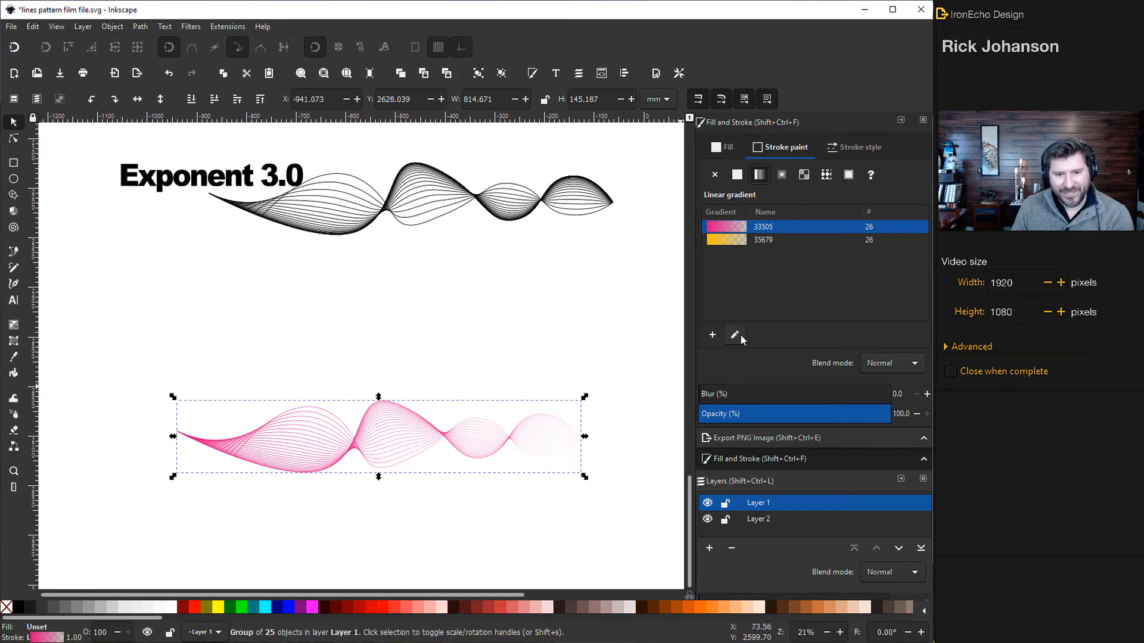
{"action": "mouse_move", "coordinate": [735, 335]}
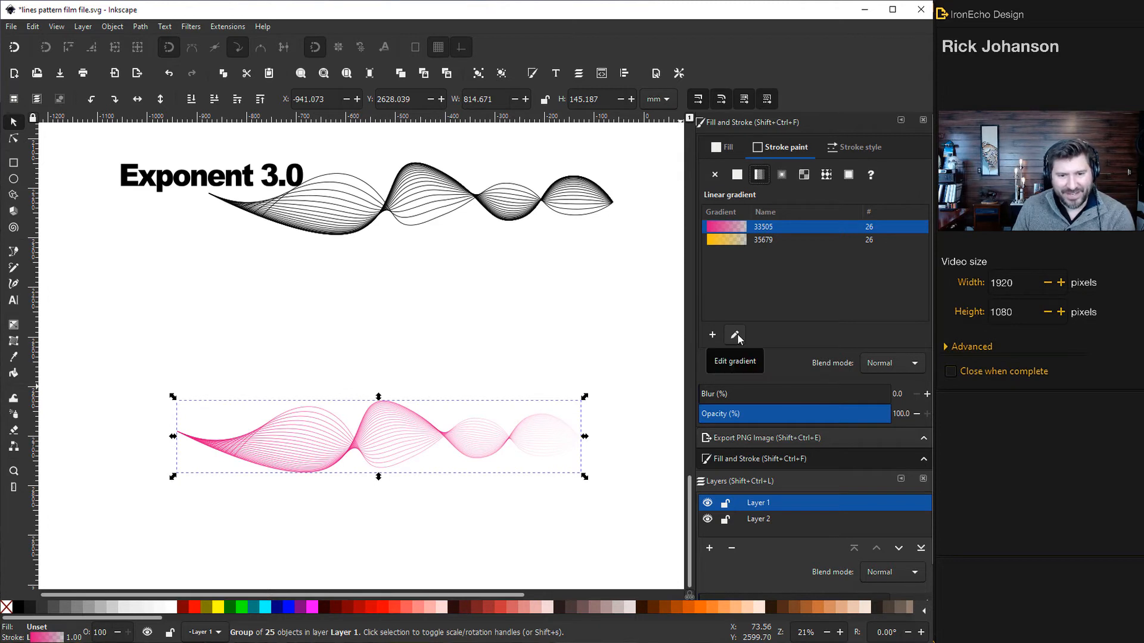
{"action": "left_click", "coordinate": [734, 335]}
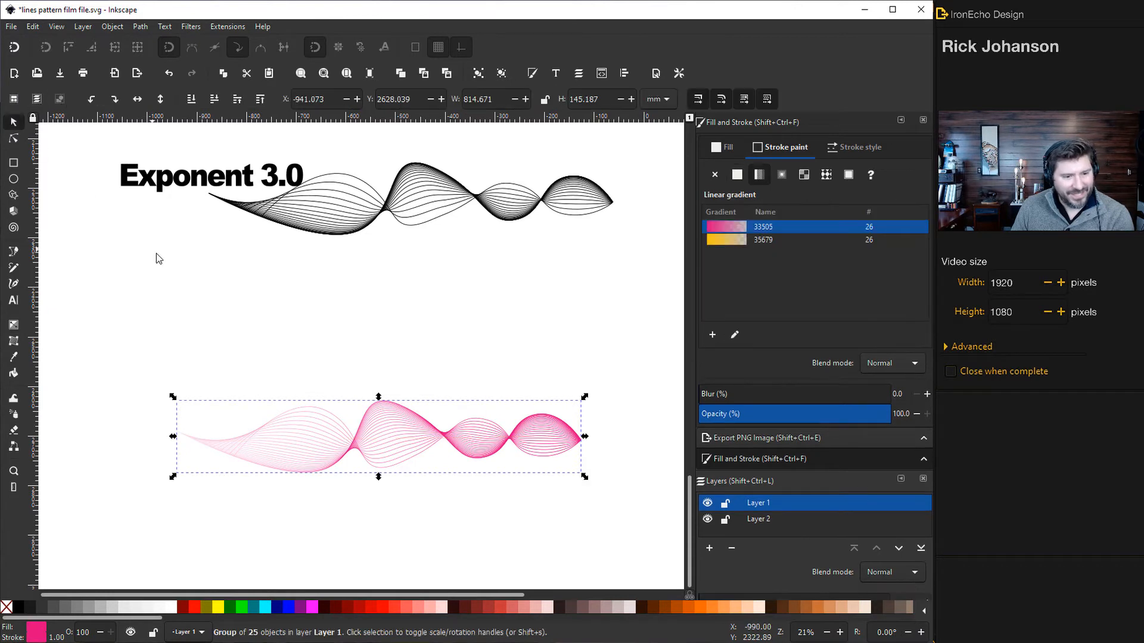
{"action": "left_click_drag", "start_coordinate": [378, 438], "coordinate": [357, 438]}
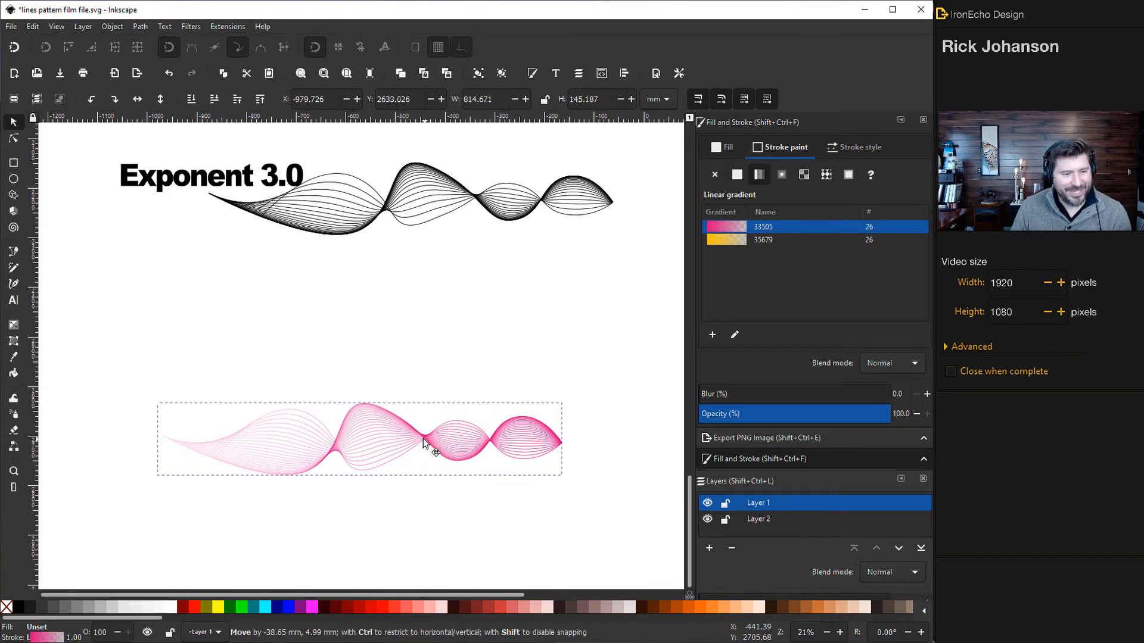
{"action": "left_click_drag", "start_coordinate": [430, 445], "coordinate": [419, 427]}
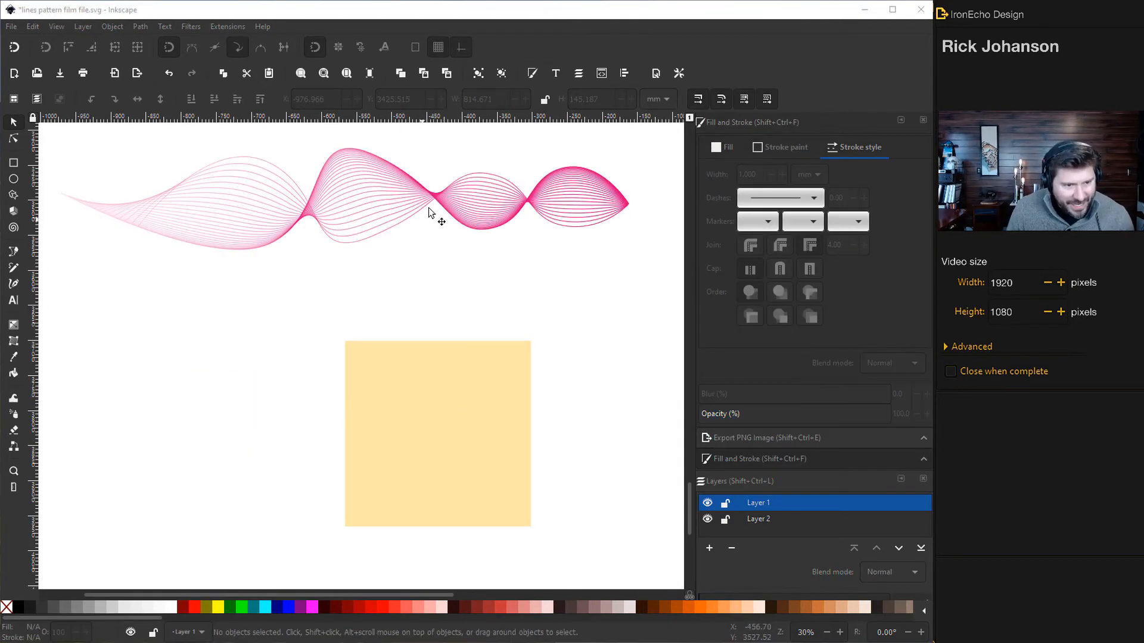
- Set the pink blend's stroke width to 1.5
{"action": "left_click", "coordinate": [430, 211]}
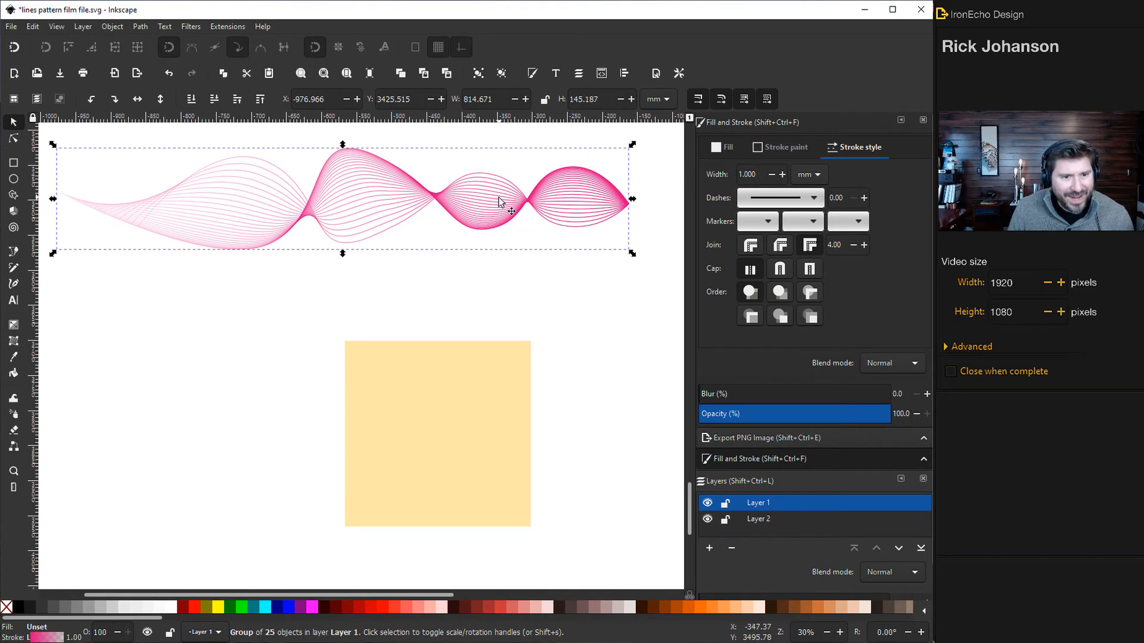
{"action": "mouse_move", "coordinate": [767, 177]}
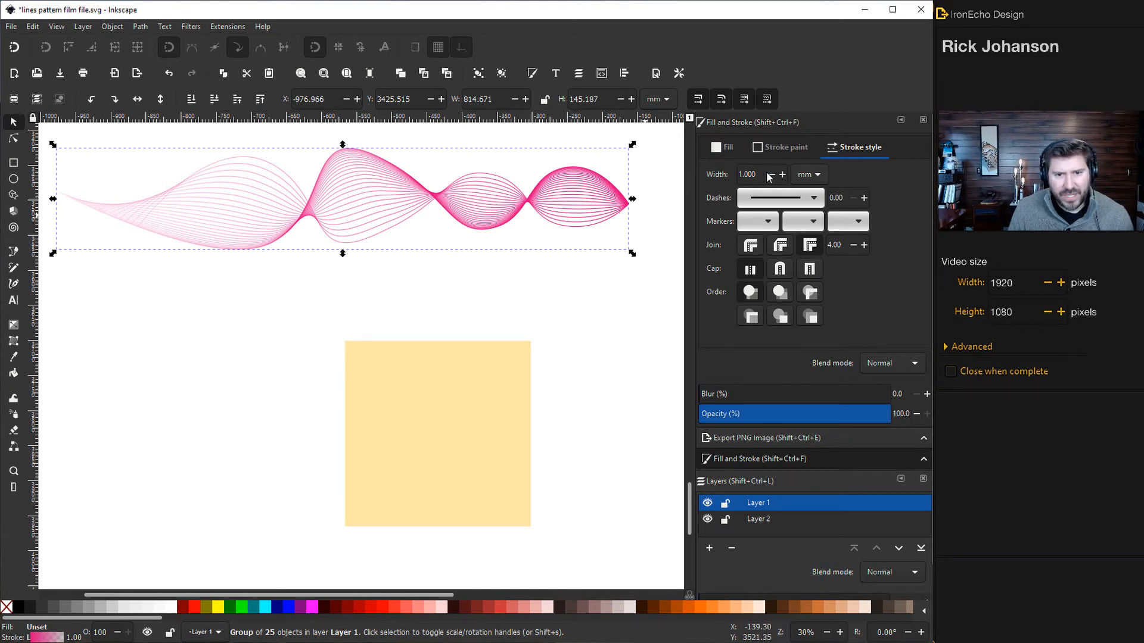
{"action": "triple_click", "coordinate": [747, 174]}
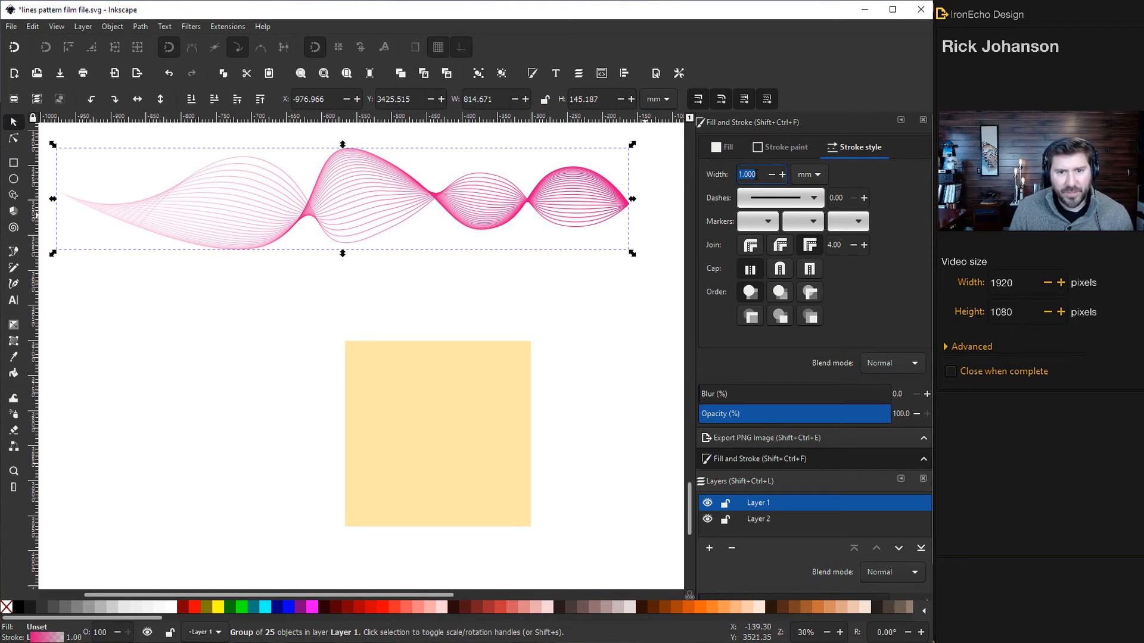
{"action": "left_click", "coordinate": [781, 173]}
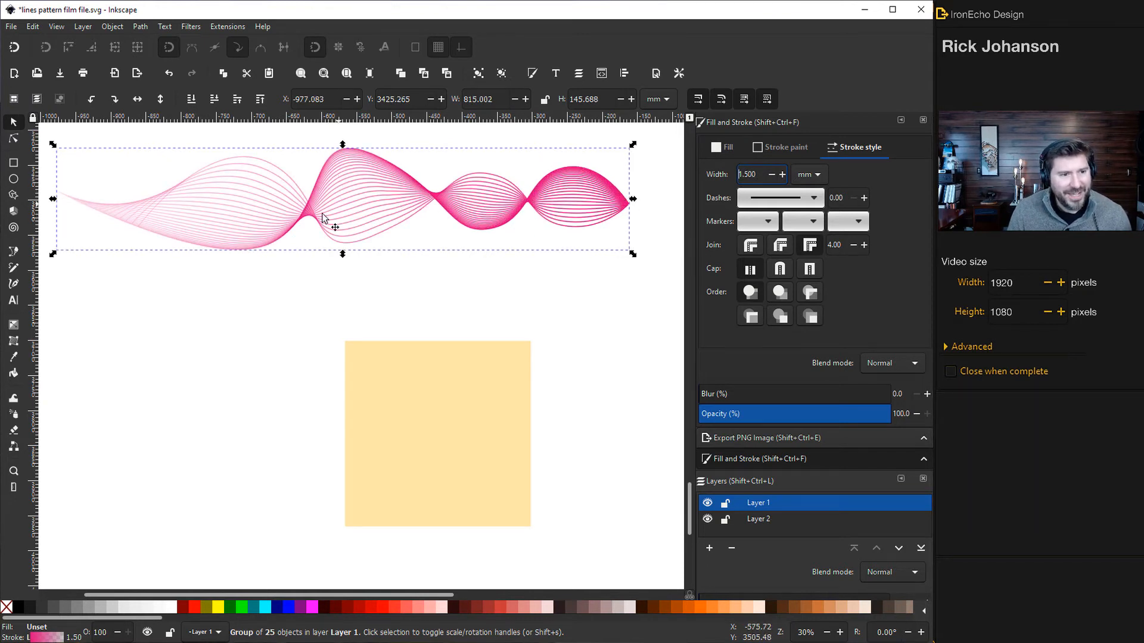
- Shrink the blend and place it just above the yellow square
{"action": "left_click", "coordinate": [139, 27]}
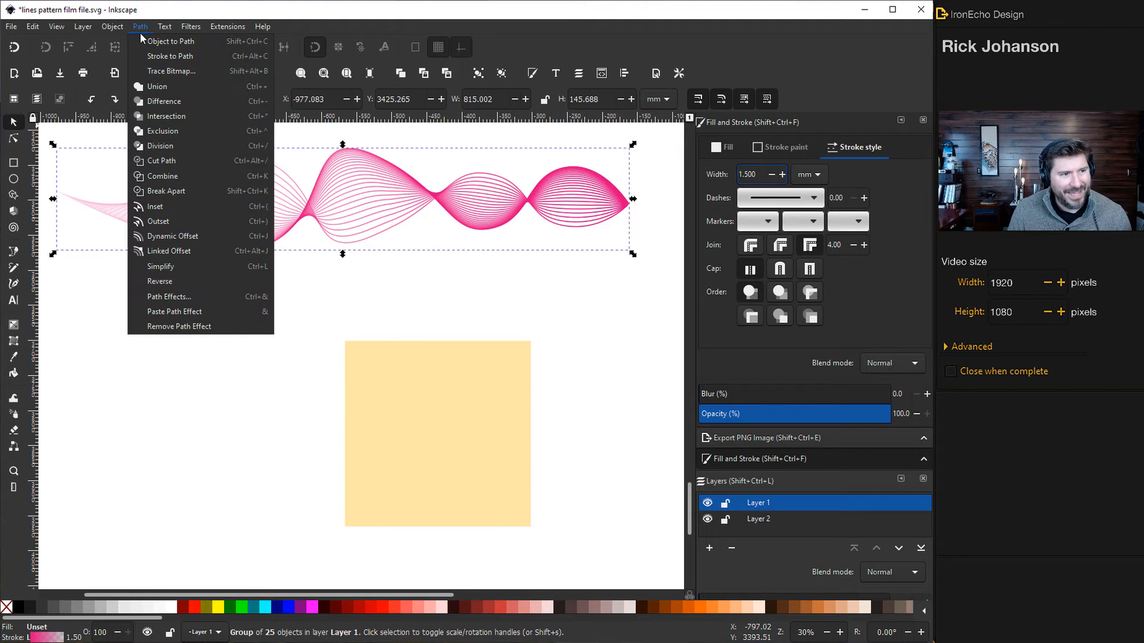
{"action": "left_click", "coordinate": [169, 56]}
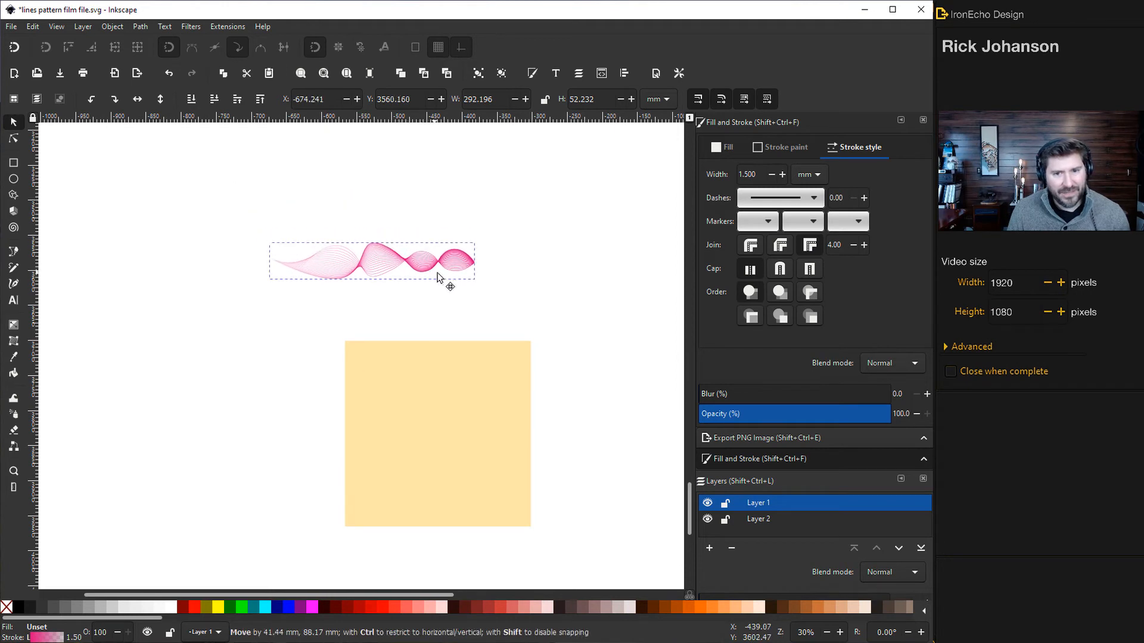
{"action": "left_click_drag", "start_coordinate": [438, 261], "coordinate": [398, 293]}
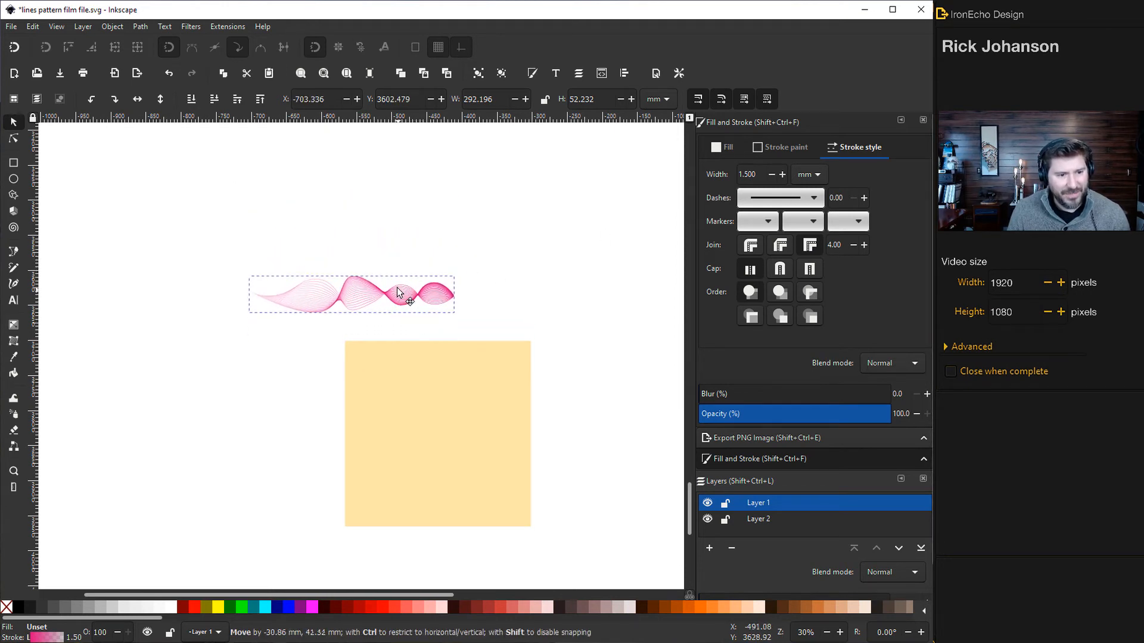
{"action": "left_click_drag", "start_coordinate": [397, 292], "coordinate": [401, 303]}
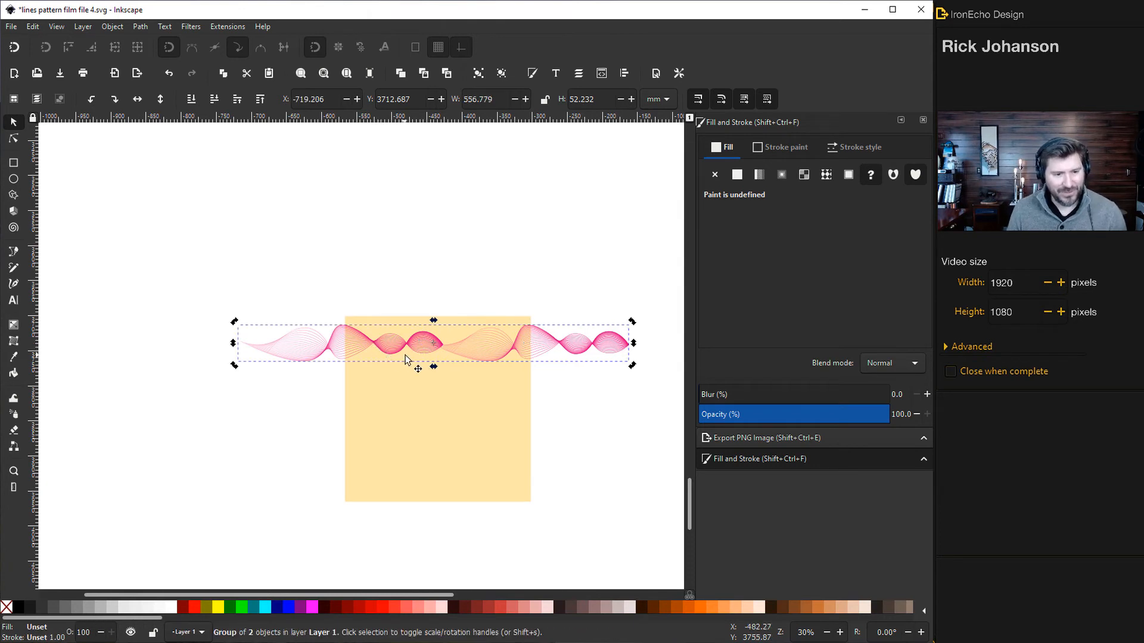
{"action": "mouse_move", "coordinate": [422, 369]}
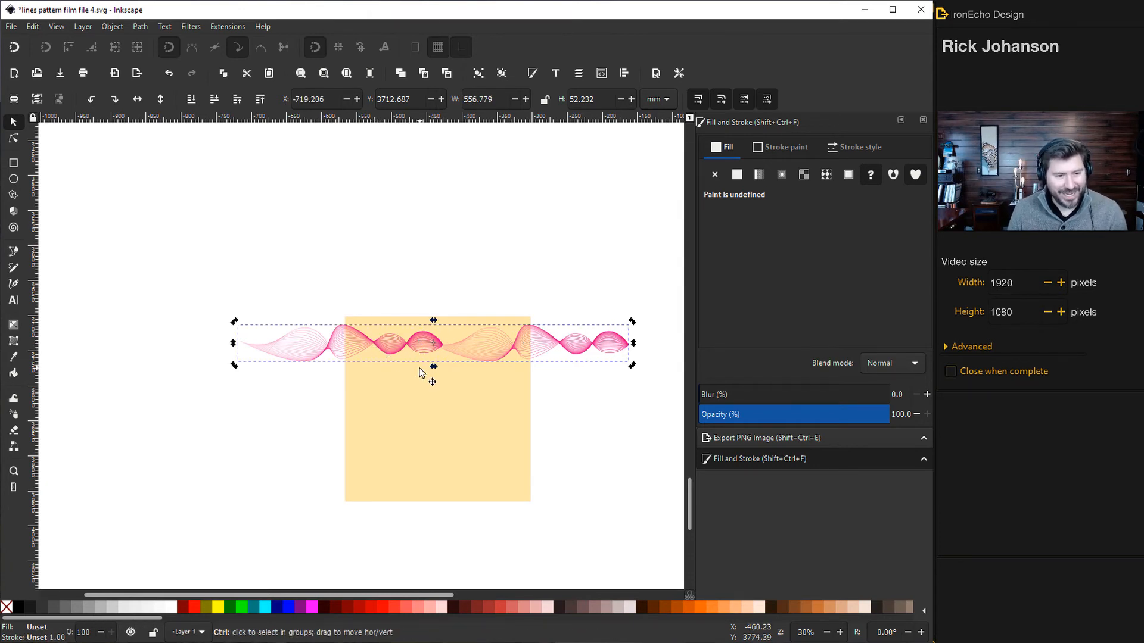
- Stack second and third wave rows beneath the first with staggered horizontal offsets
{"action": "left_click_drag", "start_coordinate": [435, 344], "coordinate": [438, 386]}
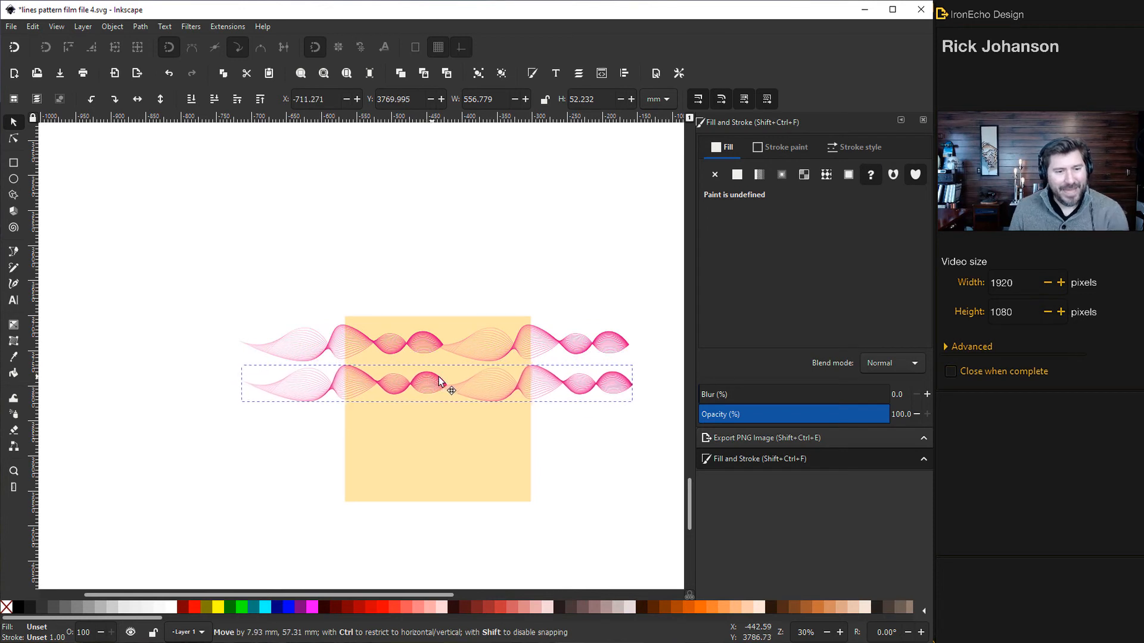
{"action": "left_click_drag", "start_coordinate": [438, 387], "coordinate": [440, 394]}
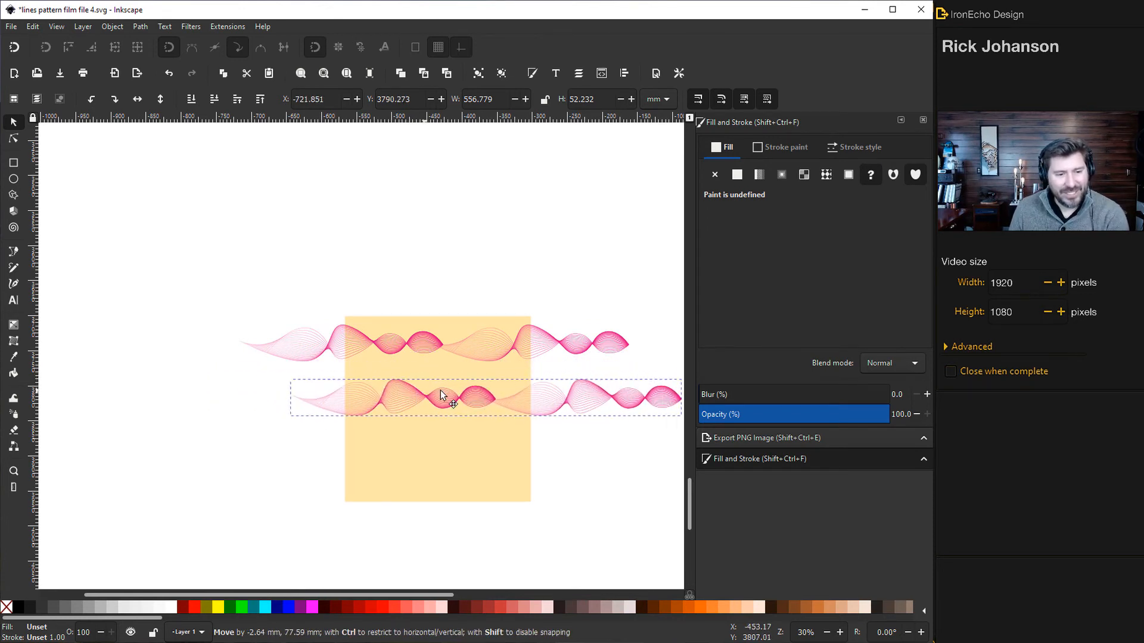
{"action": "left_click_drag", "start_coordinate": [442, 394], "coordinate": [399, 395]}
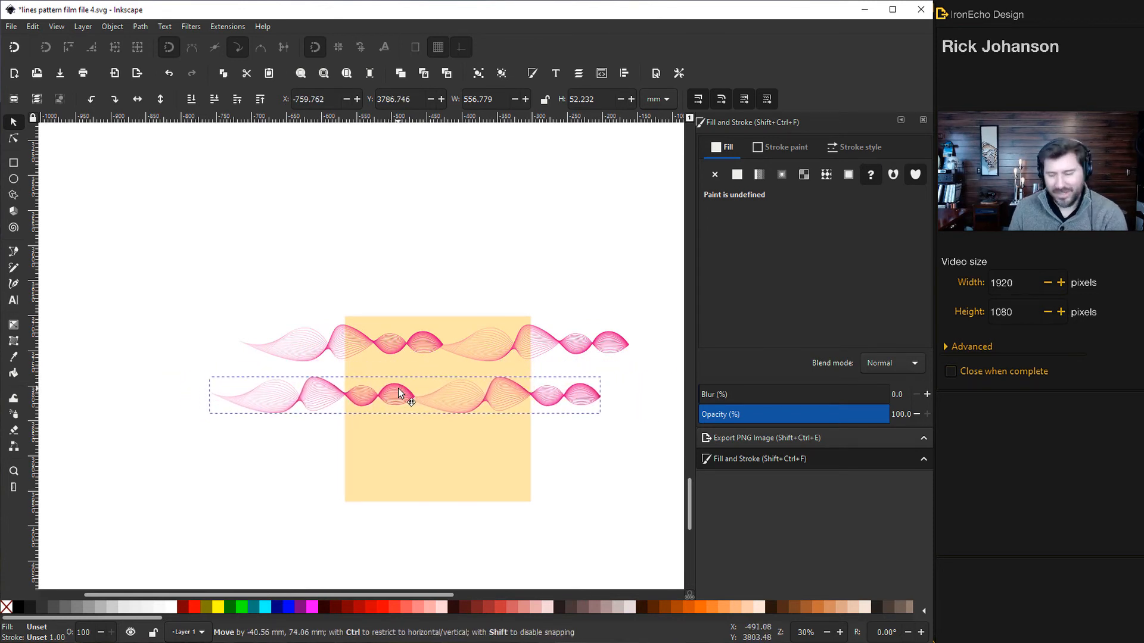
{"action": "left_click_drag", "start_coordinate": [401, 398], "coordinate": [497, 378]}
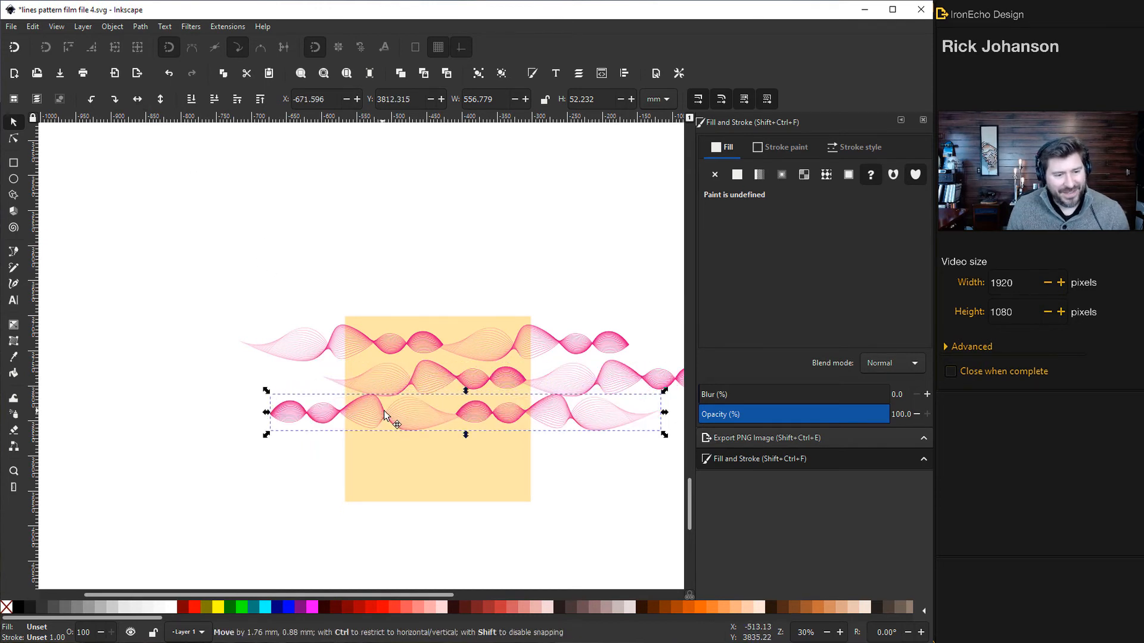
{"action": "left_click_drag", "start_coordinate": [394, 412], "coordinate": [376, 415]}
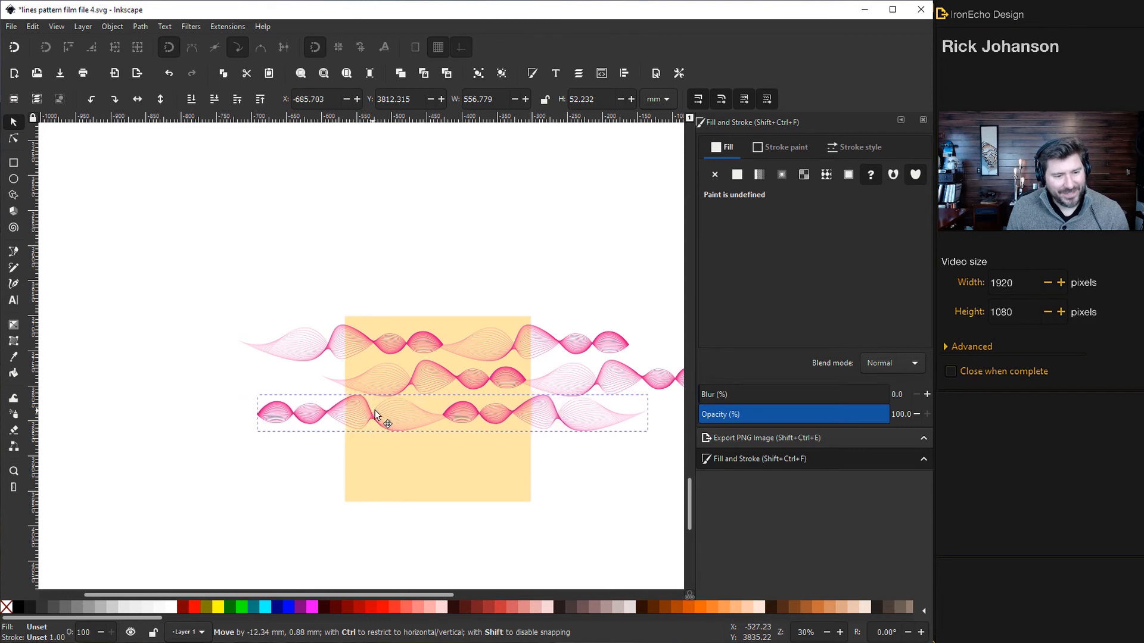
{"action": "left_click_drag", "start_coordinate": [378, 414], "coordinate": [387, 410]}
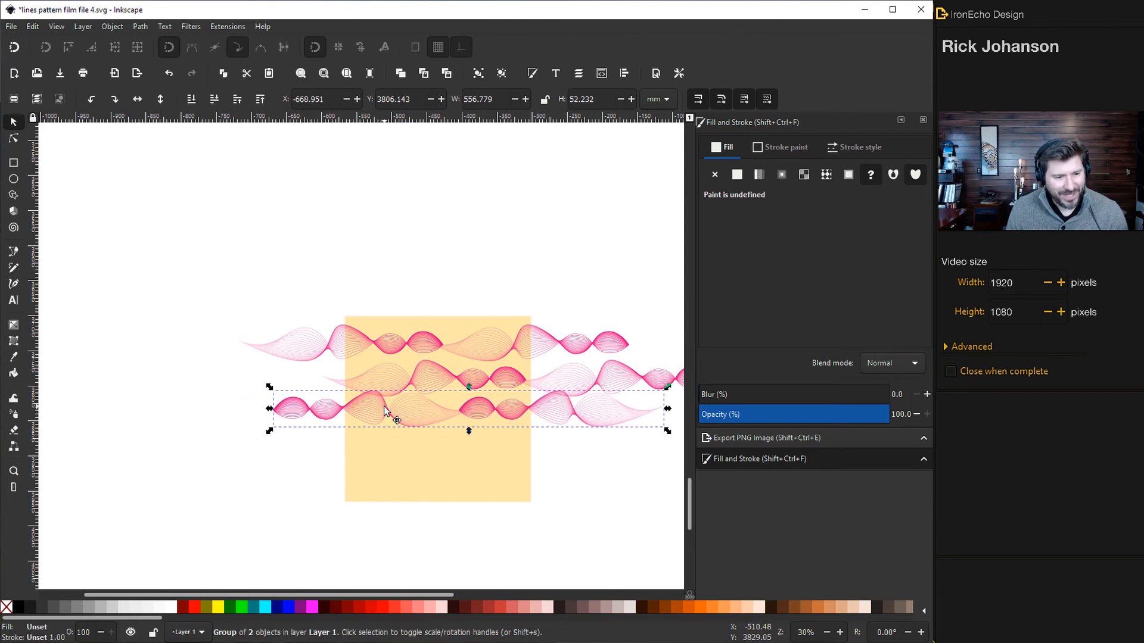
{"action": "left_click_drag", "start_coordinate": [386, 410], "coordinate": [412, 451]}
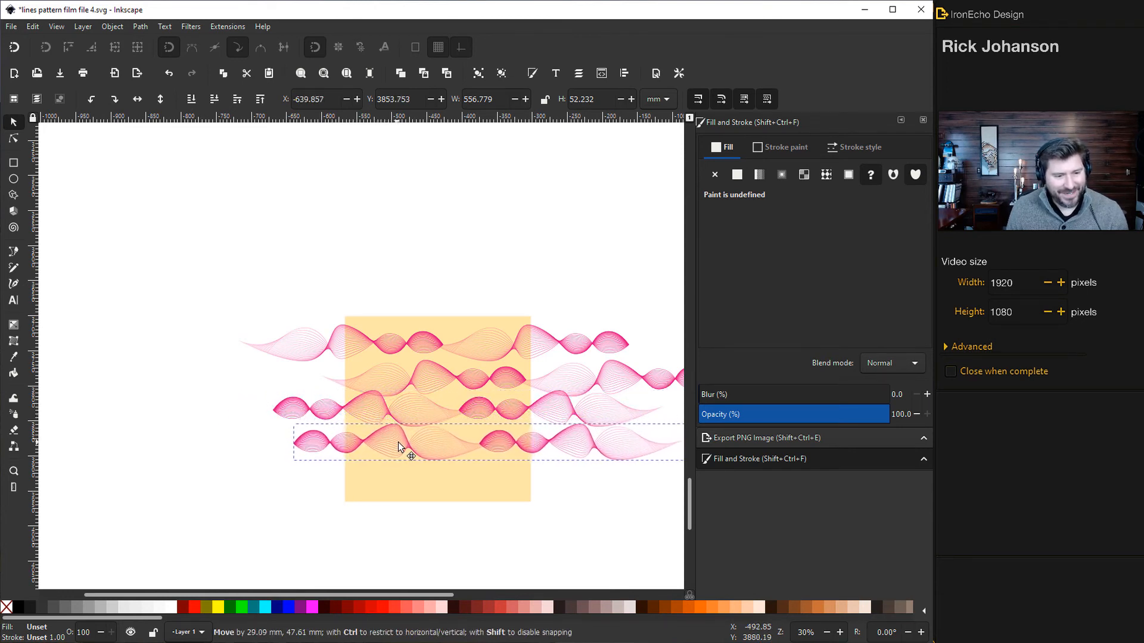
{"action": "left_click_drag", "start_coordinate": [399, 448], "coordinate": [379, 448]}
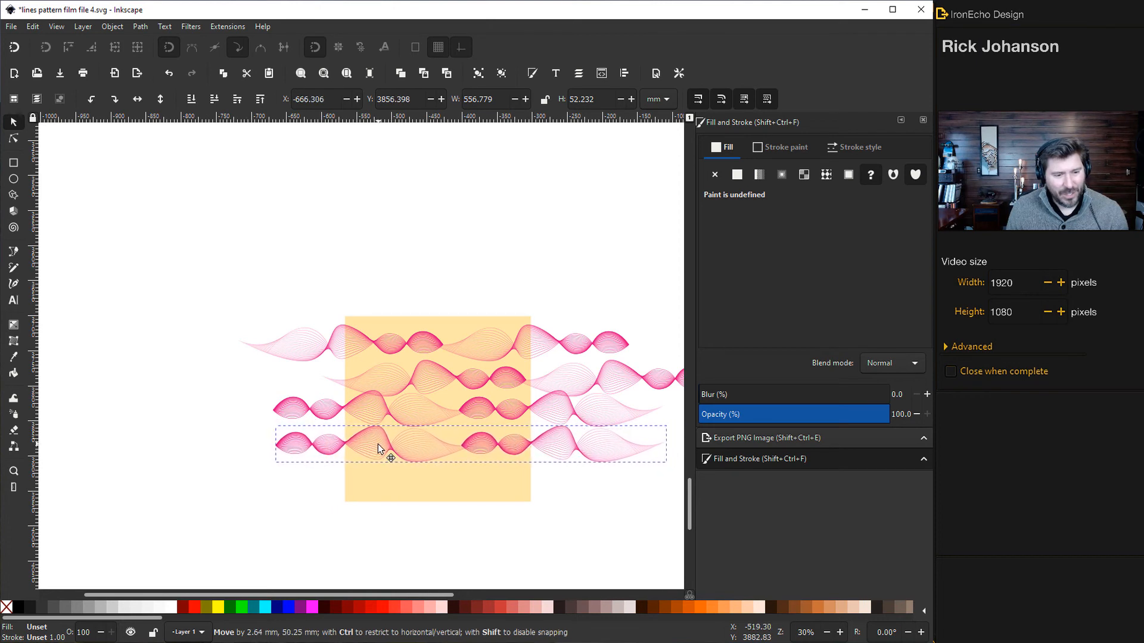
{"action": "left_click_drag", "start_coordinate": [379, 448], "coordinate": [398, 445]}
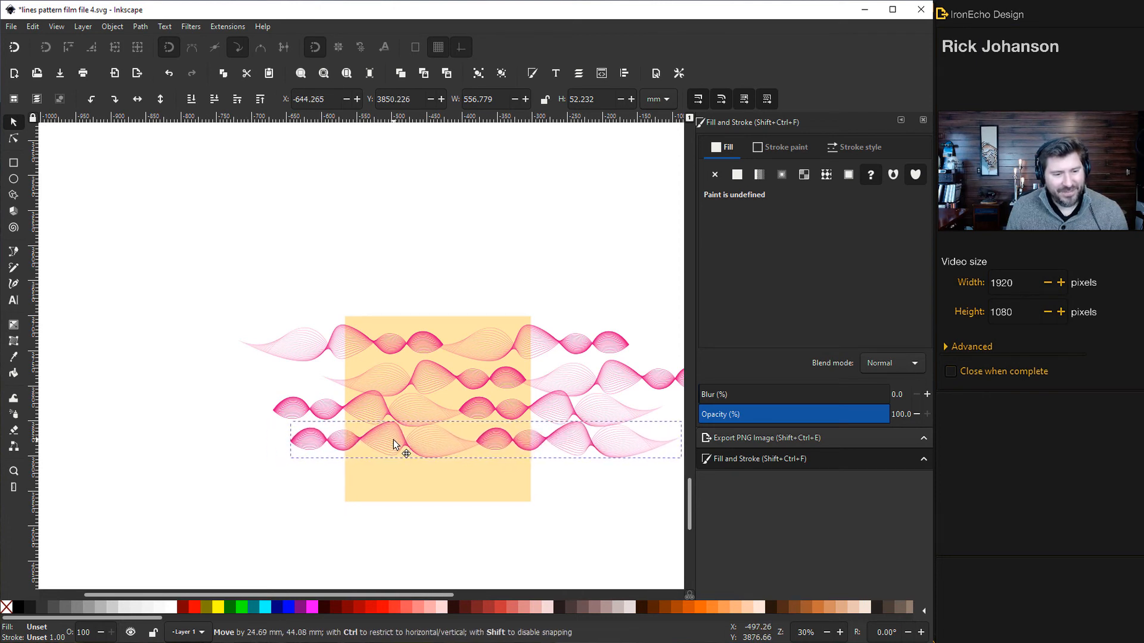
{"action": "left_click_drag", "start_coordinate": [397, 442], "coordinate": [376, 447]}
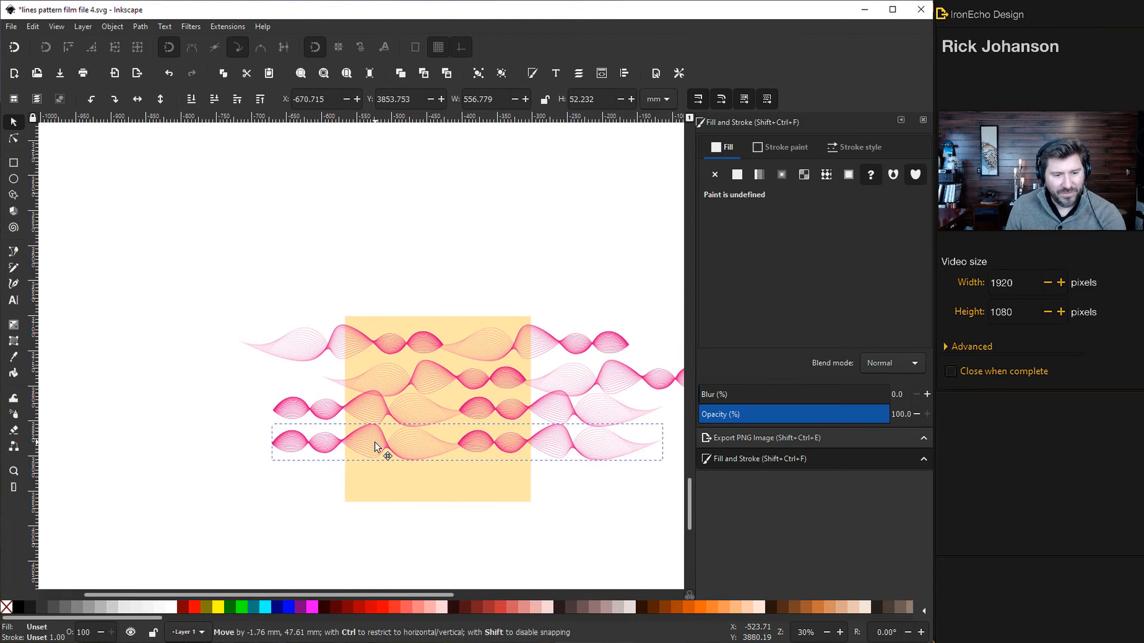
{"action": "left_click_drag", "start_coordinate": [376, 448], "coordinate": [354, 448]}
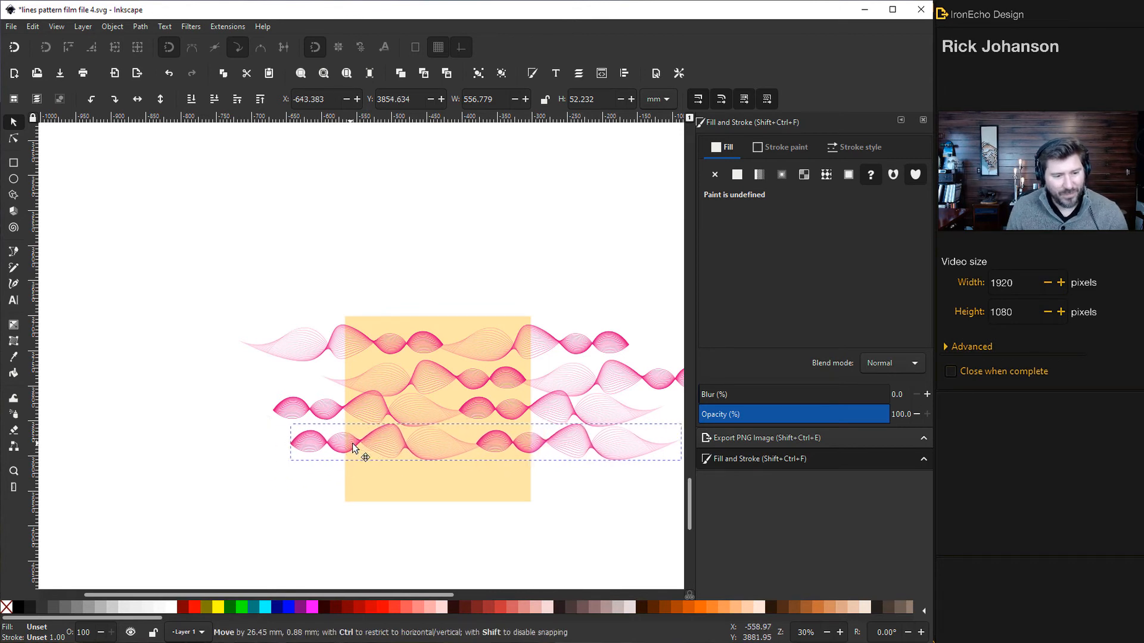
{"action": "left_click_drag", "start_coordinate": [354, 448], "coordinate": [368, 445]}
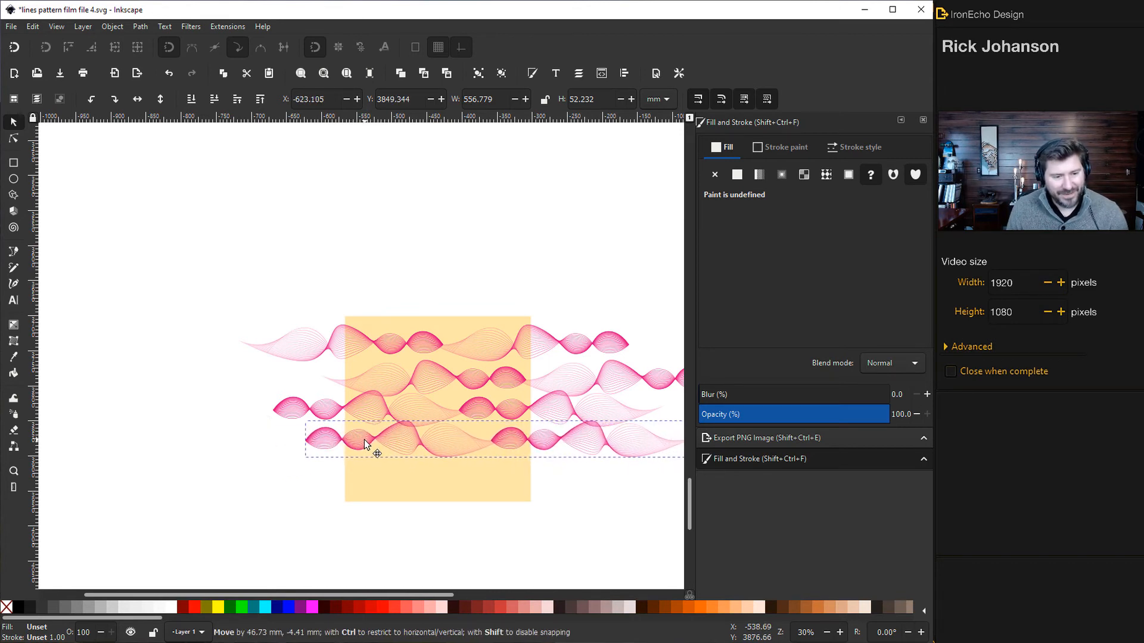
- Add wave rows at the square's bottom edge and move rows to its top edge
{"action": "left_click_drag", "start_coordinate": [365, 445], "coordinate": [376, 474]}
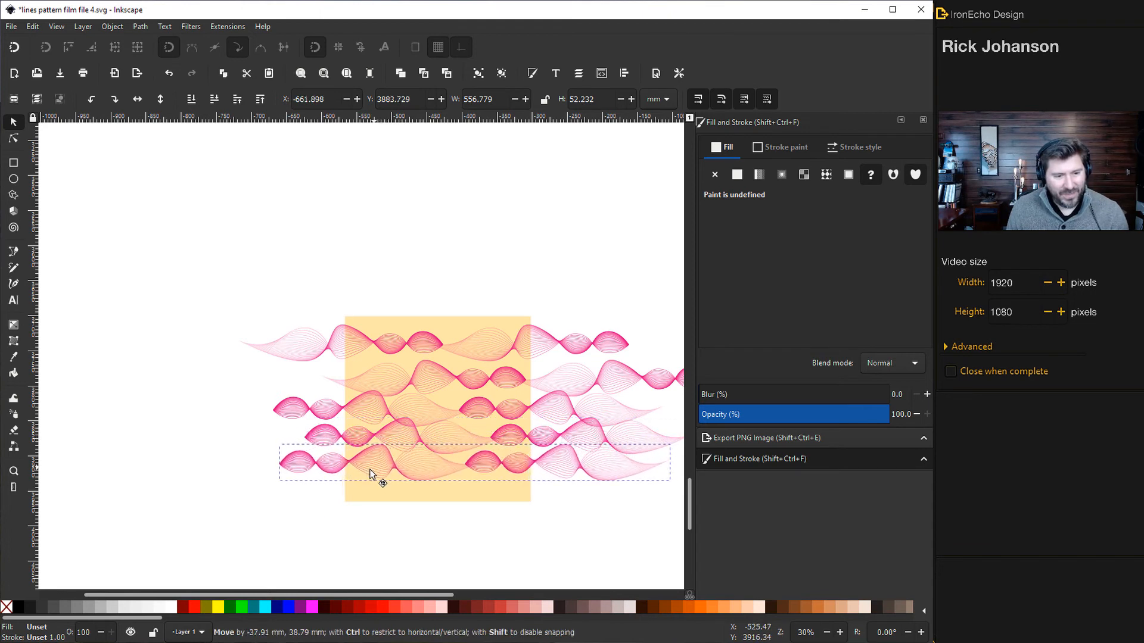
{"action": "left_click_drag", "start_coordinate": [380, 475], "coordinate": [364, 471]}
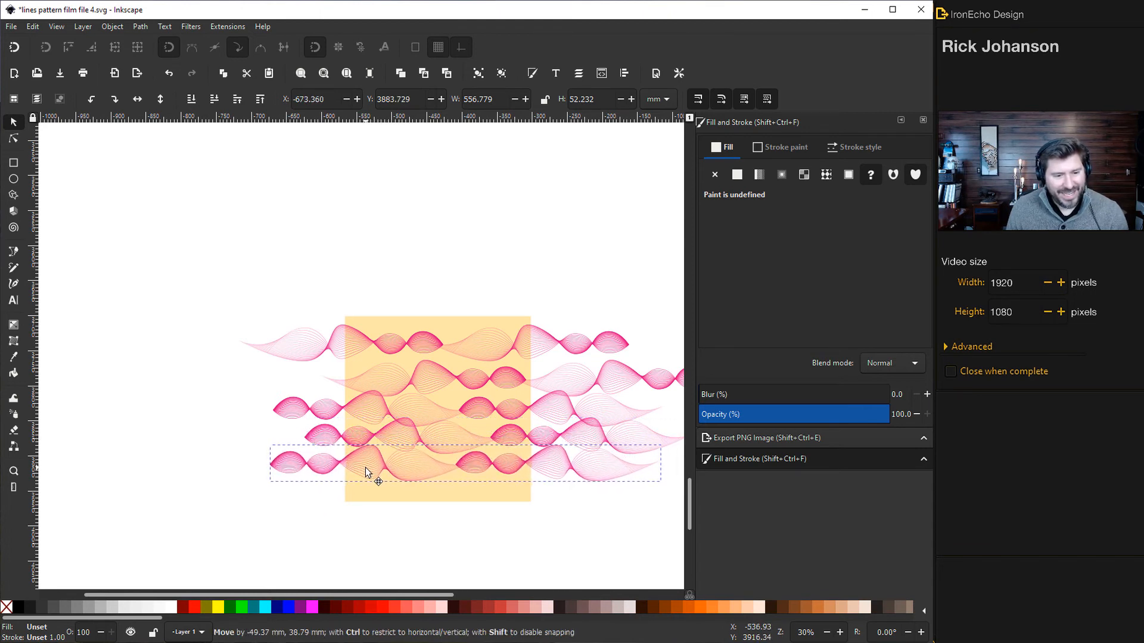
{"action": "left_click_drag", "start_coordinate": [364, 472], "coordinate": [370, 491]}
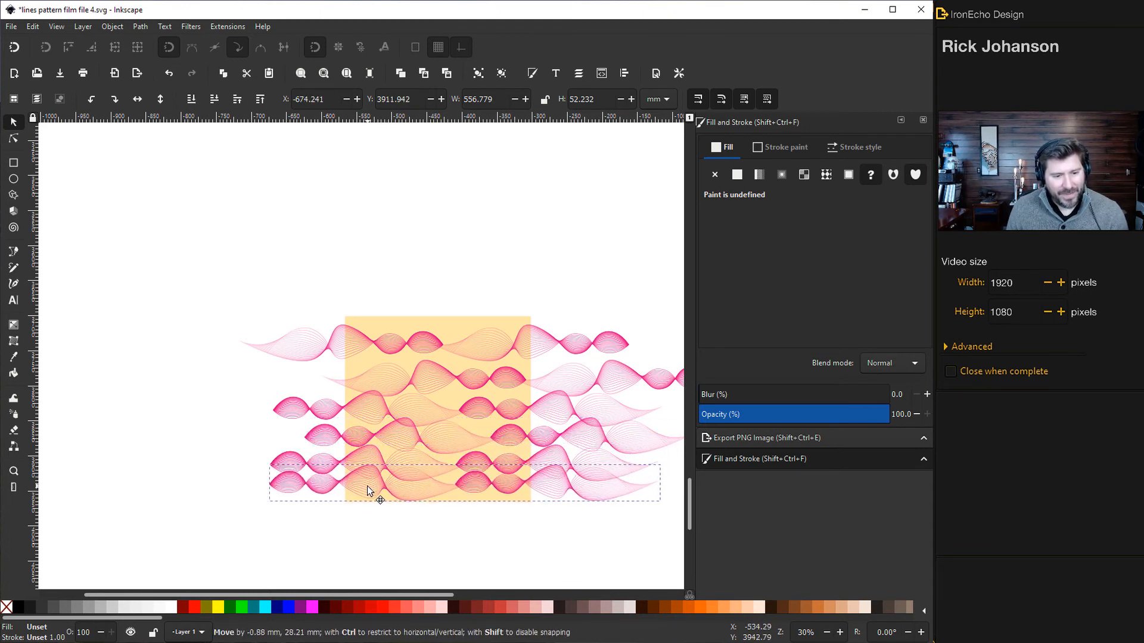
{"action": "left_click_drag", "start_coordinate": [368, 490], "coordinate": [376, 498]}
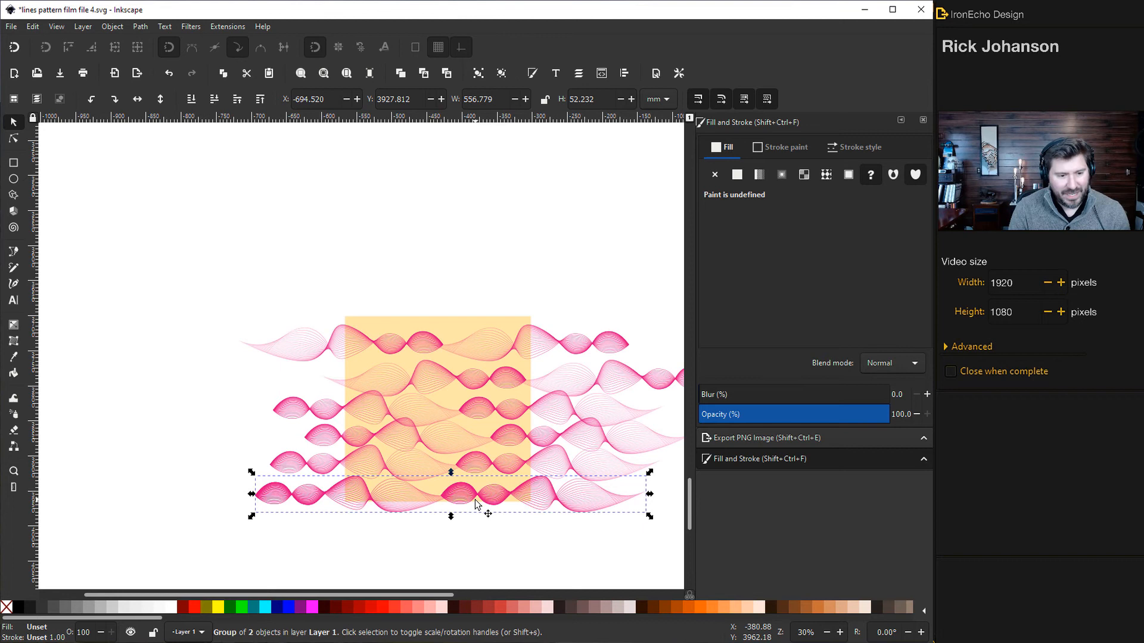
{"action": "left_click_drag", "start_coordinate": [451, 497], "coordinate": [451, 309]}
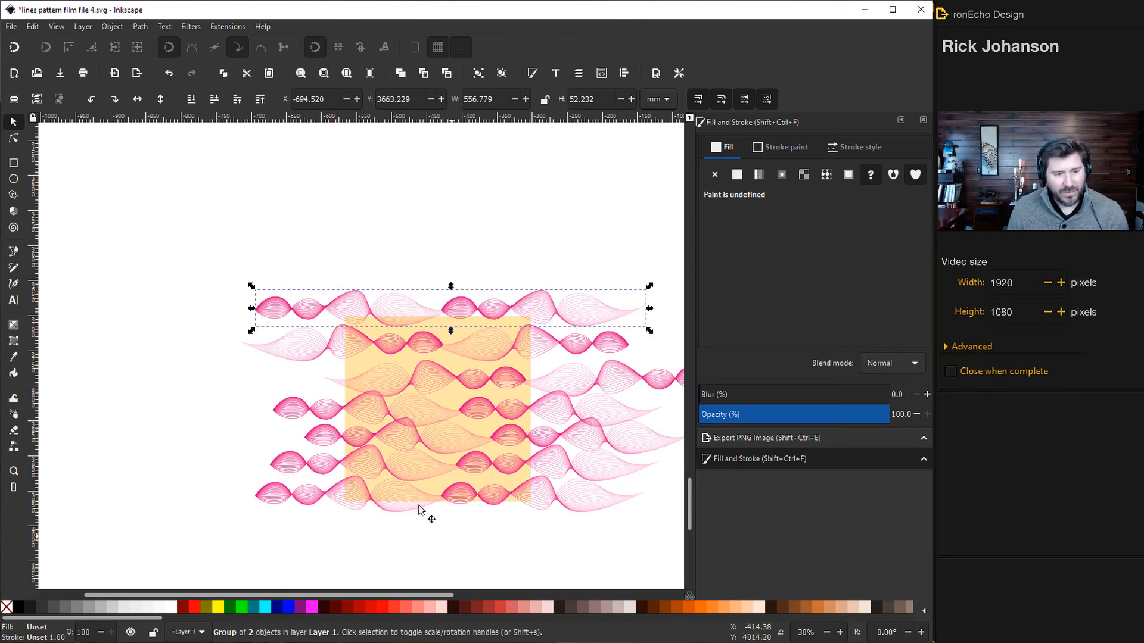
{"action": "mouse_move", "coordinate": [368, 347]}
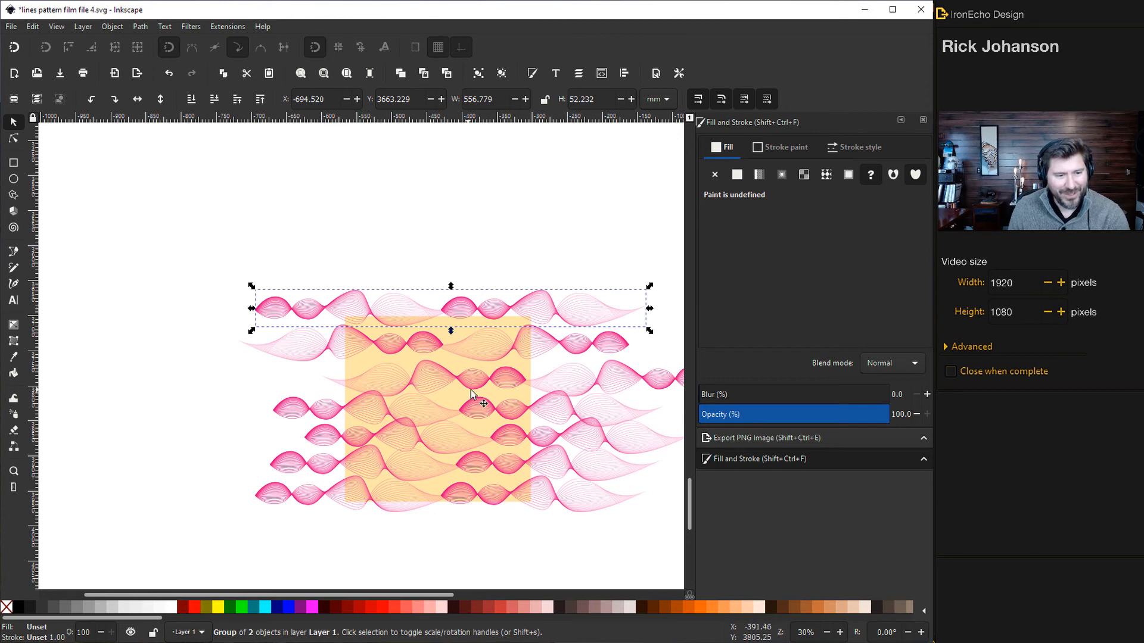
{"action": "mouse_move", "coordinate": [514, 396]}
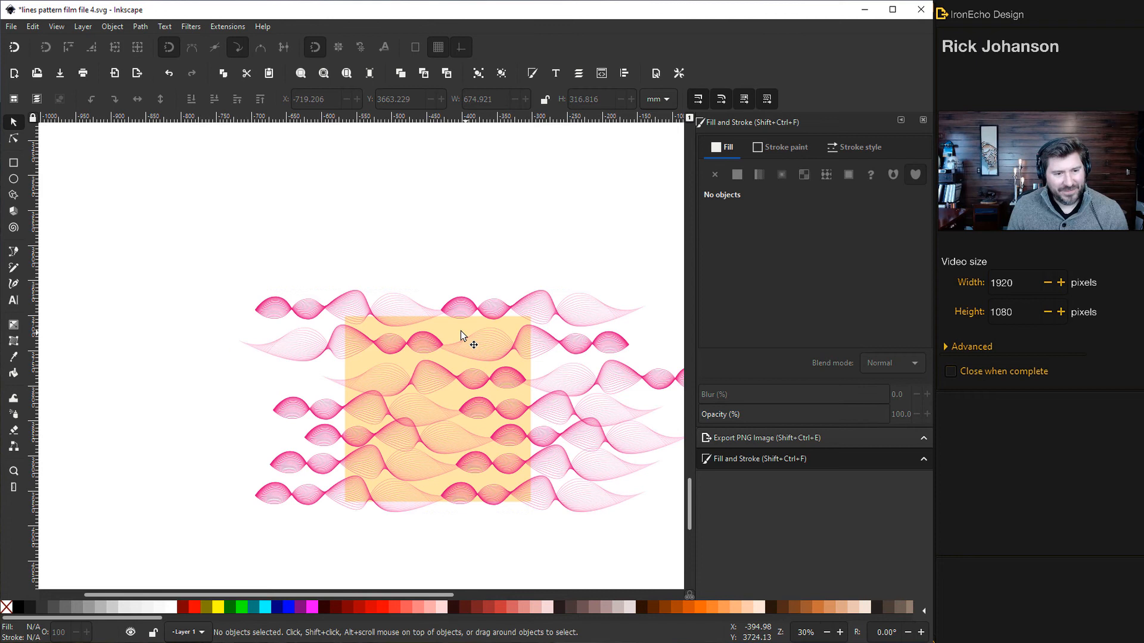
- Raise the pale yellow square above the waves and set it as their clip
{"action": "left_click", "coordinate": [438, 343]}
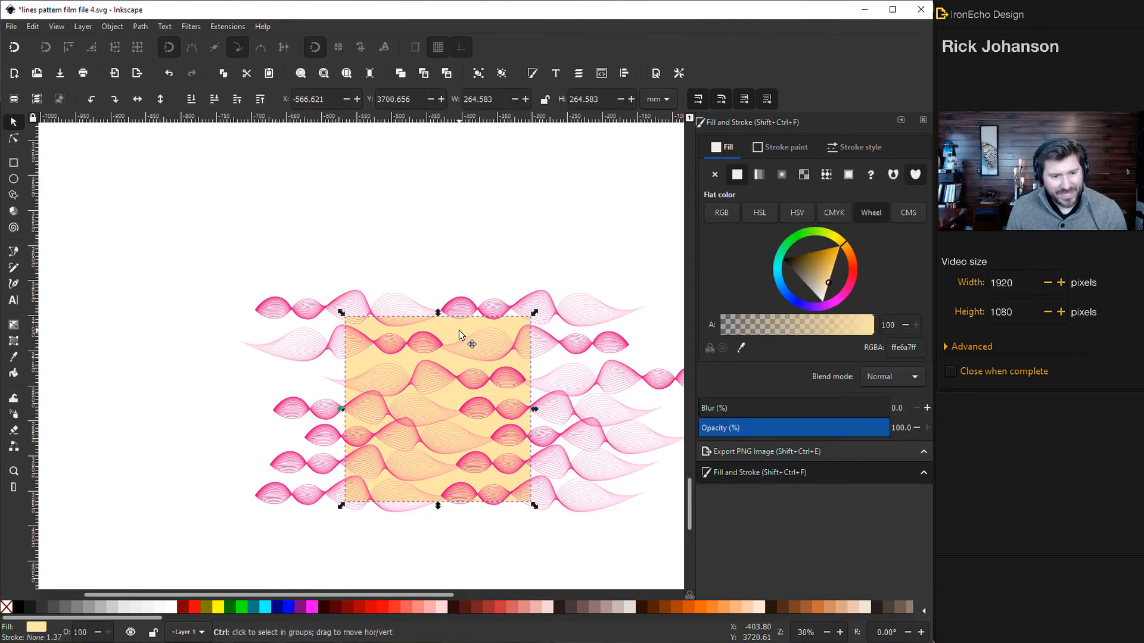
{"action": "left_click", "coordinate": [438, 343]}
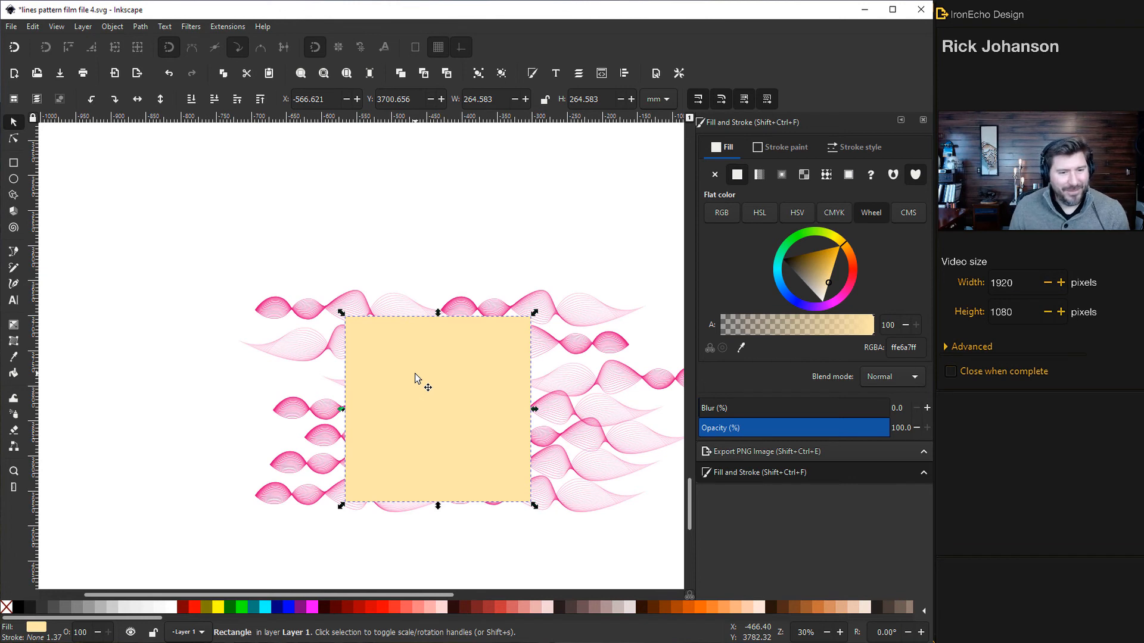
{"action": "mouse_move", "coordinate": [577, 354]}
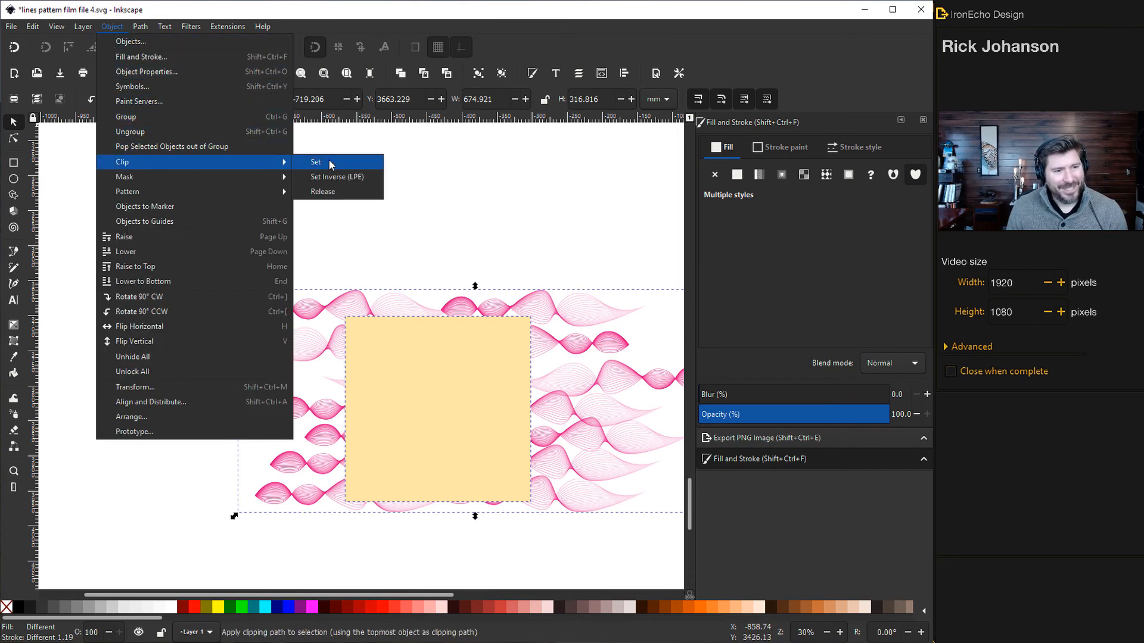
{"action": "left_click", "coordinate": [316, 162]}
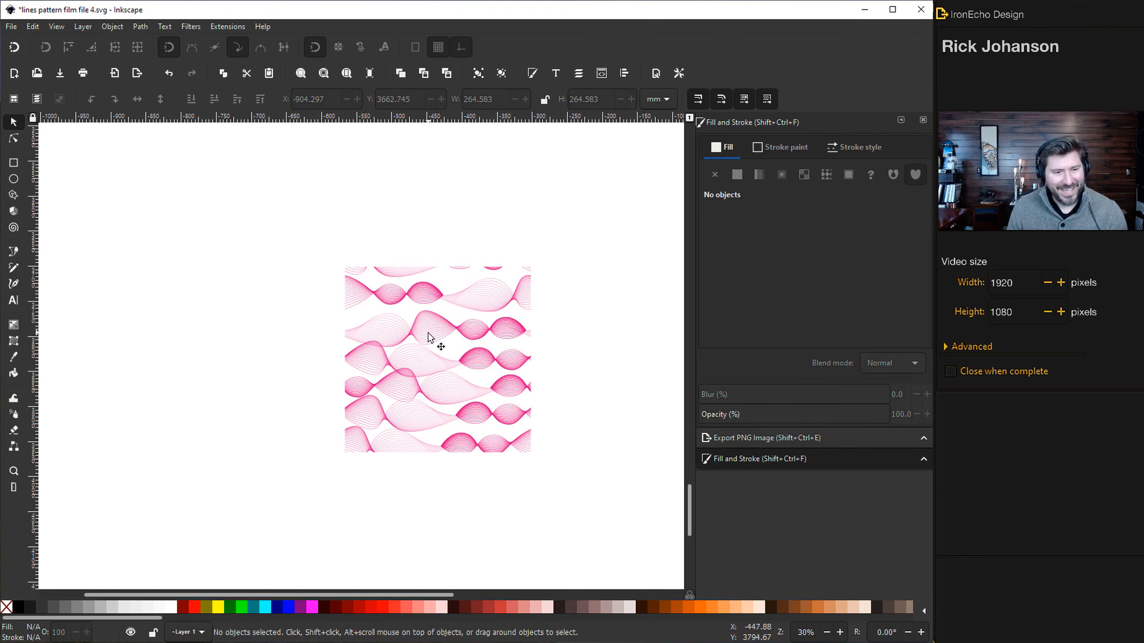
{"action": "mouse_move", "coordinate": [445, 372]}
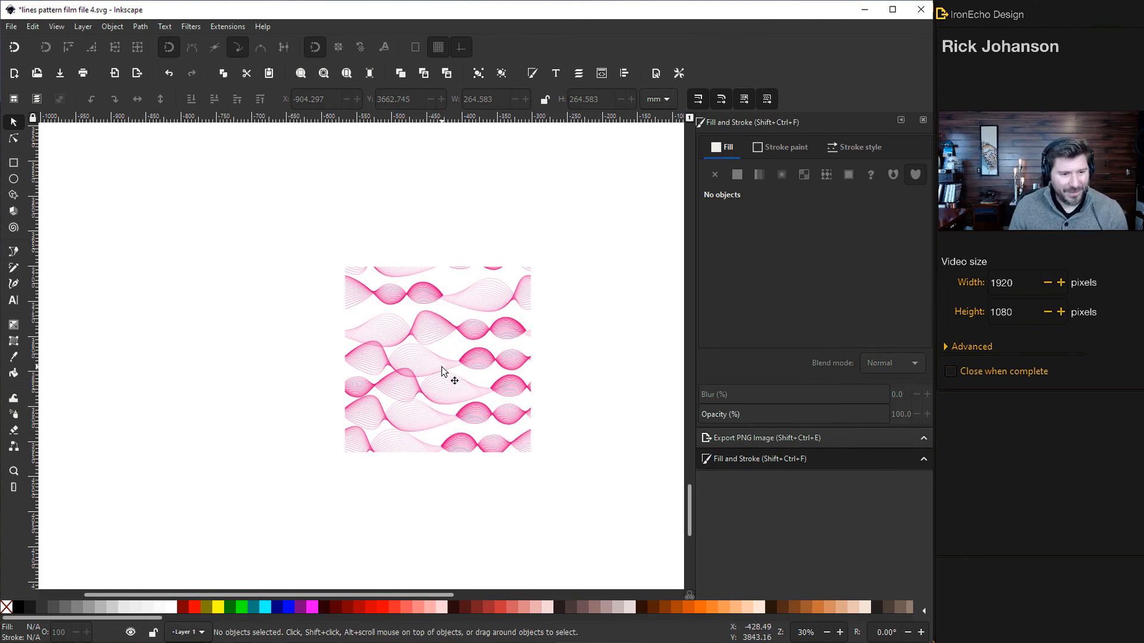
- Duplicate the clipped wave tile and join copies edge to edge into strips
{"action": "left_click", "coordinate": [438, 357]}
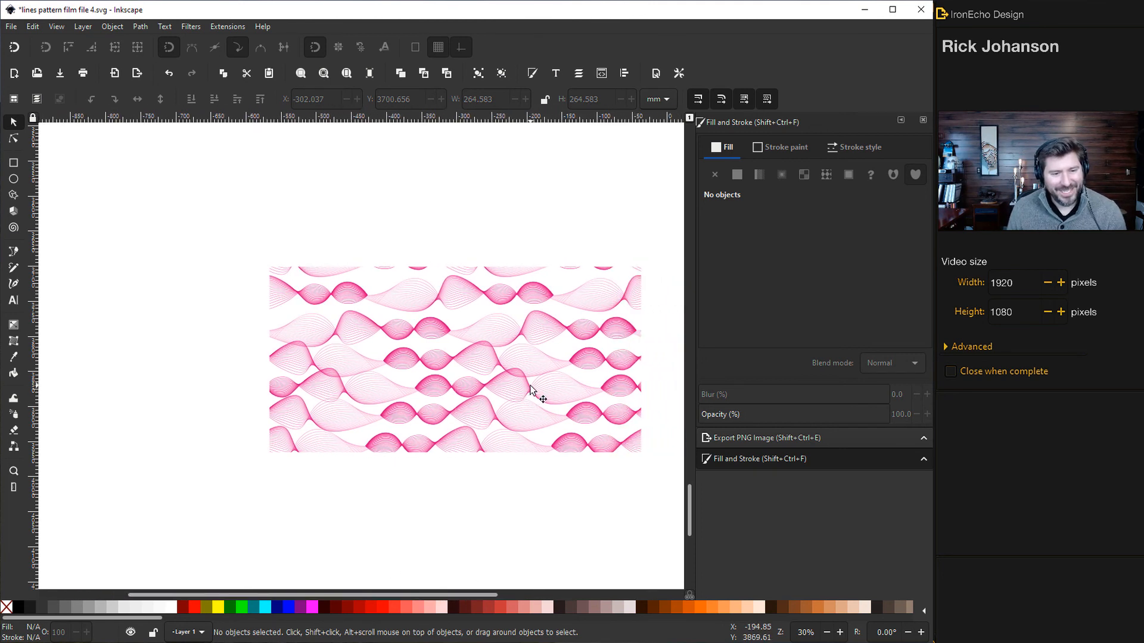
{"action": "left_click", "coordinate": [543, 397]}
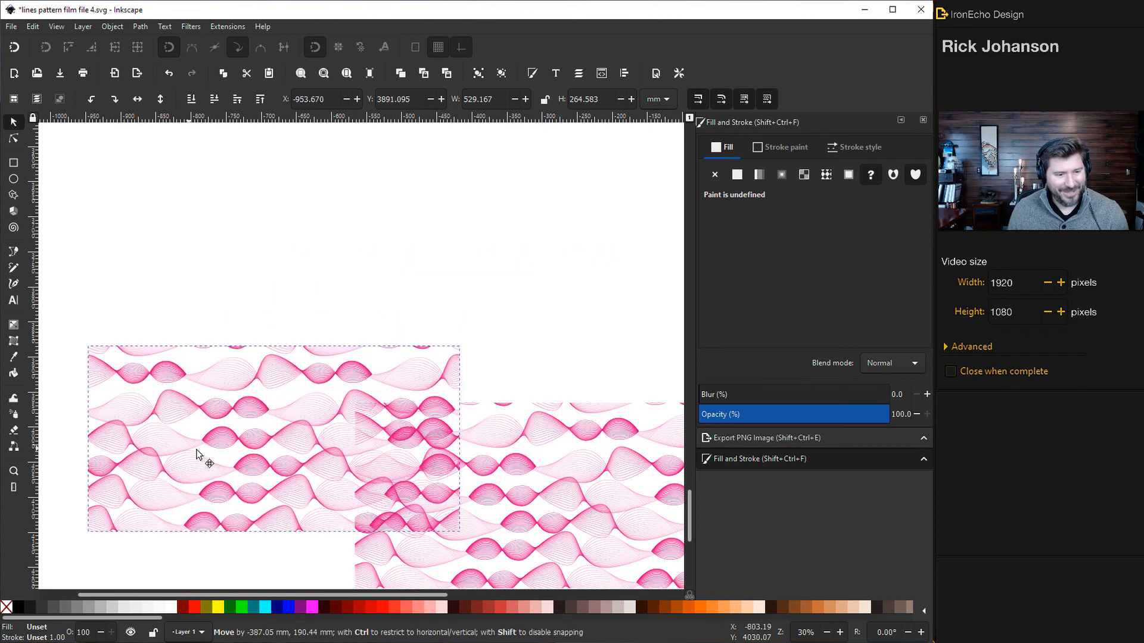
- Drag the tiled pattern onto the gradient rectangle, zoom in, and align the seams
{"action": "left_click_drag", "start_coordinate": [199, 455], "coordinate": [398, 500]}
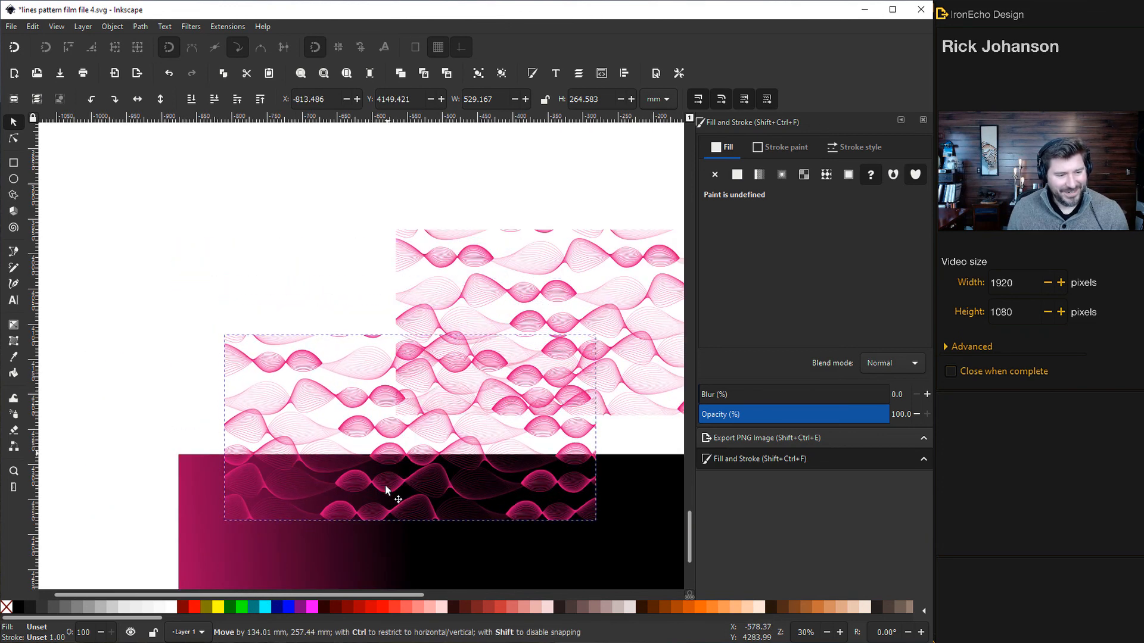
{"action": "left_click_drag", "start_coordinate": [398, 500], "coordinate": [363, 491]}
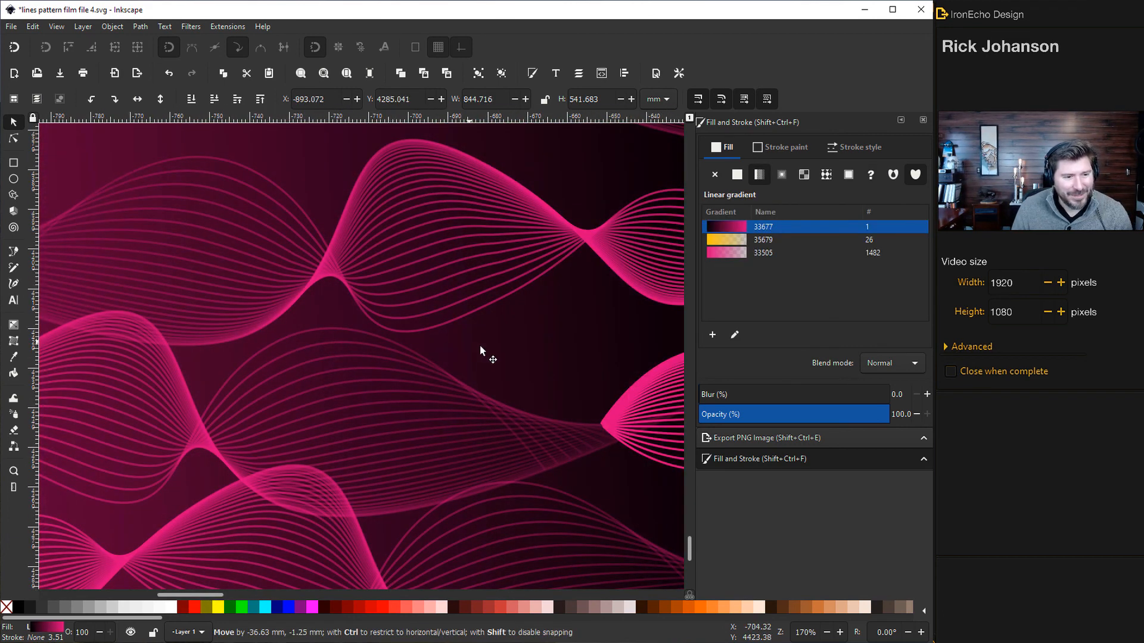
{"action": "left_click_drag", "start_coordinate": [492, 358], "coordinate": [472, 358]}
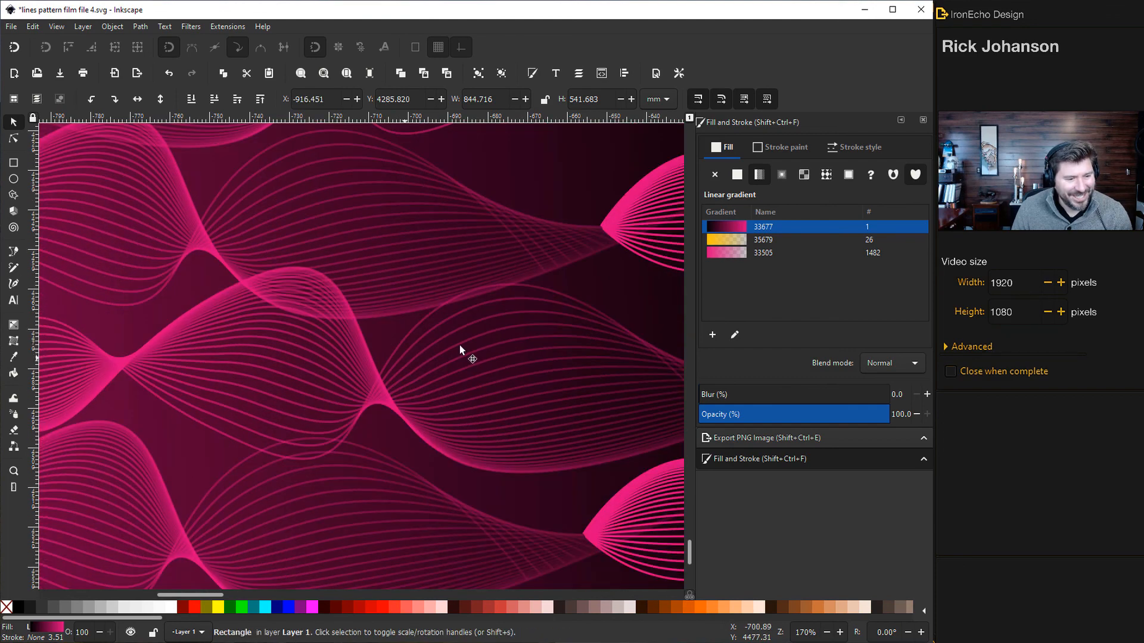
{"action": "left_click_drag", "start_coordinate": [471, 358], "coordinate": [361, 347]}
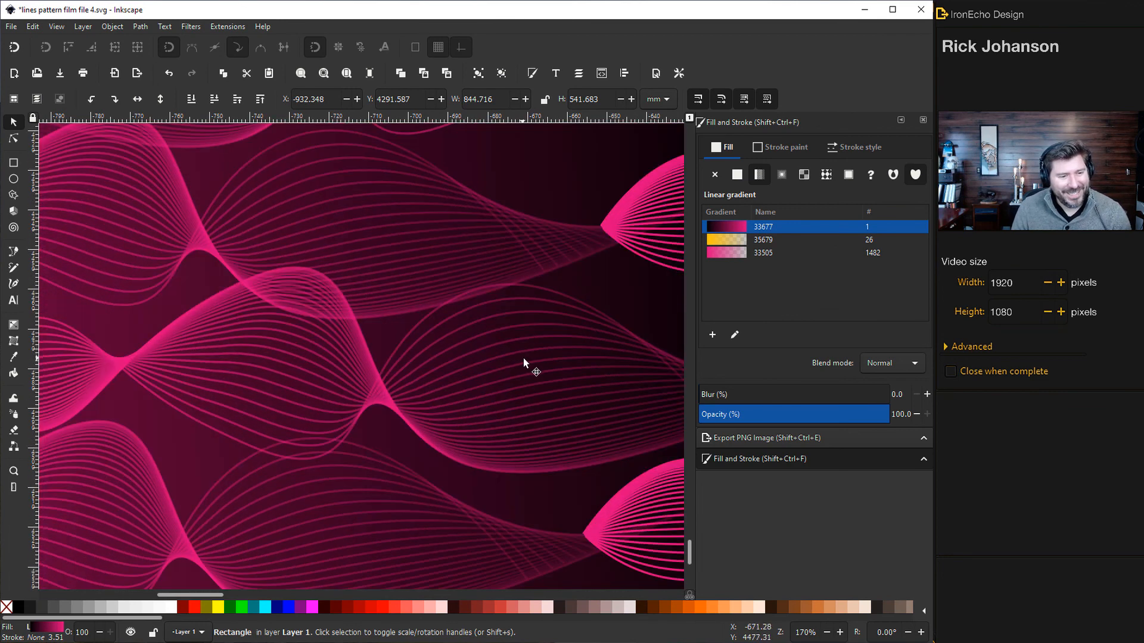
{"action": "scroll", "scroll_direction": "down", "scroll_amount": 3}
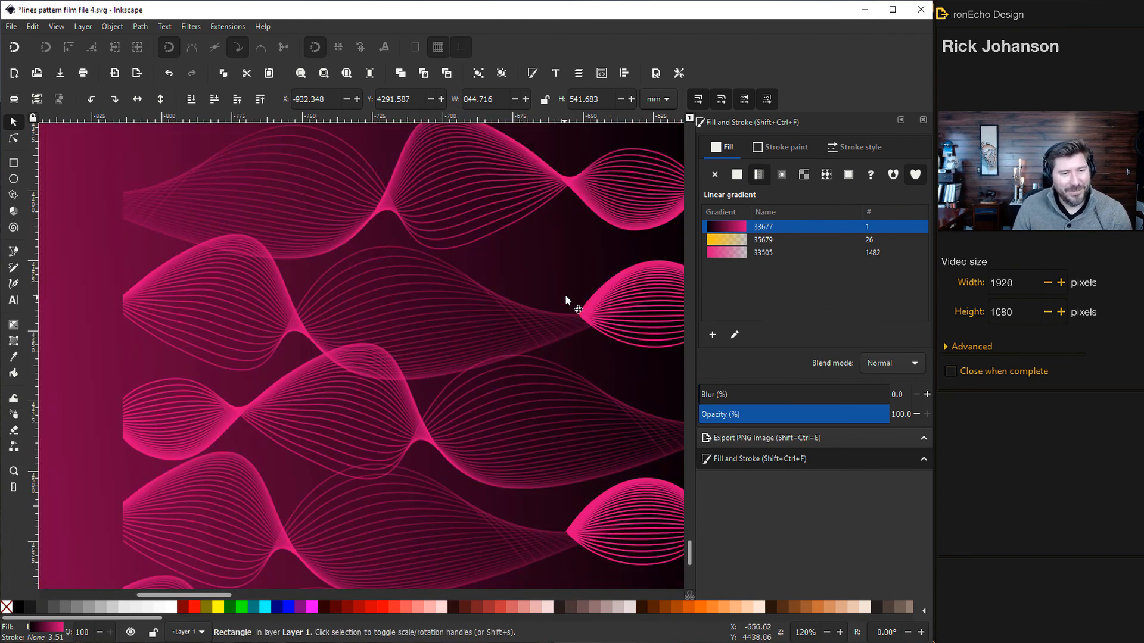
{"action": "left_click_drag", "start_coordinate": [576, 309], "coordinate": [591, 299]}
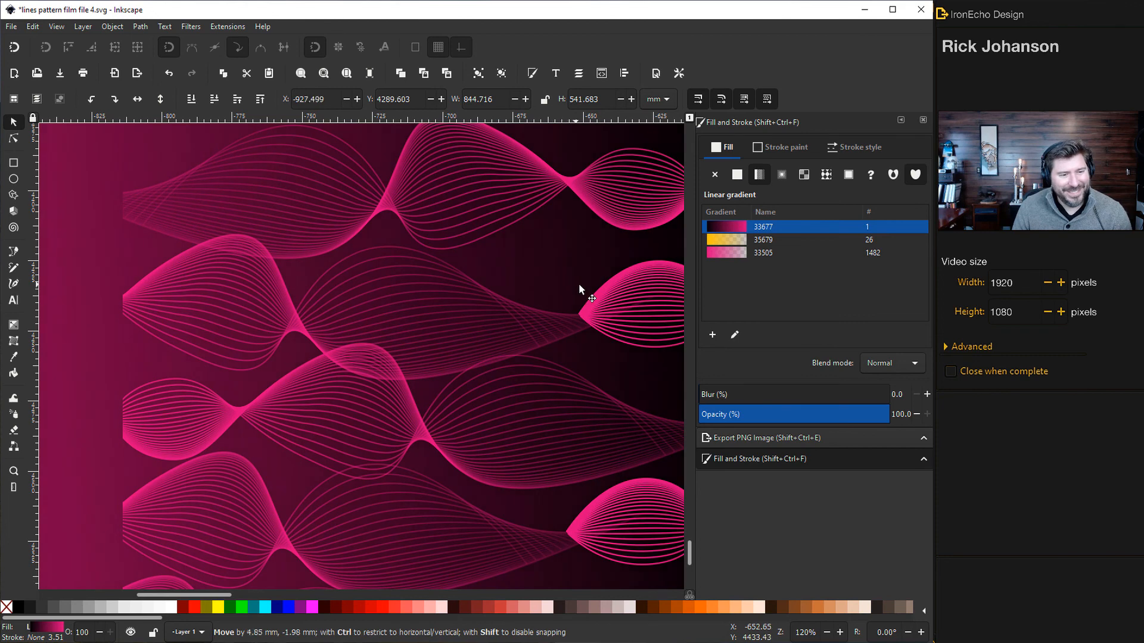
{"action": "left_click_drag", "start_coordinate": [579, 292], "coordinate": [620, 367]}
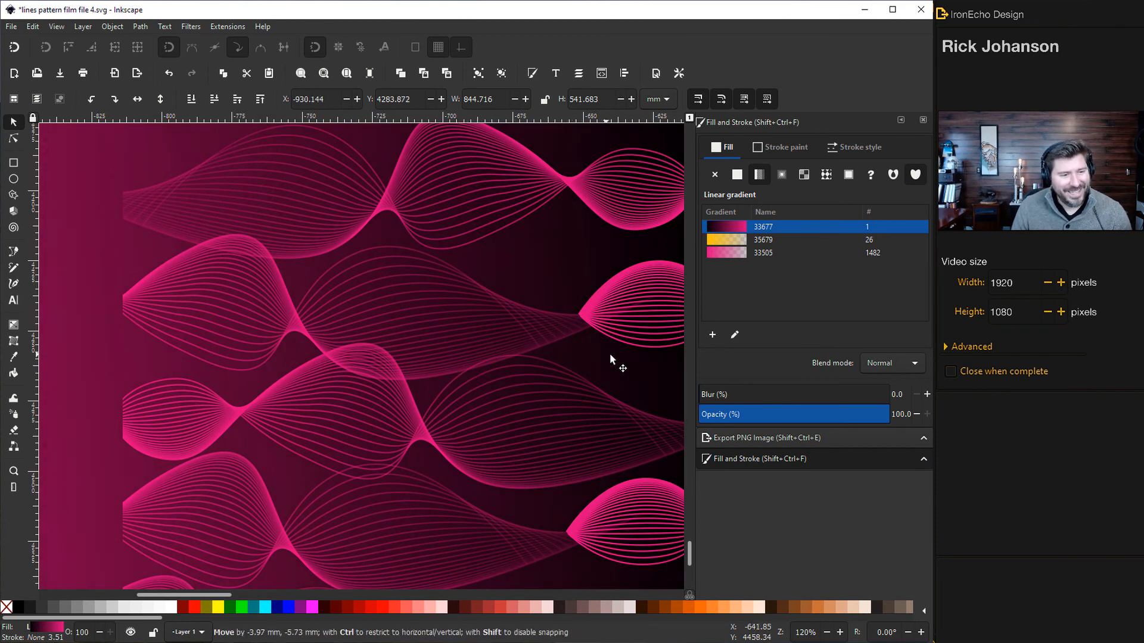
{"action": "left_click_drag", "start_coordinate": [611, 363], "coordinate": [530, 365]}
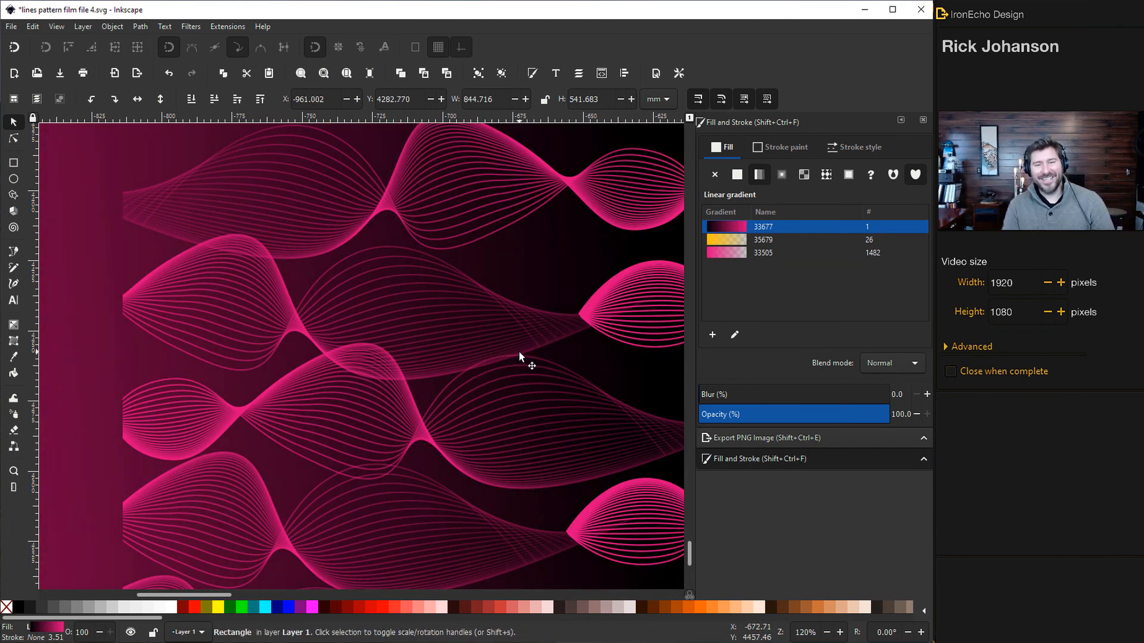